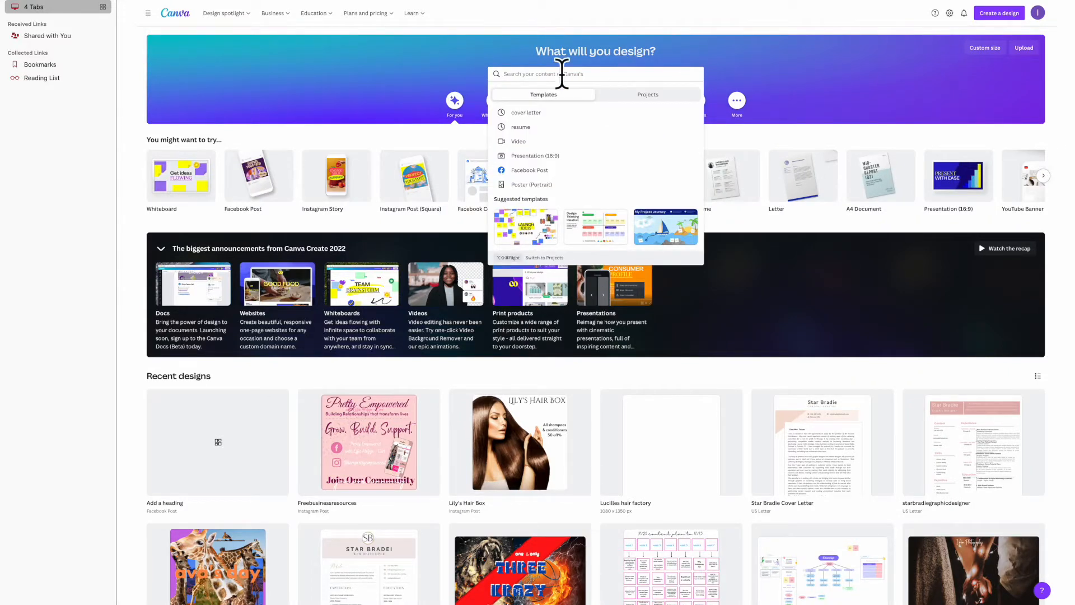
# - Search the Canva home page for a design type and create a blank Facebook Post
pyautogui.write('yout')
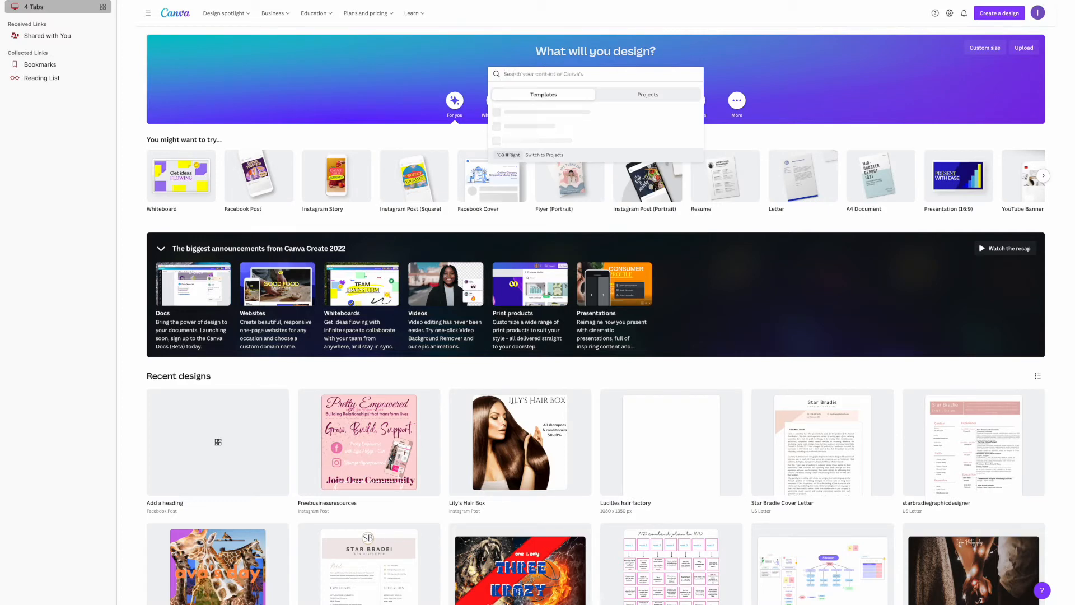
pyautogui.write('insta')
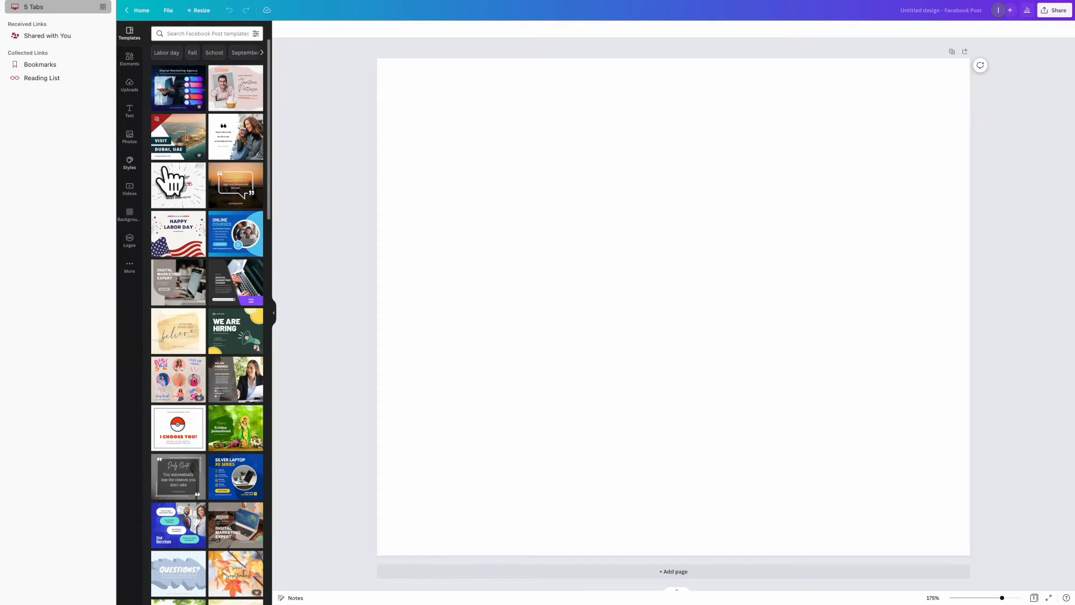
# - Browse the Elements, Uploads, Text, Styles, Videos and Backgrounds panels, ending on Photos
pyautogui.click(128, 60)
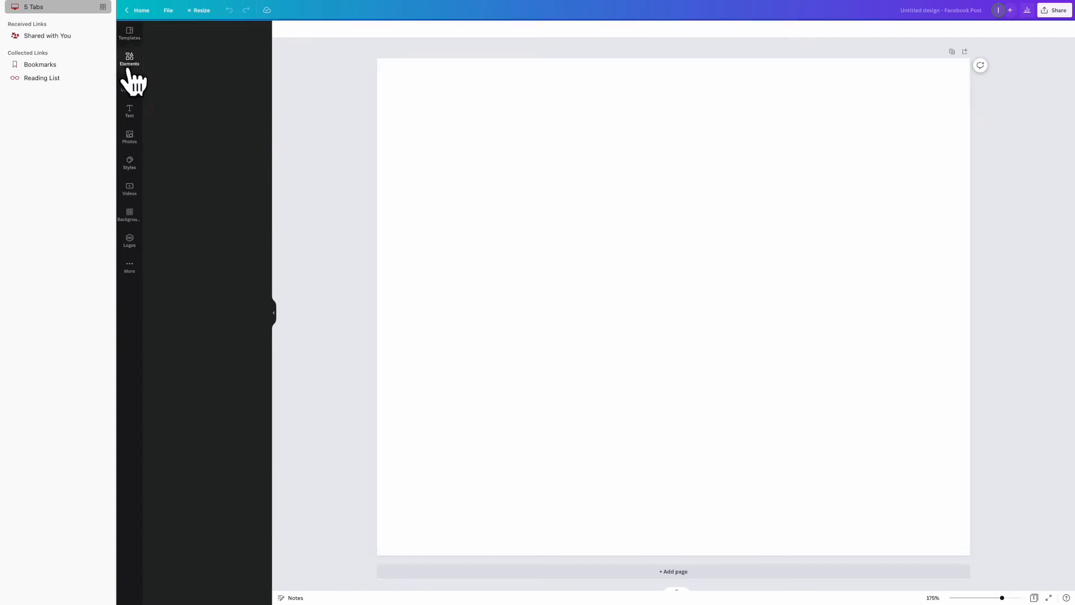
pyautogui.click(129, 59)
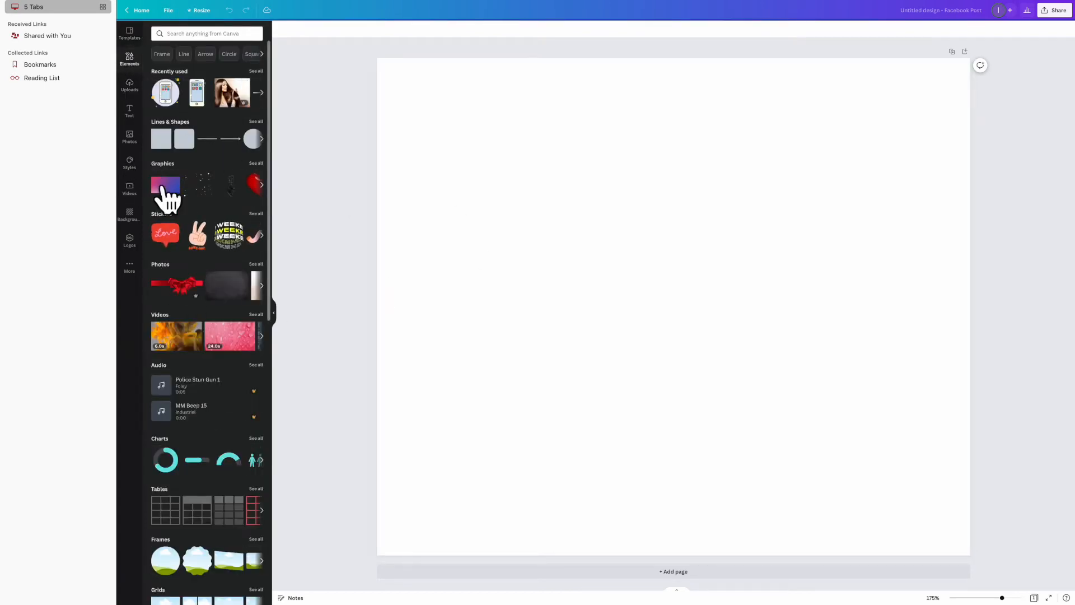
pyautogui.click(130, 86)
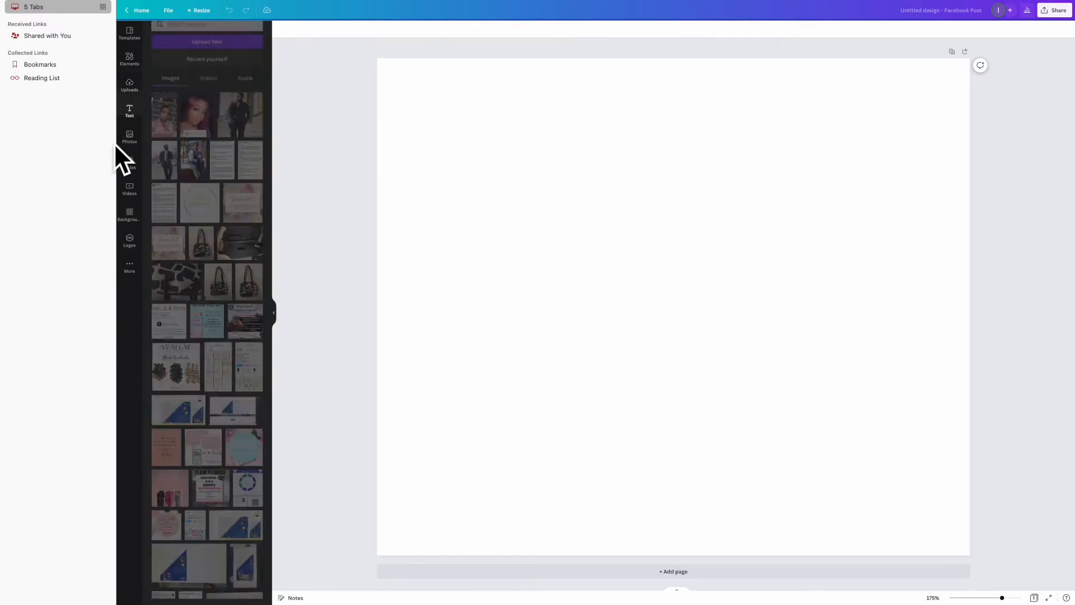
pyautogui.click(129, 110)
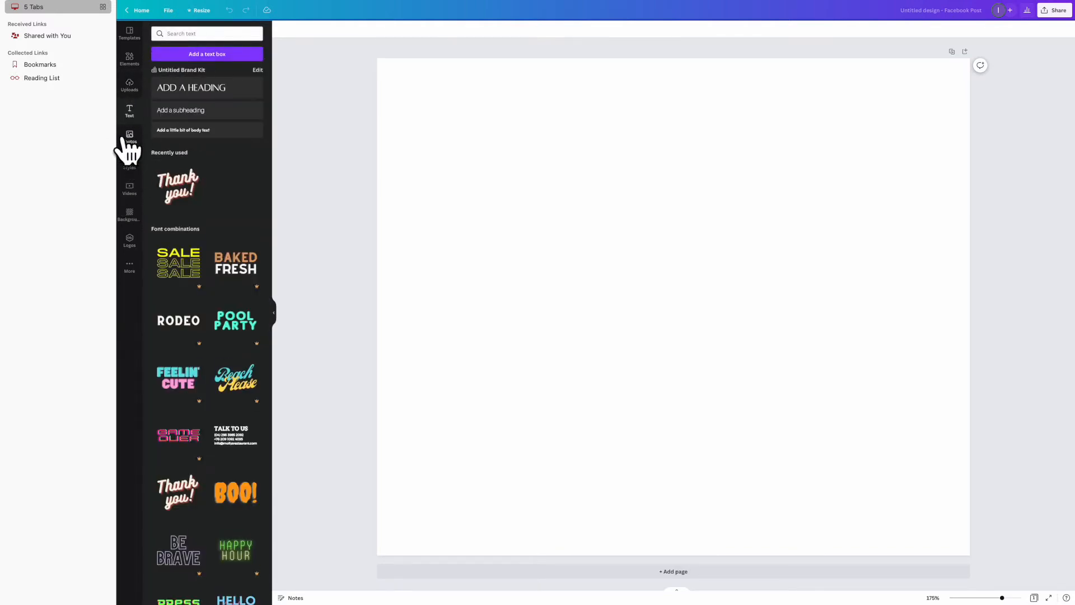
pyautogui.click(129, 140)
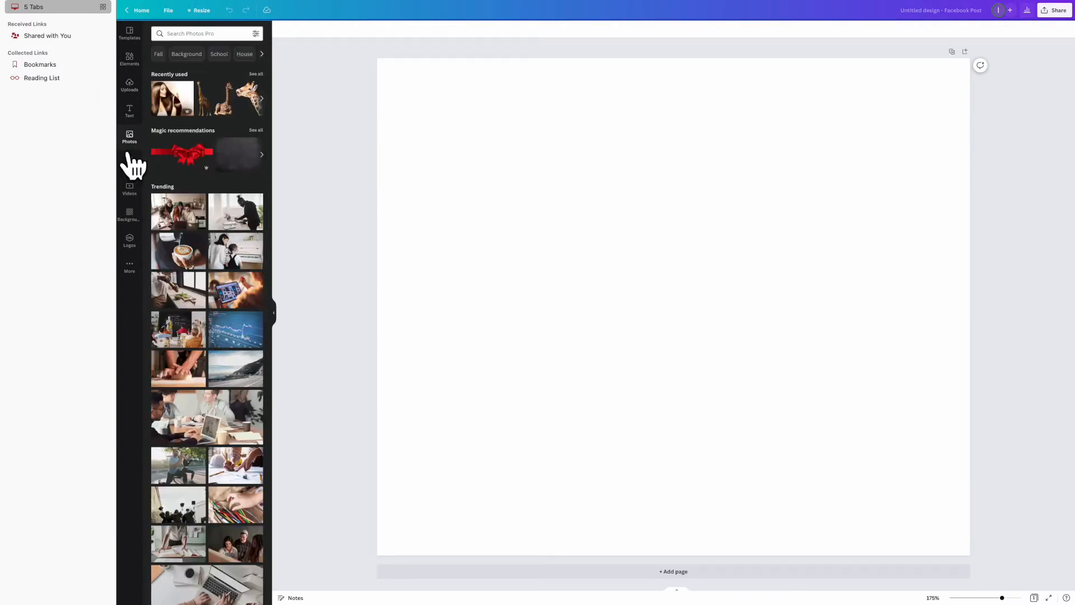
pyautogui.click(129, 162)
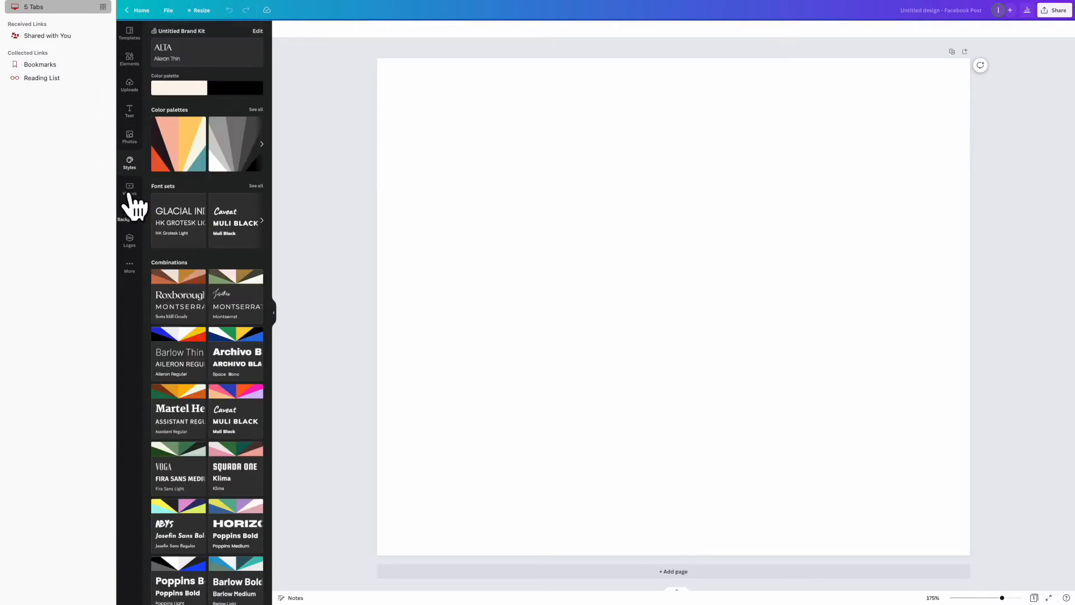
pyautogui.click(129, 189)
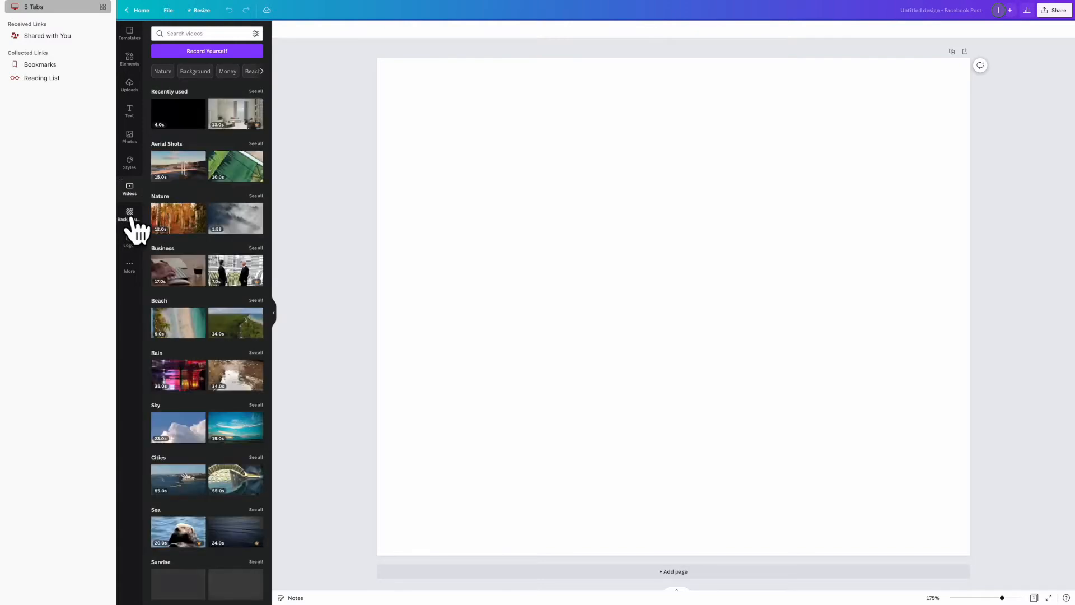
pyautogui.click(130, 240)
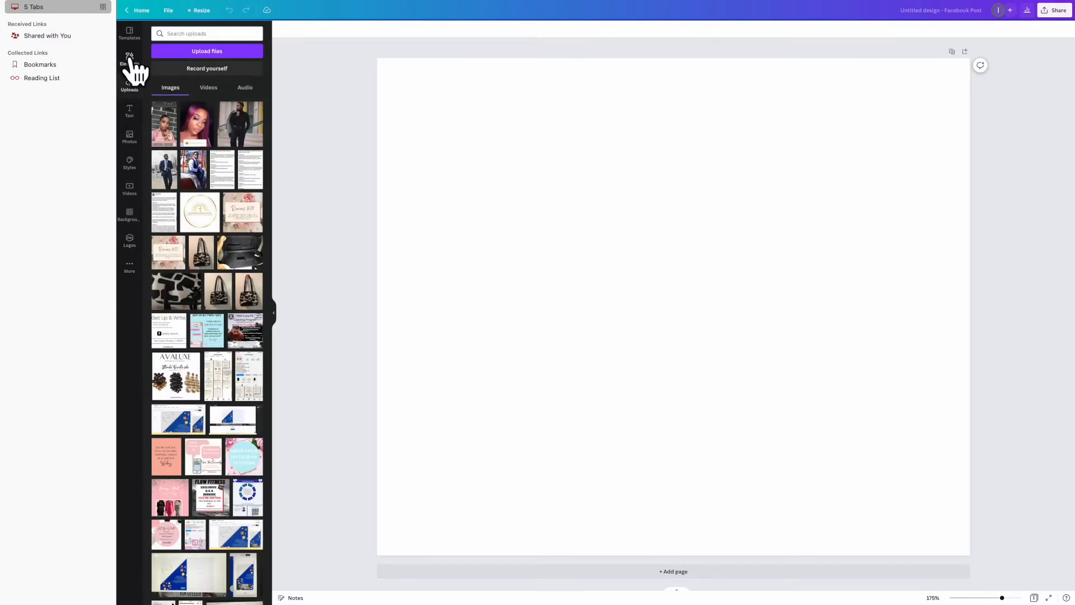
pyautogui.click(129, 137)
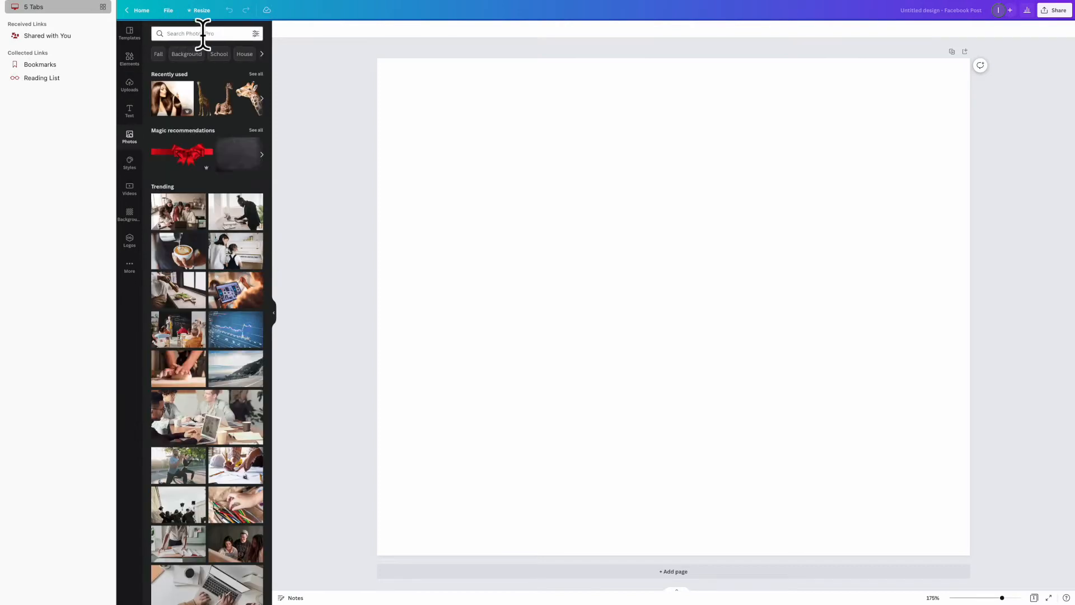
# - Search the stock photo library for 'pink iphone'
pyautogui.click(197, 34)
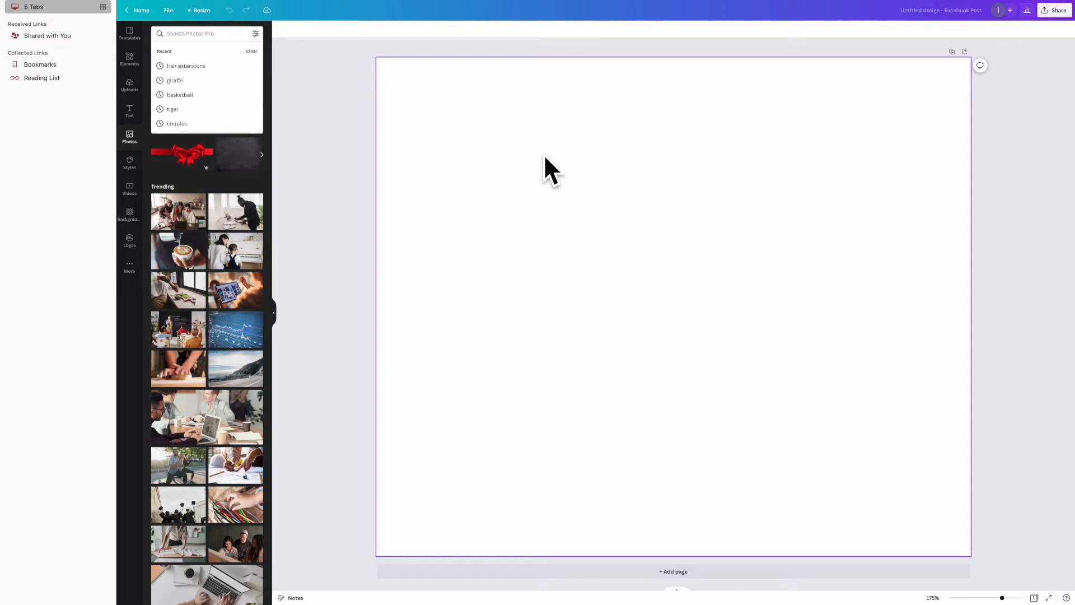
pyautogui.write('pink i')
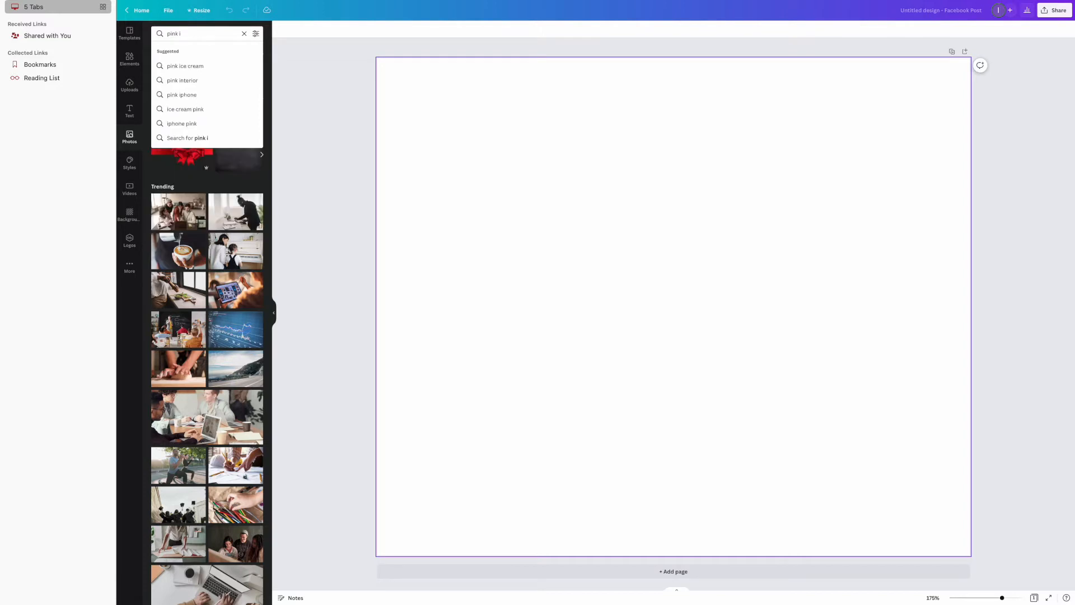
pyautogui.click(181, 94)
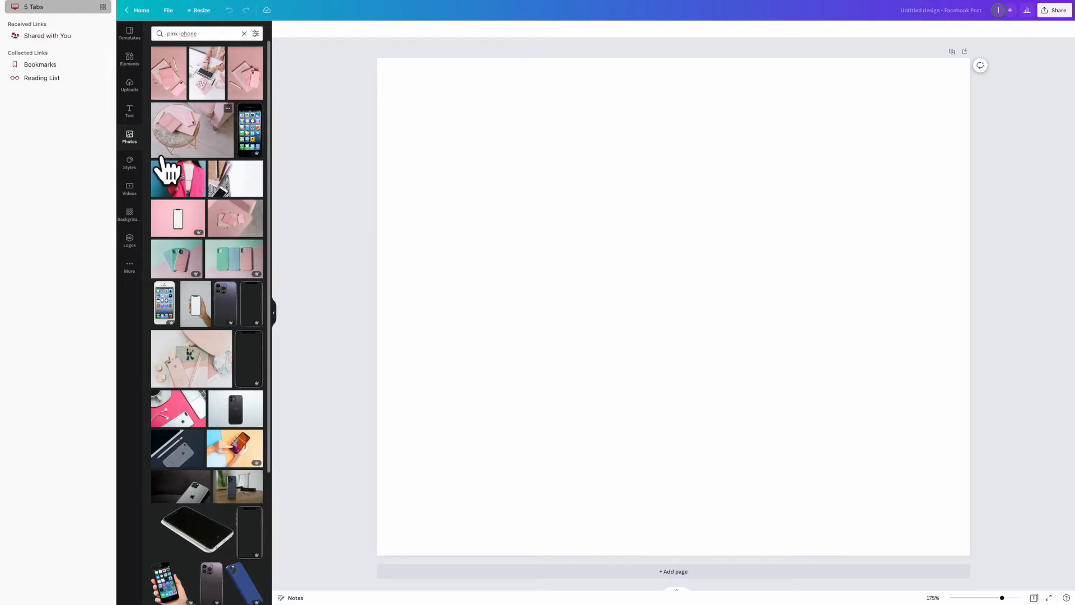
pyautogui.moveTo(178, 154)
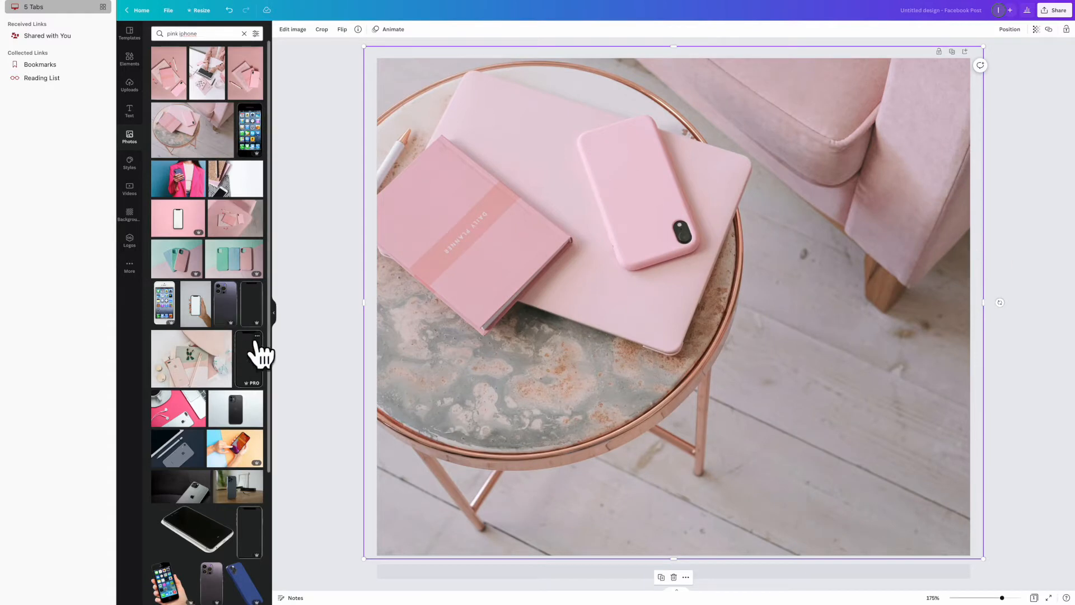
# - Add the rose-gold iPhone flat-lay photo and set it as the page background
pyautogui.click(192, 357)
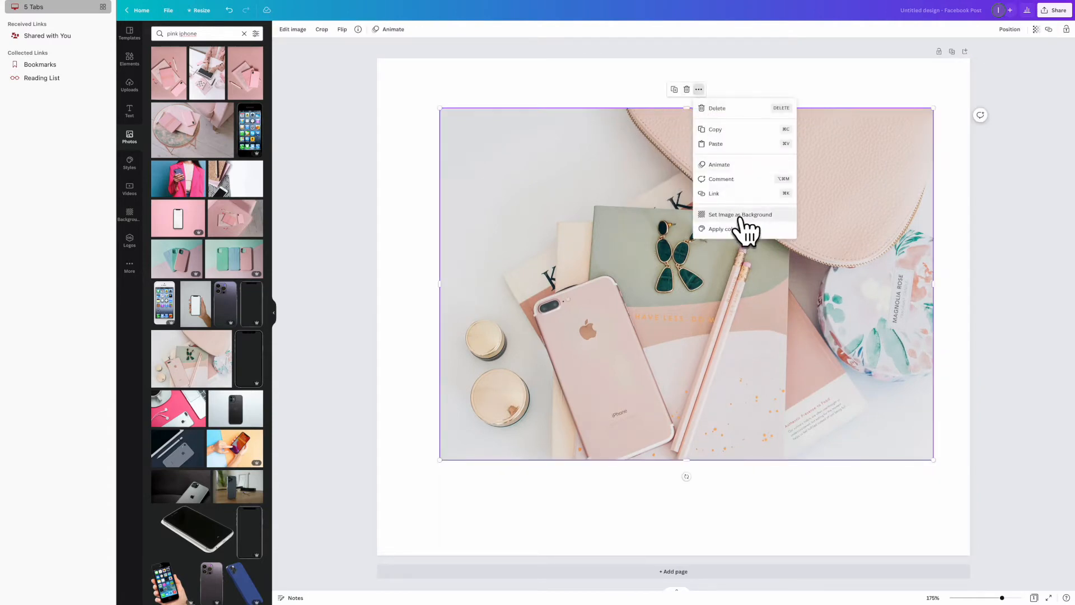
pyautogui.click(740, 215)
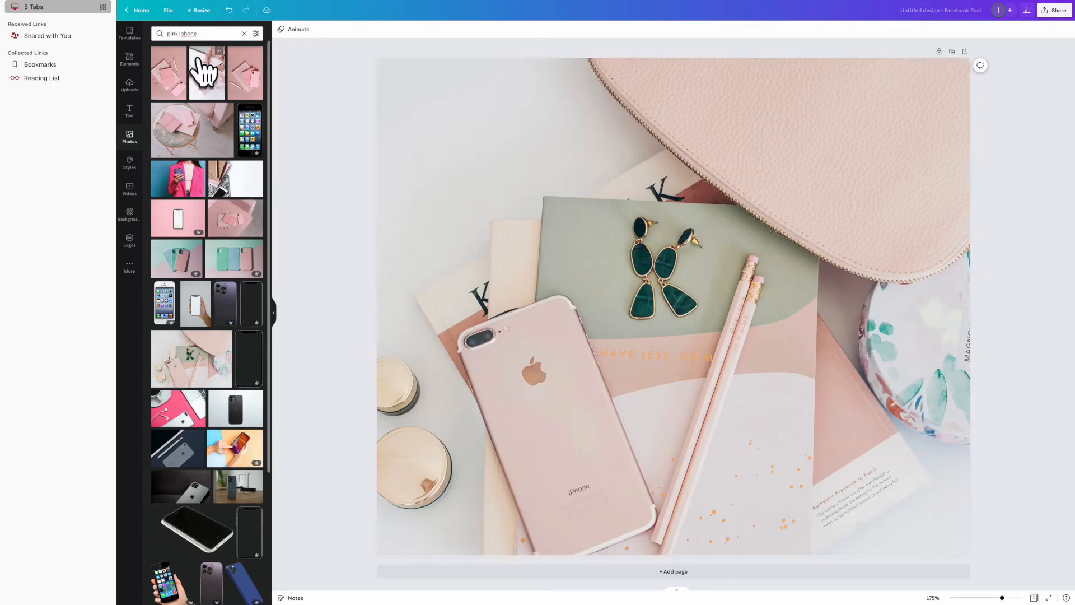
pyautogui.click(129, 60)
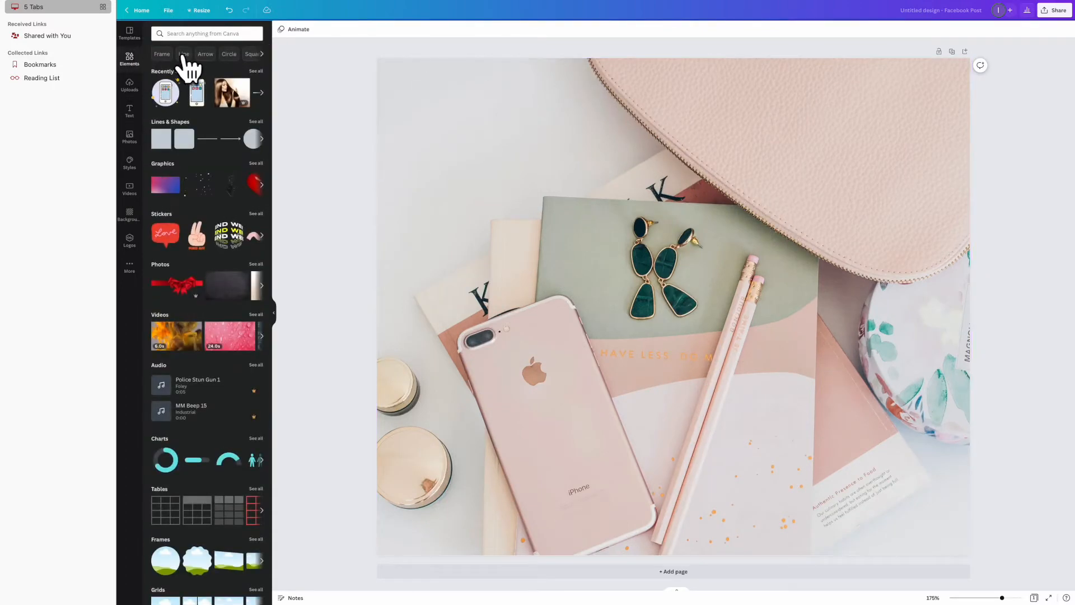
# - Add a circle shape, enlarge it over the page centre, and fill it pale cream
pyautogui.click(206, 34)
pyautogui.write('circle')
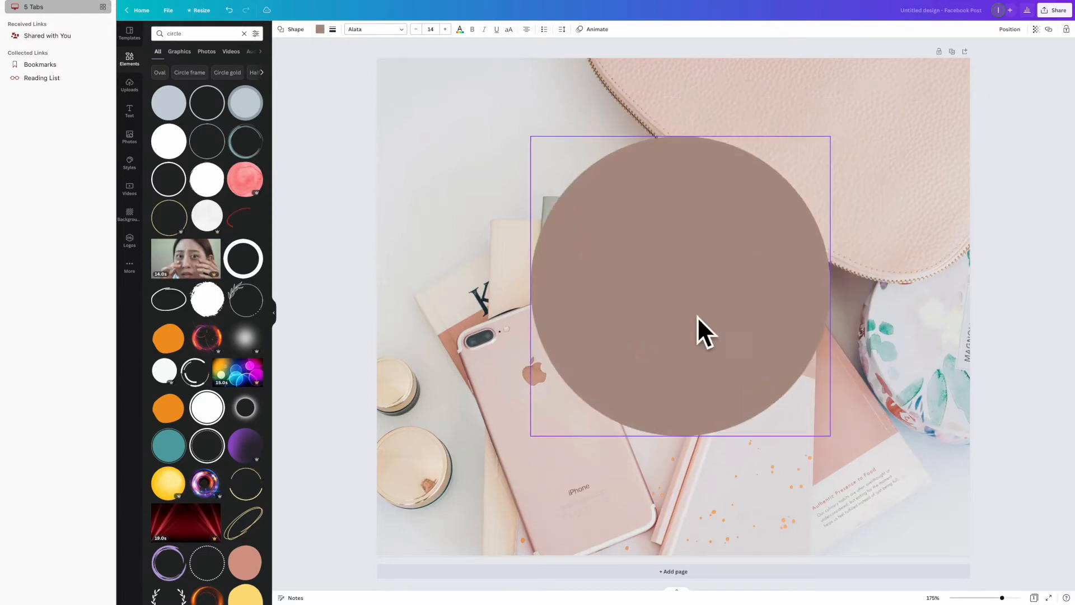
pyautogui.moveTo(706, 329); pyautogui.dragTo(656, 391)
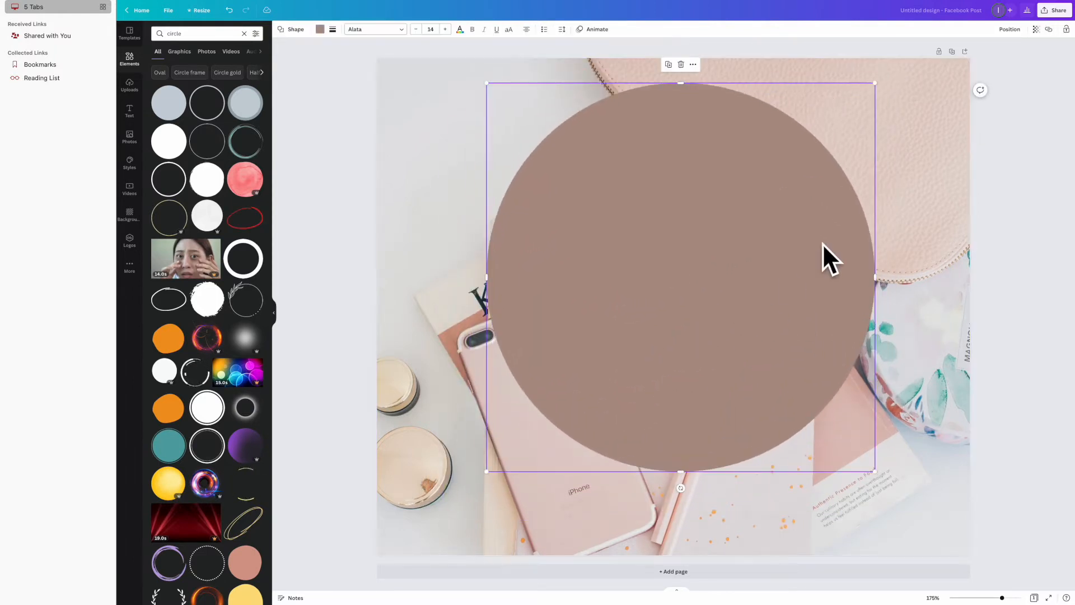
pyautogui.click(320, 29)
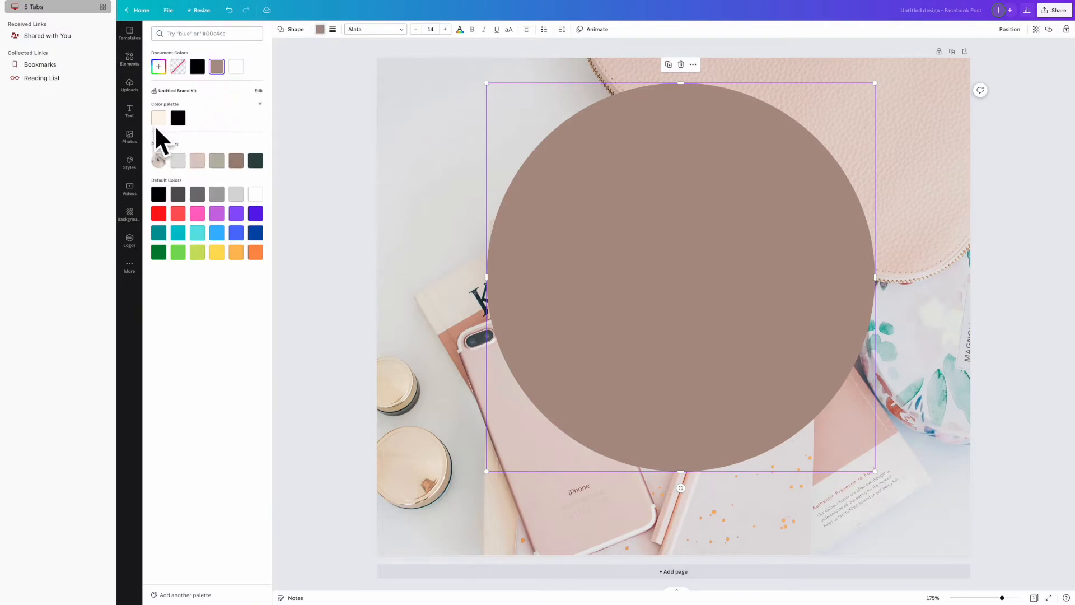
pyautogui.click(177, 161)
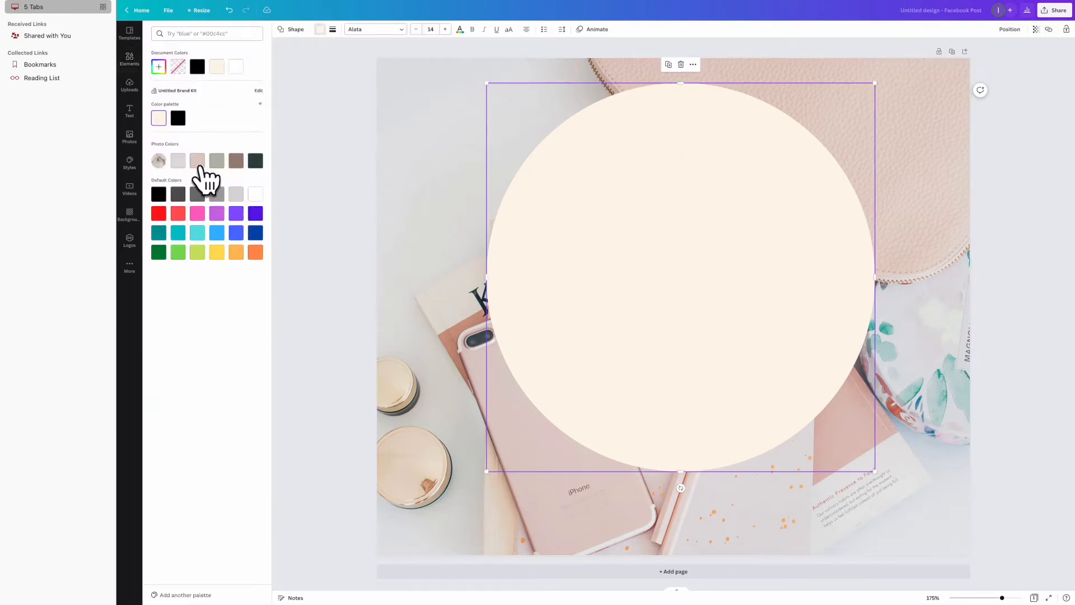
pyautogui.moveTo(217, 160)
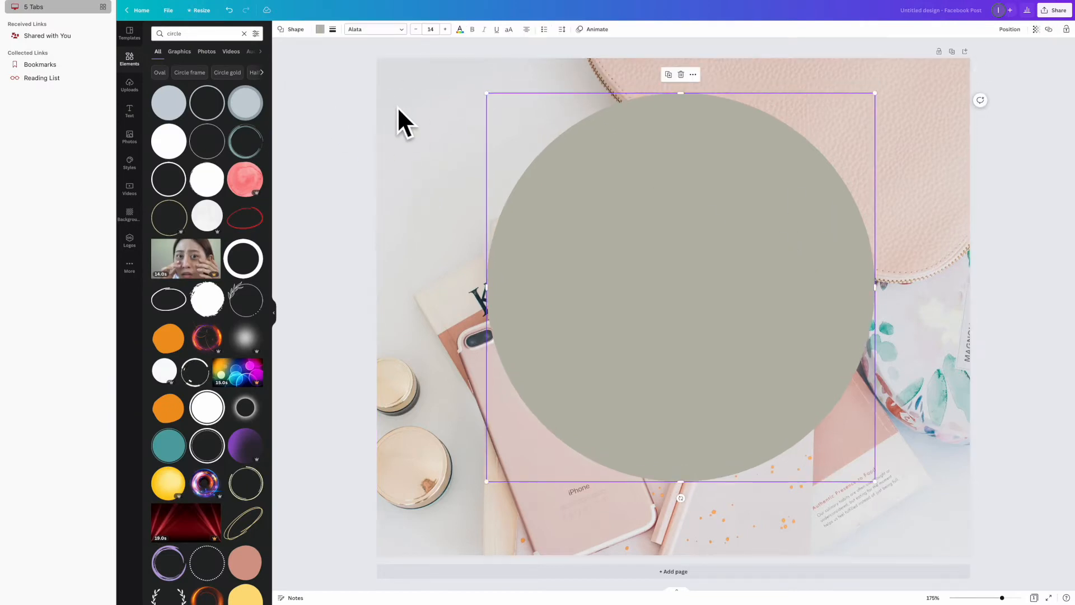
pyautogui.moveTo(815, 95)
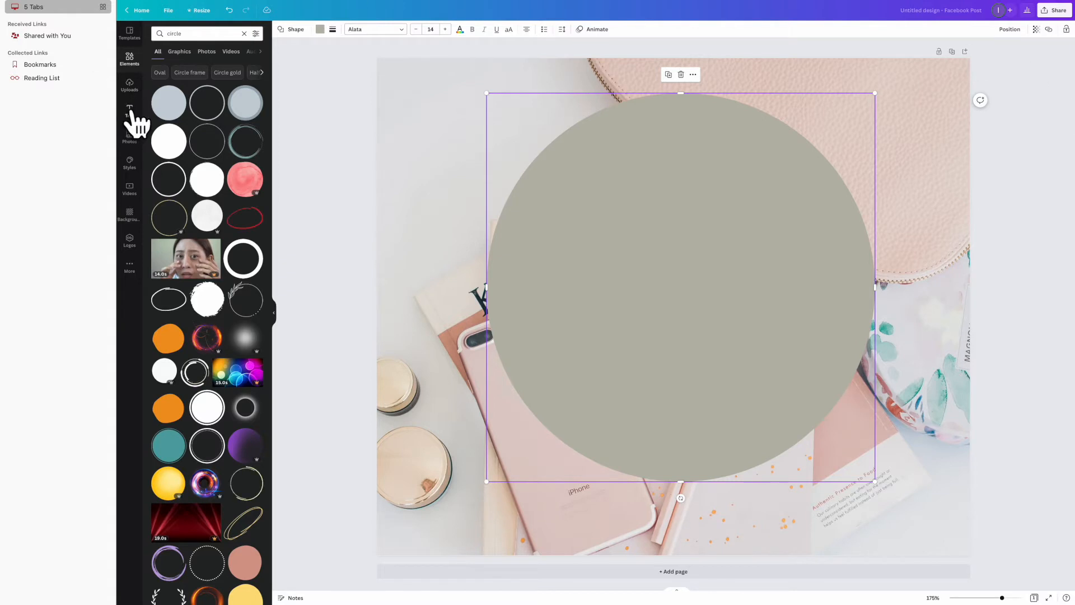
# - Add a 'JOIN OUR COMMUNITY' heading and enlarge it across the circle's top
pyautogui.click(130, 110)
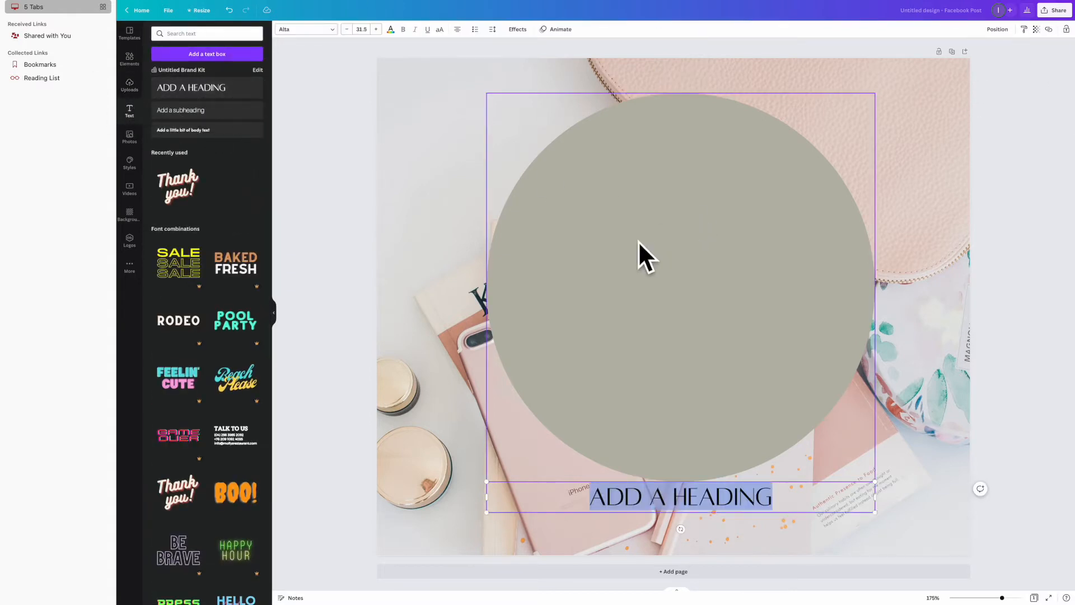
pyautogui.write('JOIN OU')
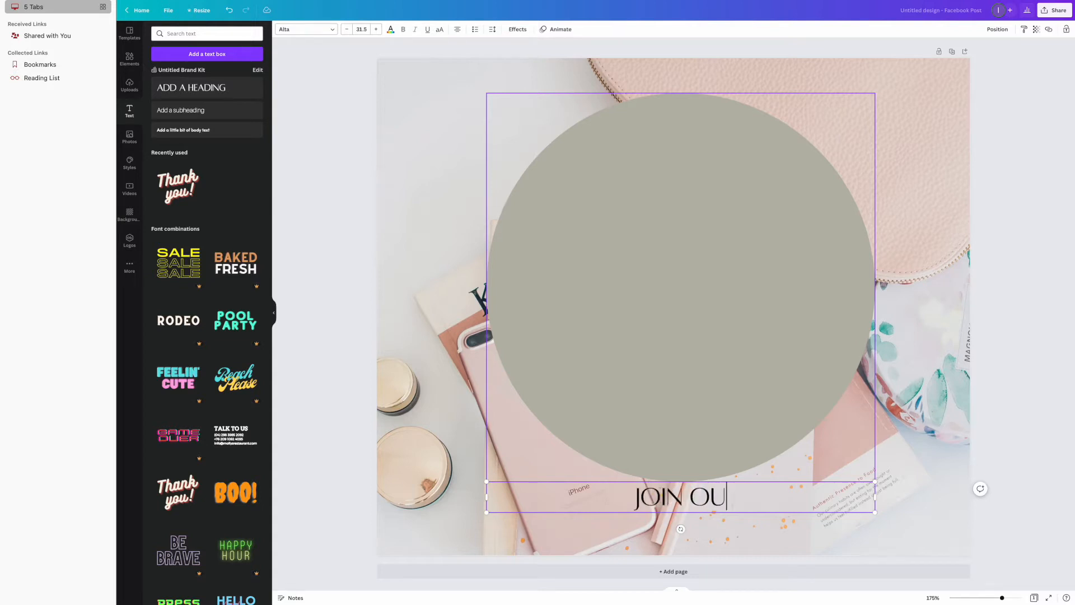
pyautogui.write('R COMMUNITY')
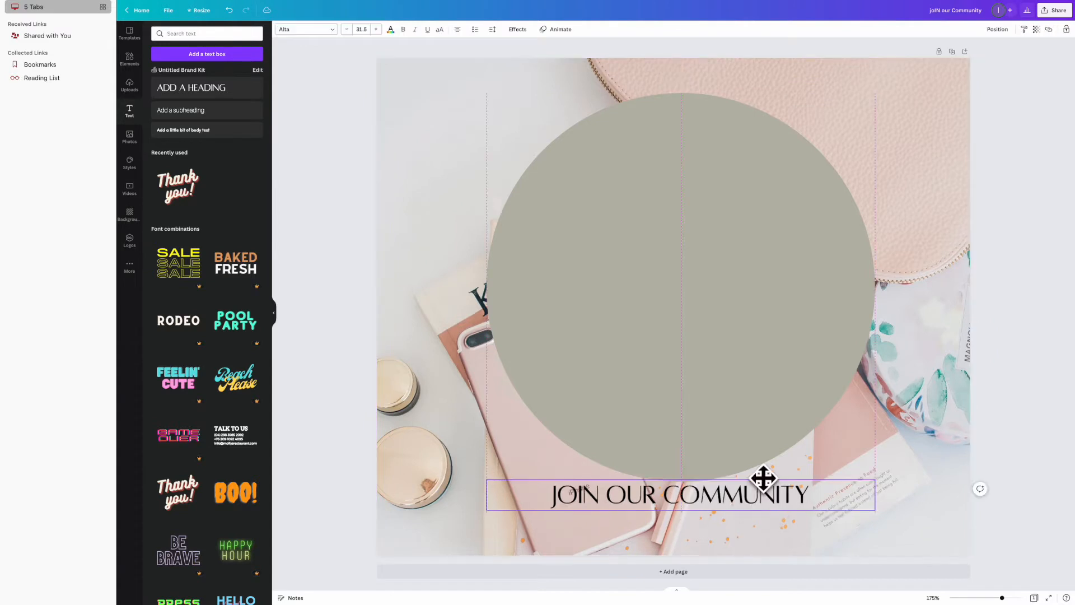
pyautogui.moveTo(679, 494); pyautogui.dragTo(679, 163)
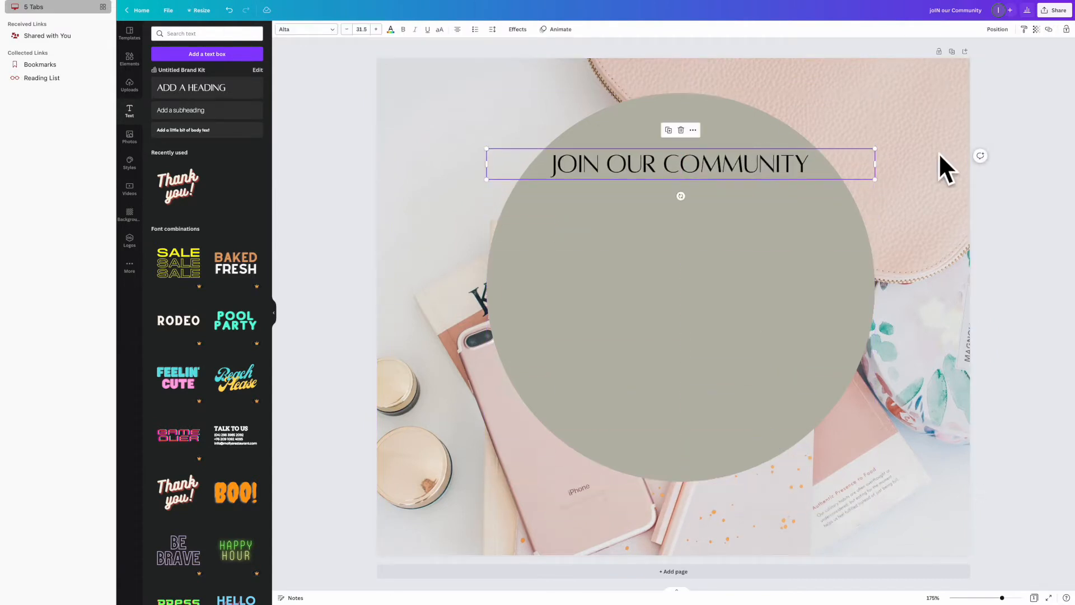
pyautogui.moveTo(888, 196)
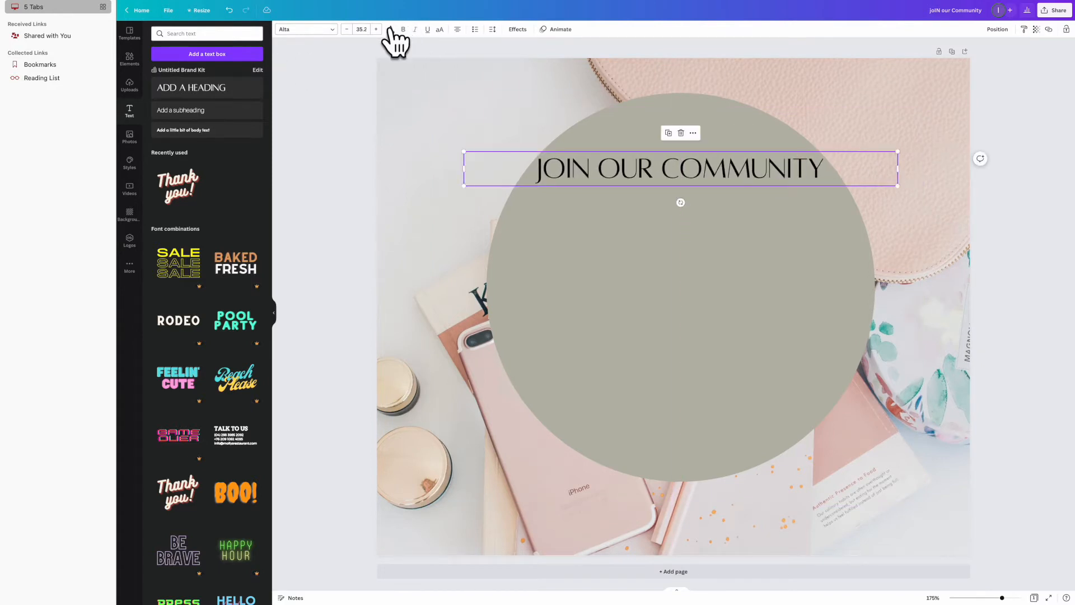
# - Fill the big circle cream and give the heading a dark text colour
pyautogui.click(390, 29)
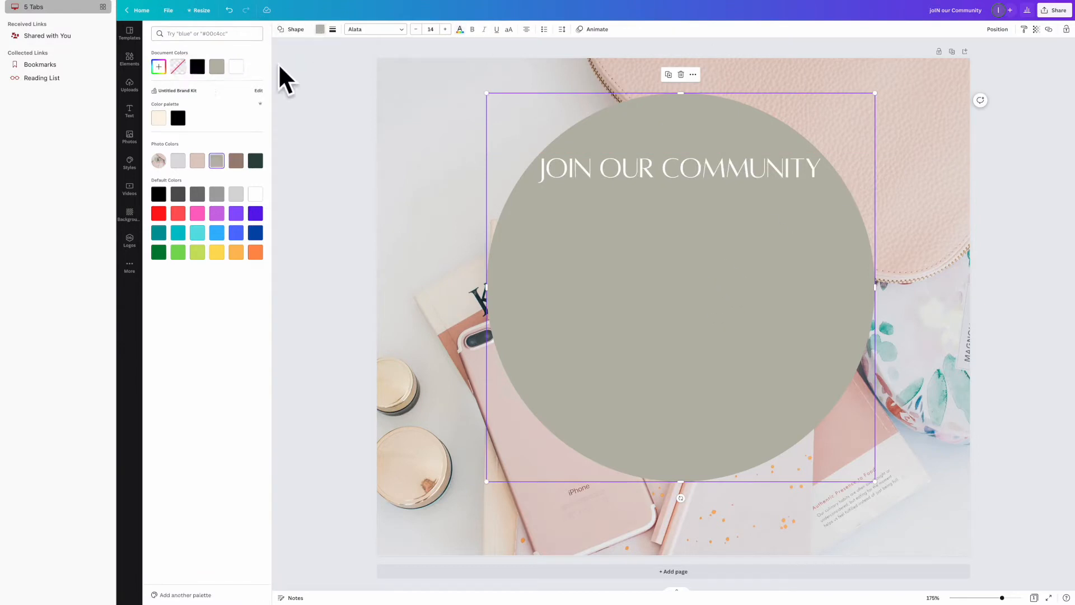
pyautogui.click(158, 118)
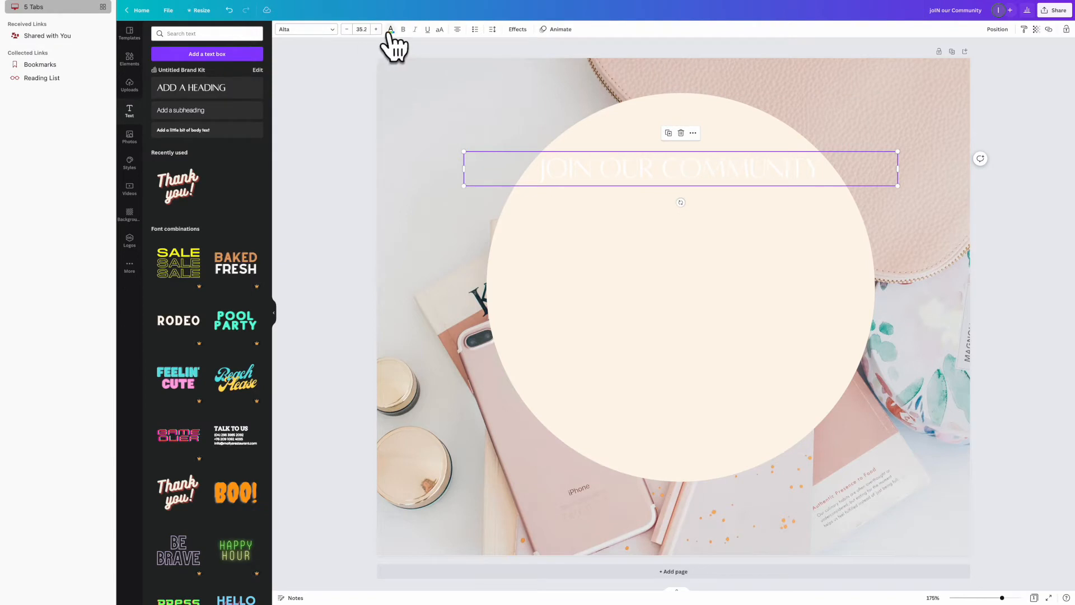
pyautogui.click(390, 30)
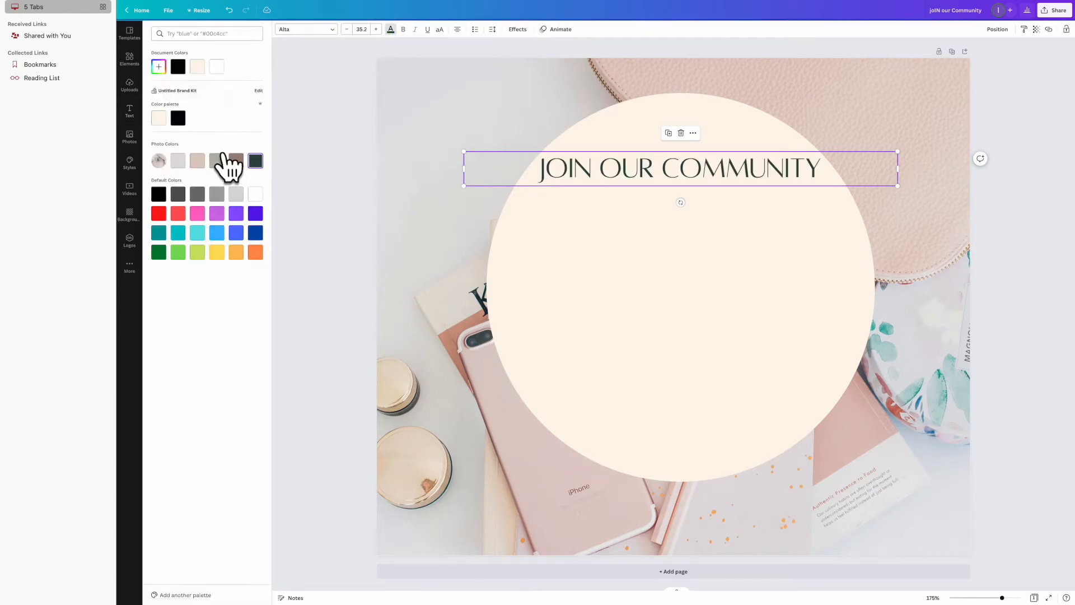
pyautogui.click(306, 30)
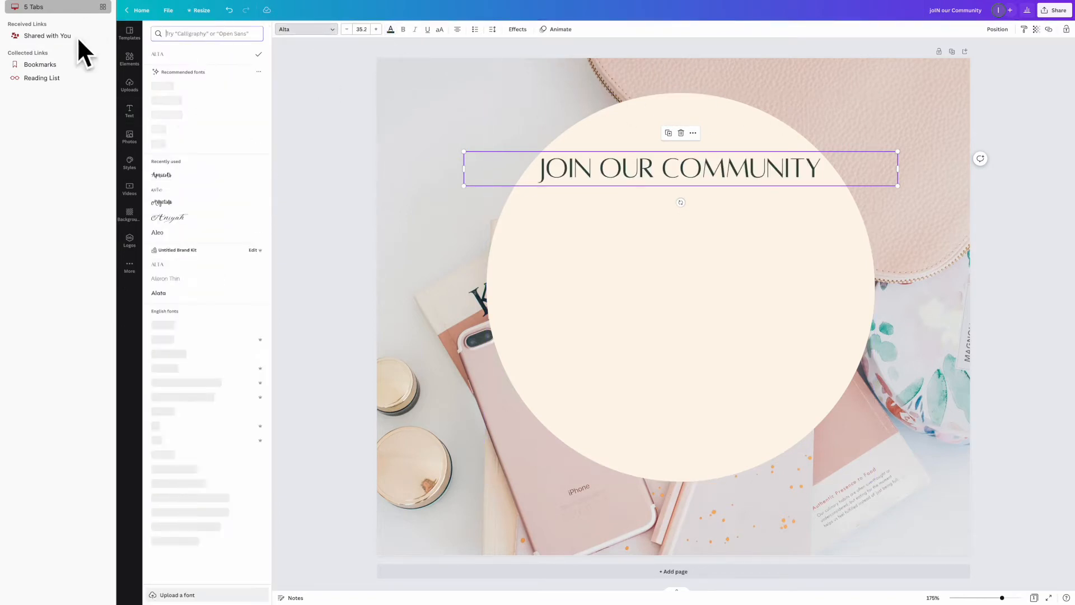
# - Retype the heading as 'Join Our Community', trying Apricots, Moontime and Cinzel fonts and repositioning it
pyautogui.click(162, 175)
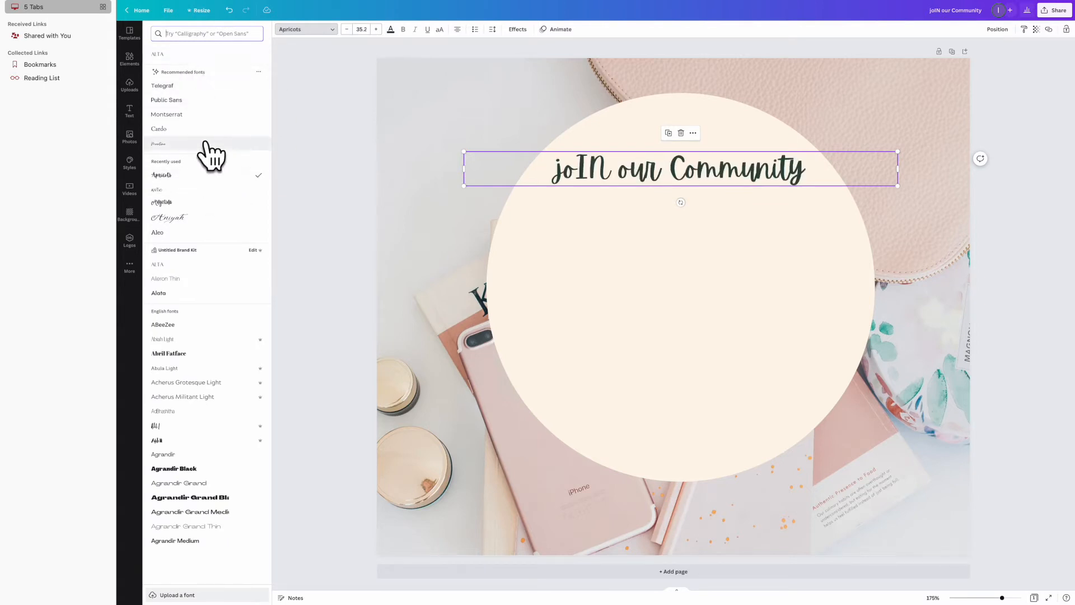
pyautogui.click(159, 143)
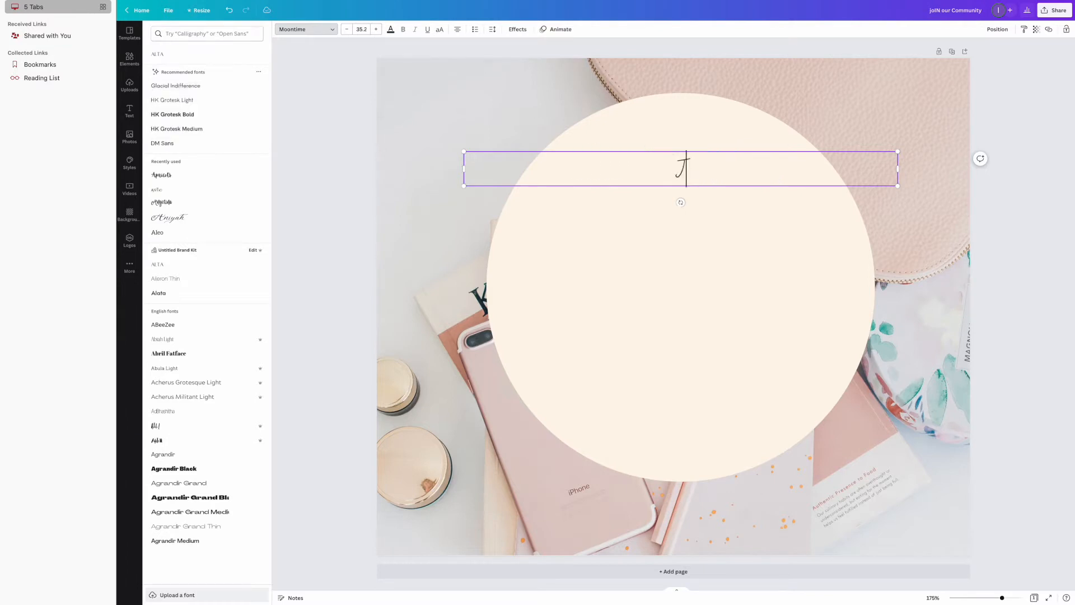
pyautogui.write('Join Our Community')
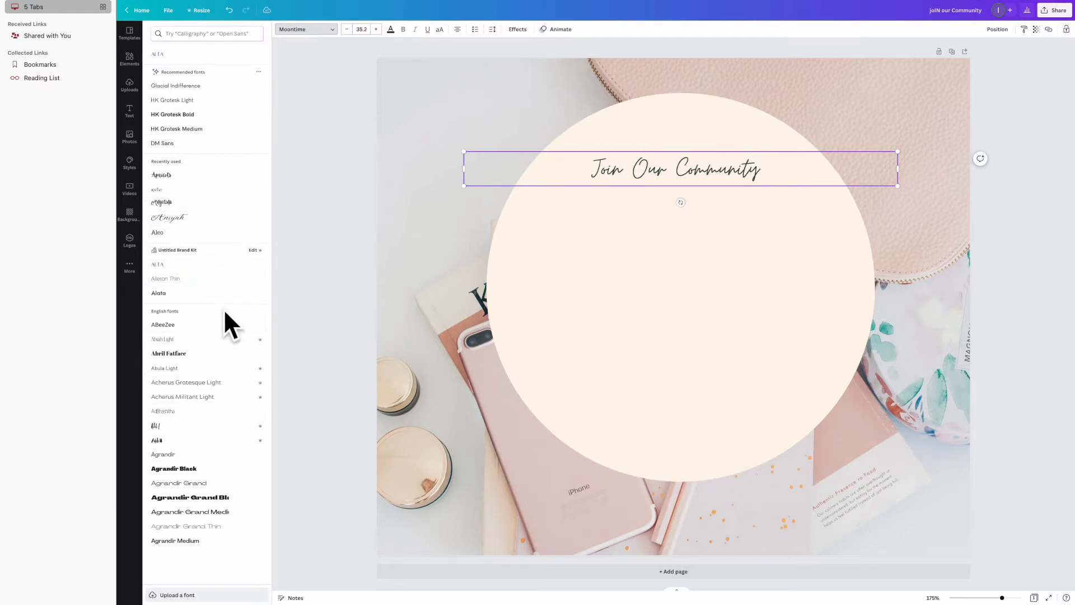
pyautogui.moveTo(474, 165)
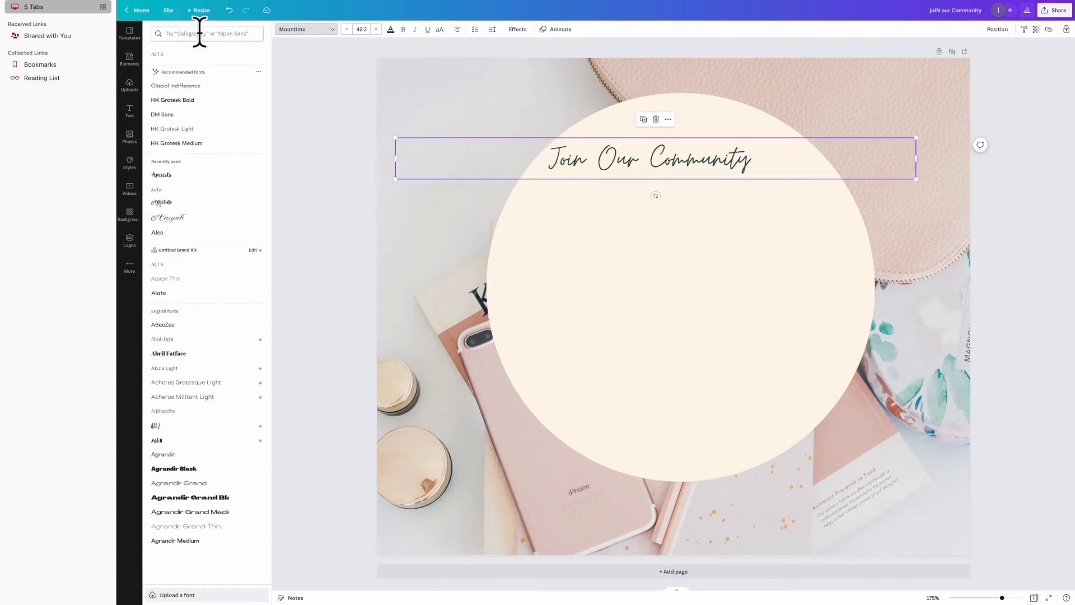
pyautogui.write('cinzel')
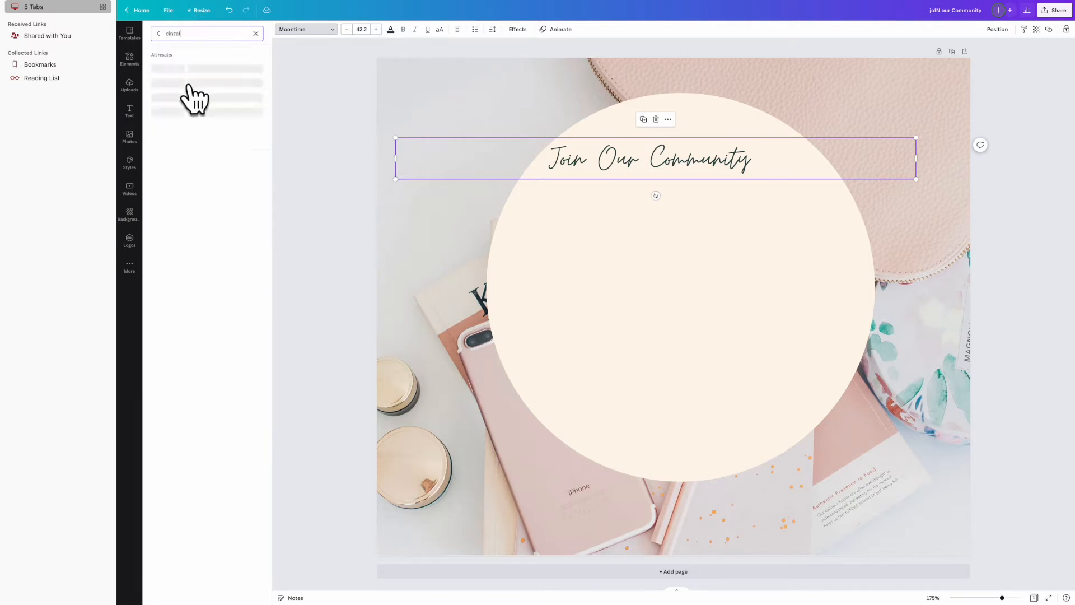
pyautogui.click(180, 83)
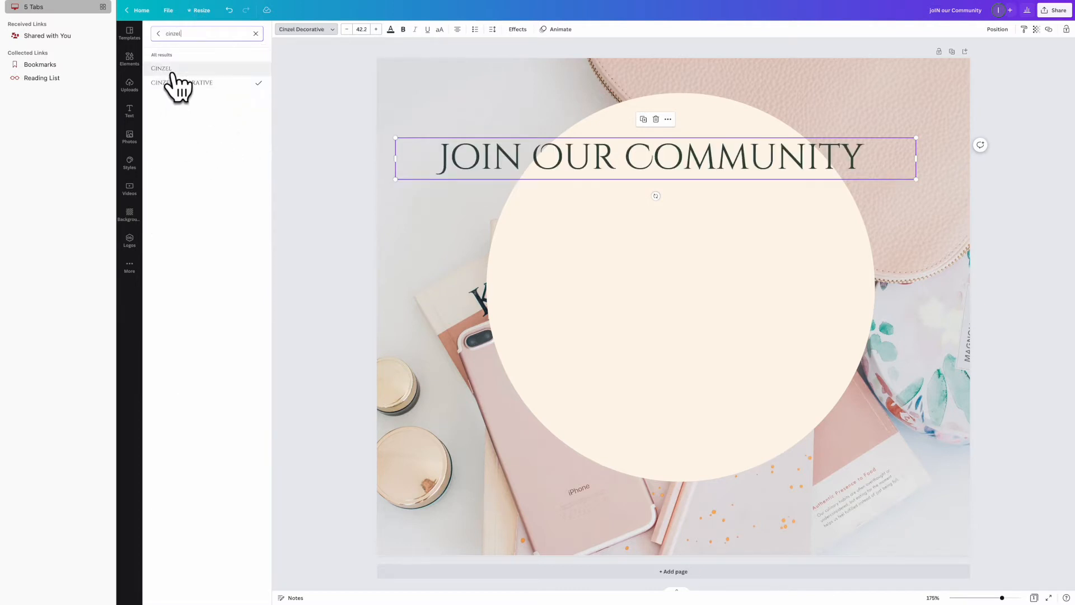
pyautogui.click(162, 69)
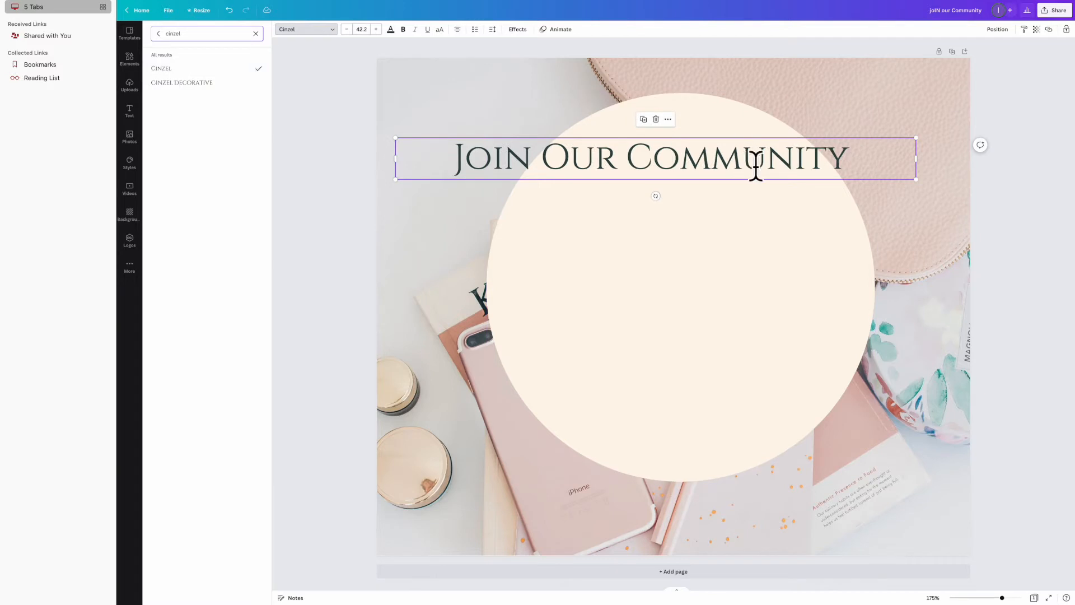
pyautogui.moveTo(655, 158); pyautogui.dragTo(705, 195)
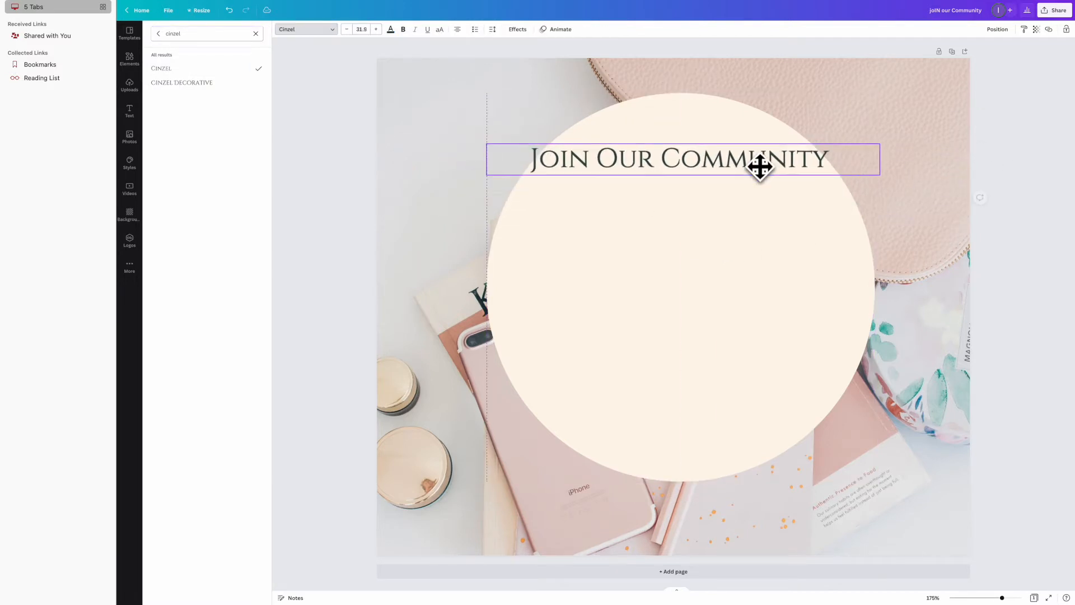
pyautogui.moveTo(760, 167); pyautogui.dragTo(682, 180)
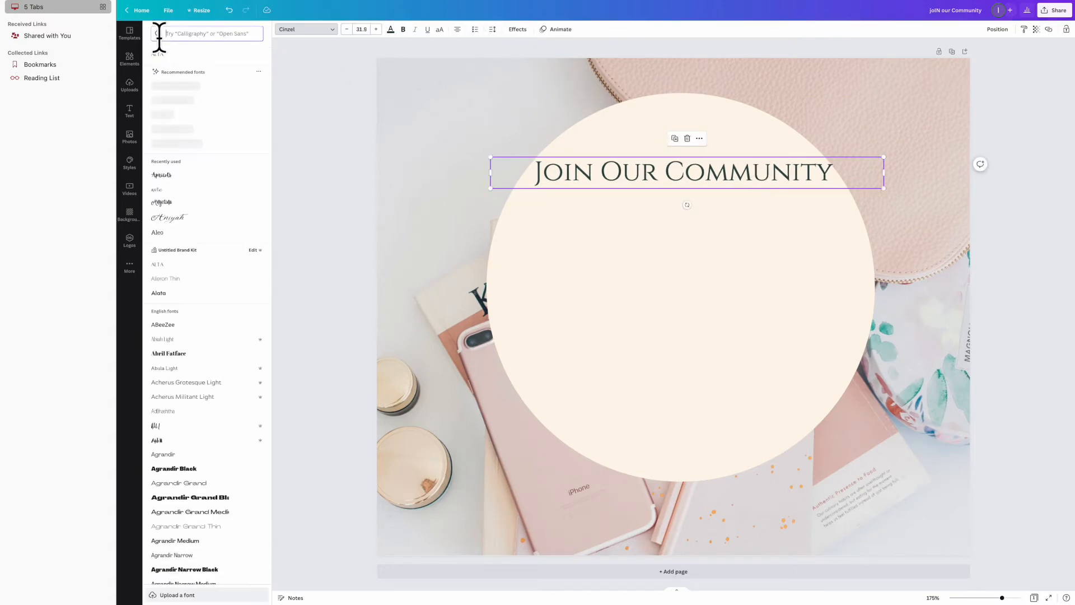
# - Apply the Brightwall brush-script font to the heading after trying Brittany
pyautogui.scroll(-3)
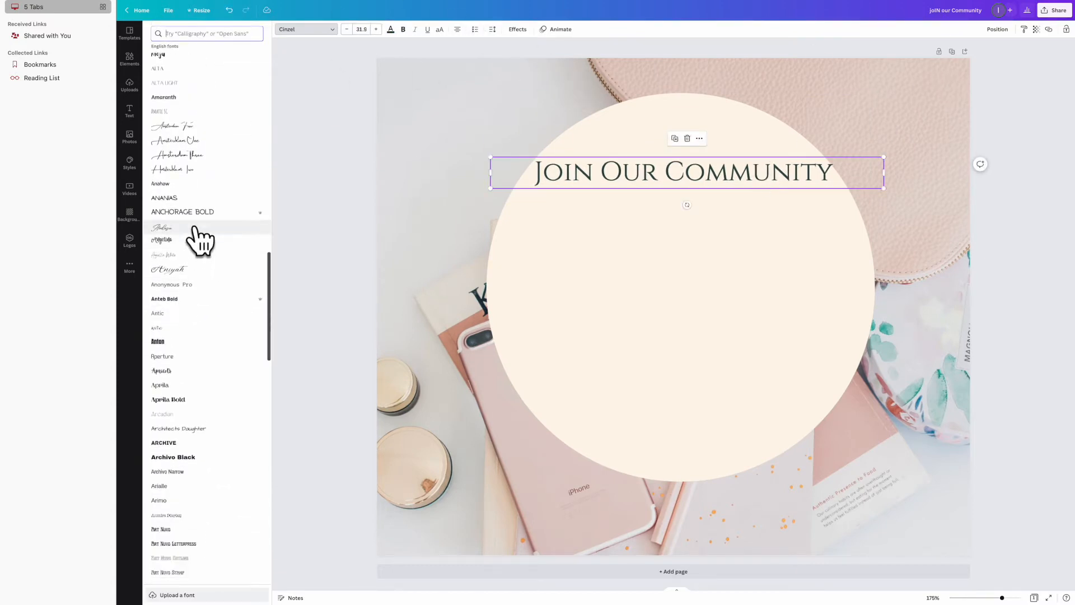
pyautogui.scroll(-3)
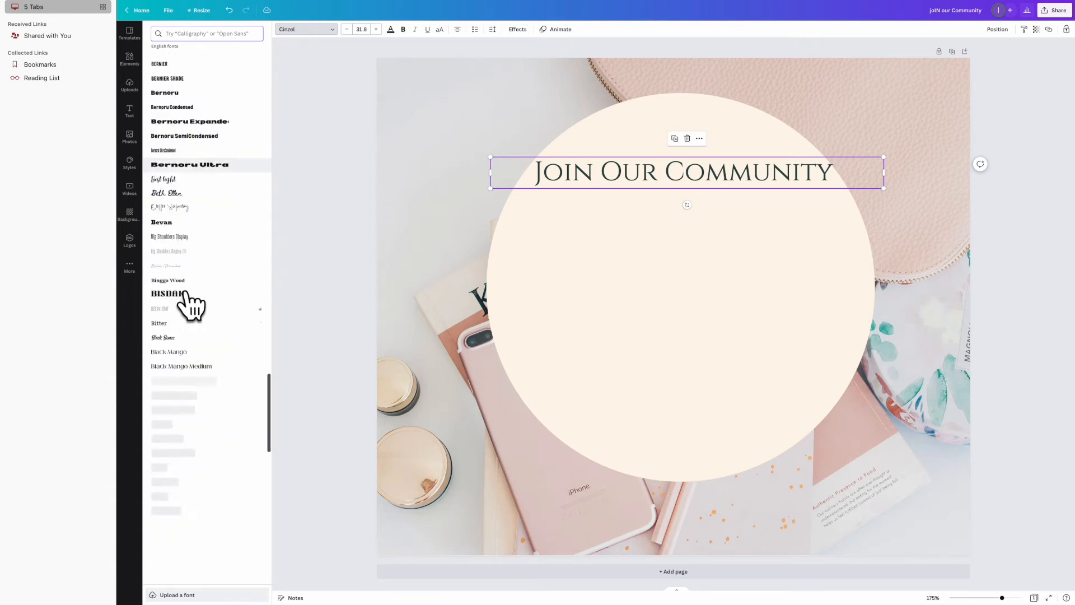
pyautogui.scroll(-3)
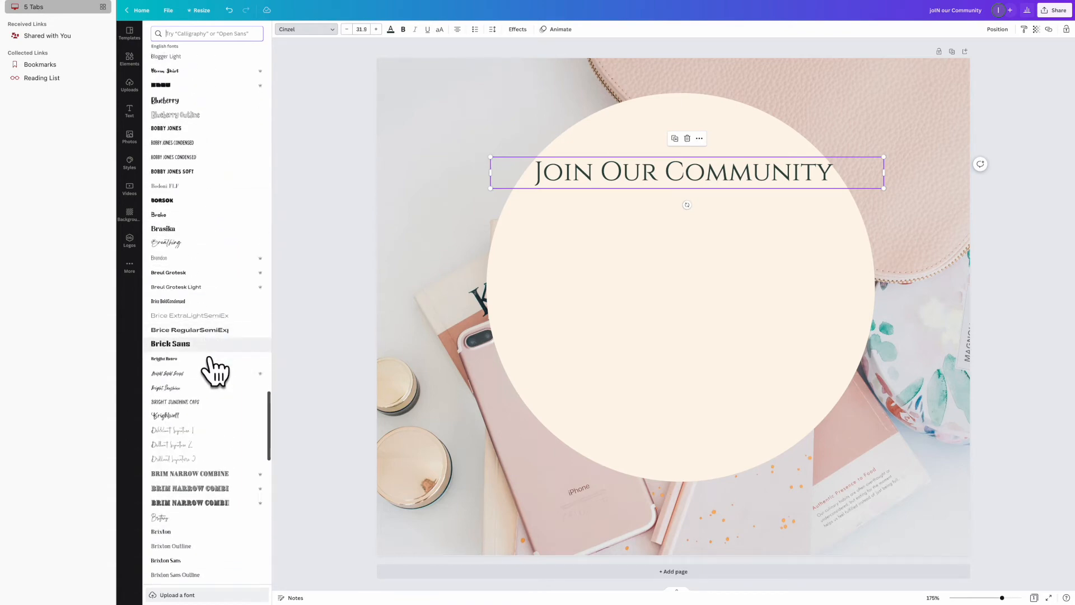
pyautogui.scroll(-3)
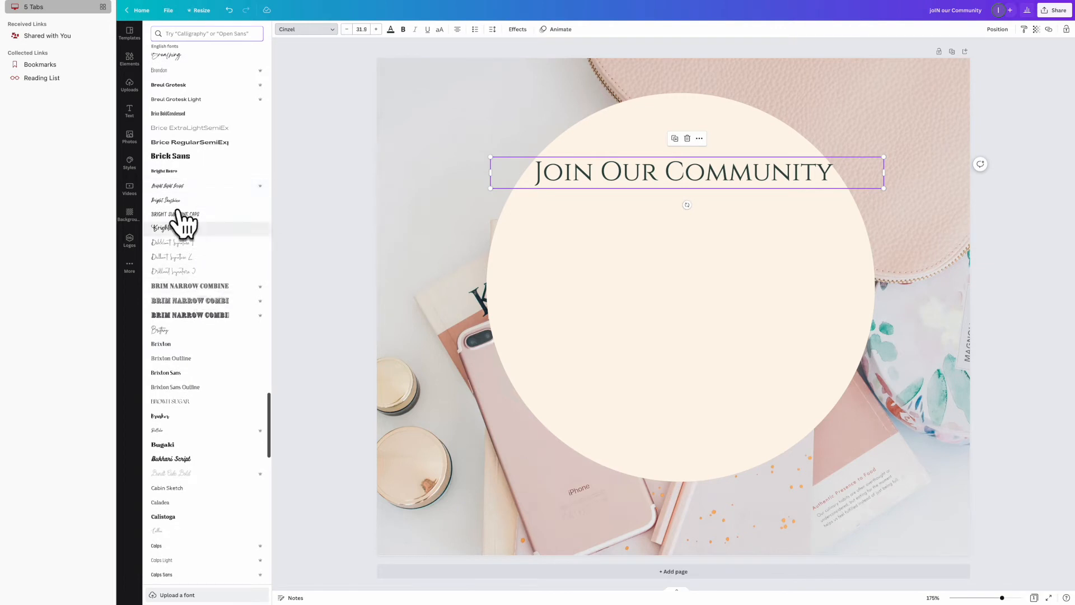
pyautogui.click(160, 330)
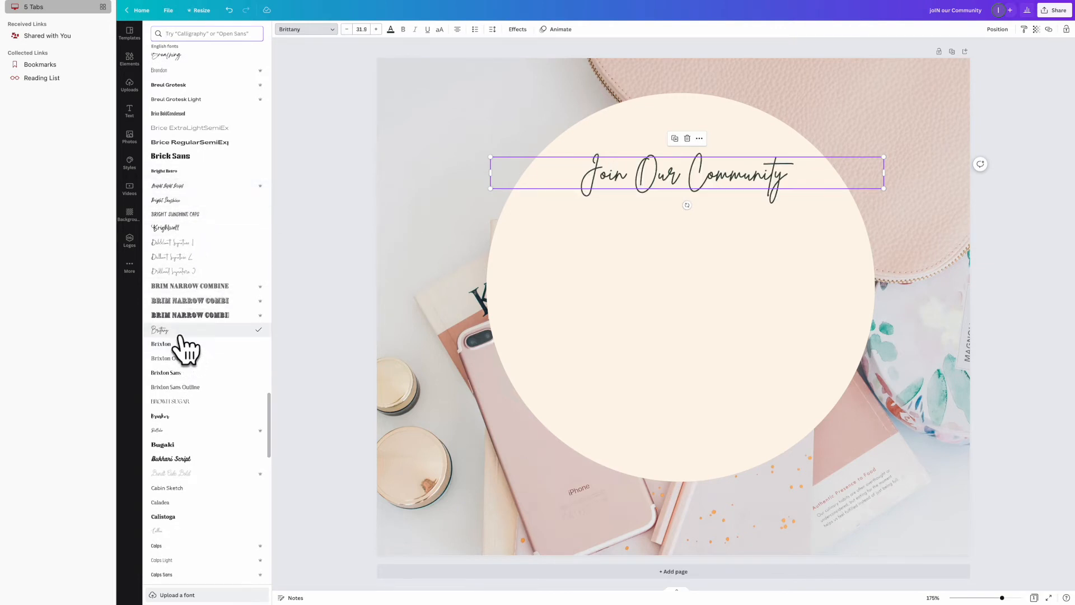
pyautogui.click(165, 228)
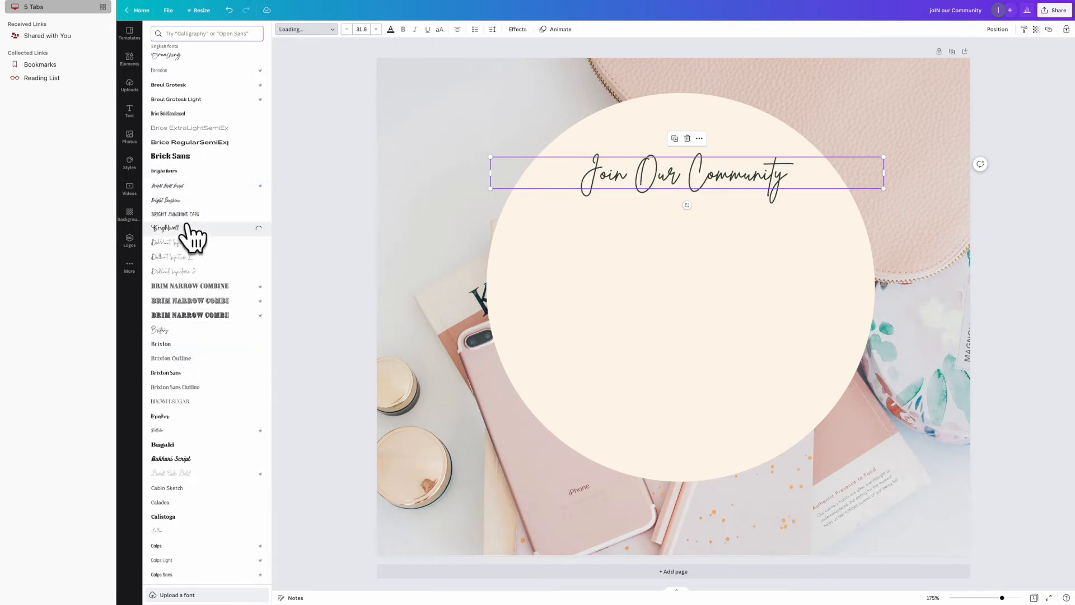
pyautogui.click(163, 227)
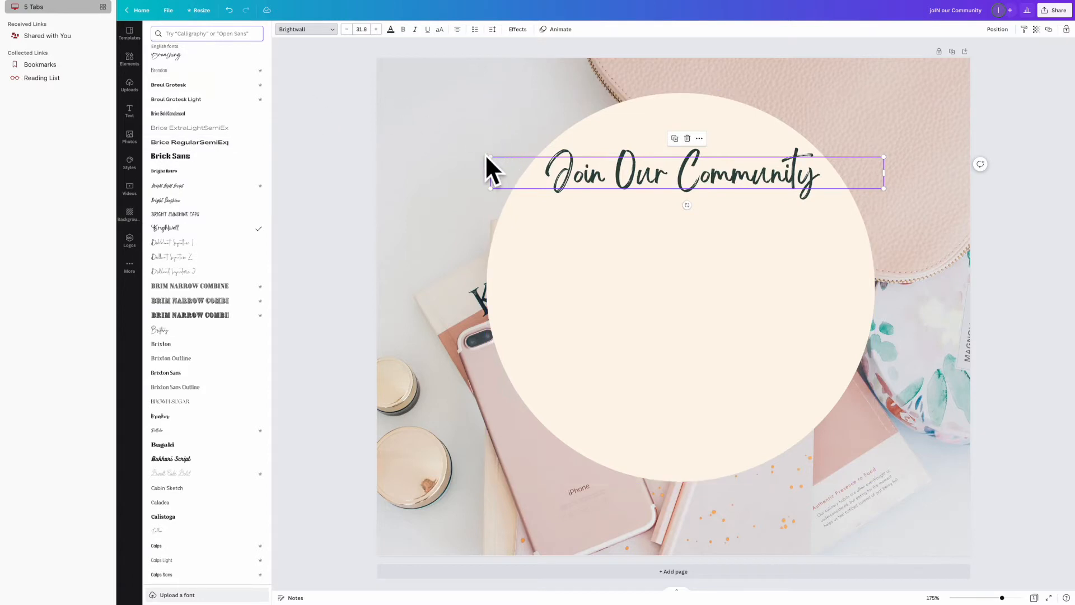
# - Enlarge the heading slightly, colour it muted mauve-brown, and nudge it right
pyautogui.click(376, 29)
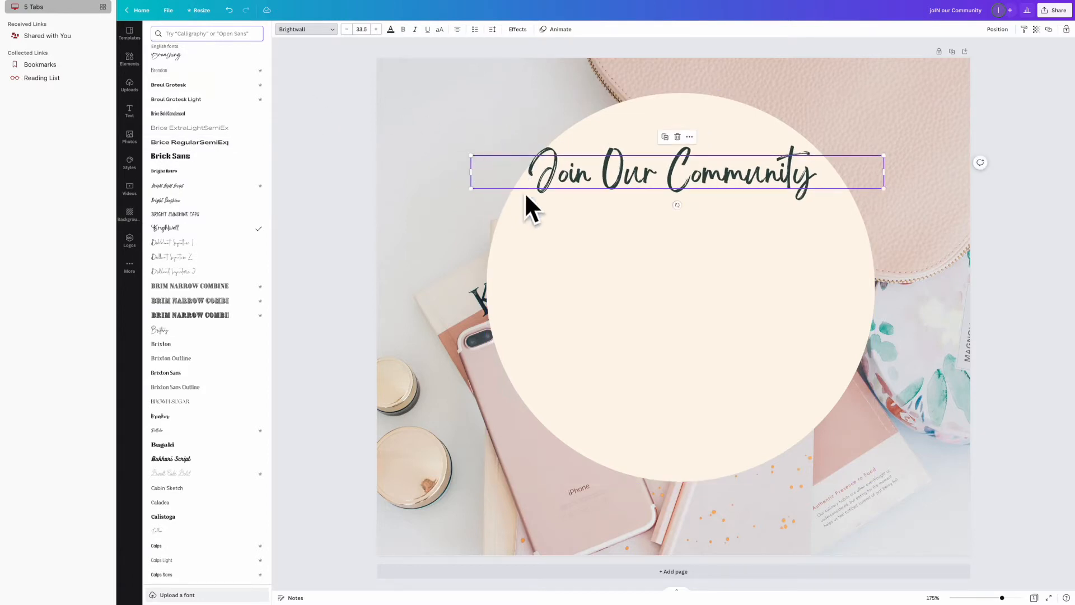
pyautogui.scroll(-3)
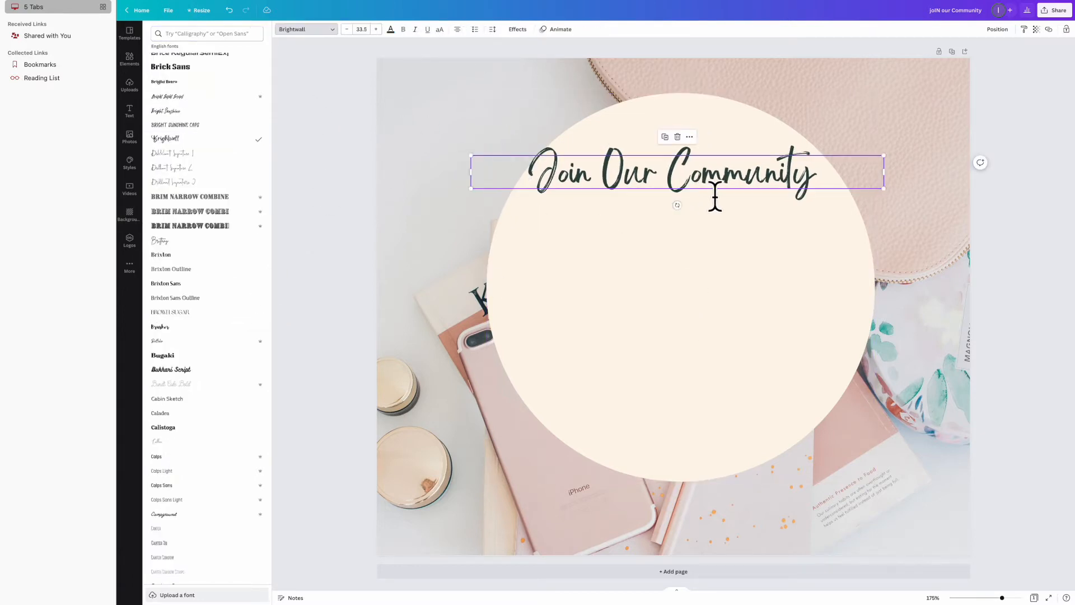
pyautogui.click(391, 30)
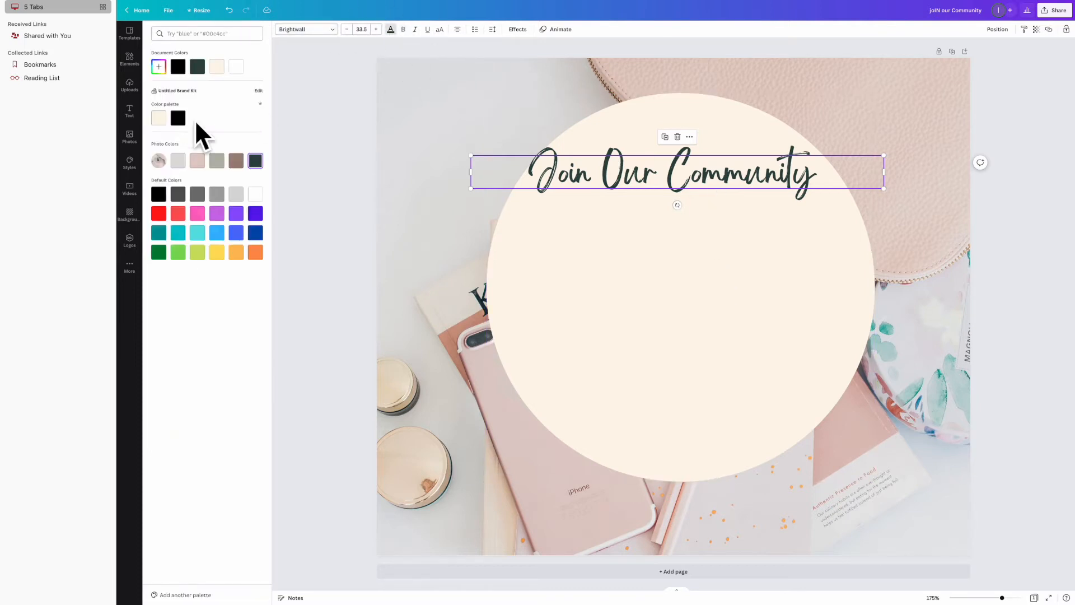
pyautogui.click(236, 161)
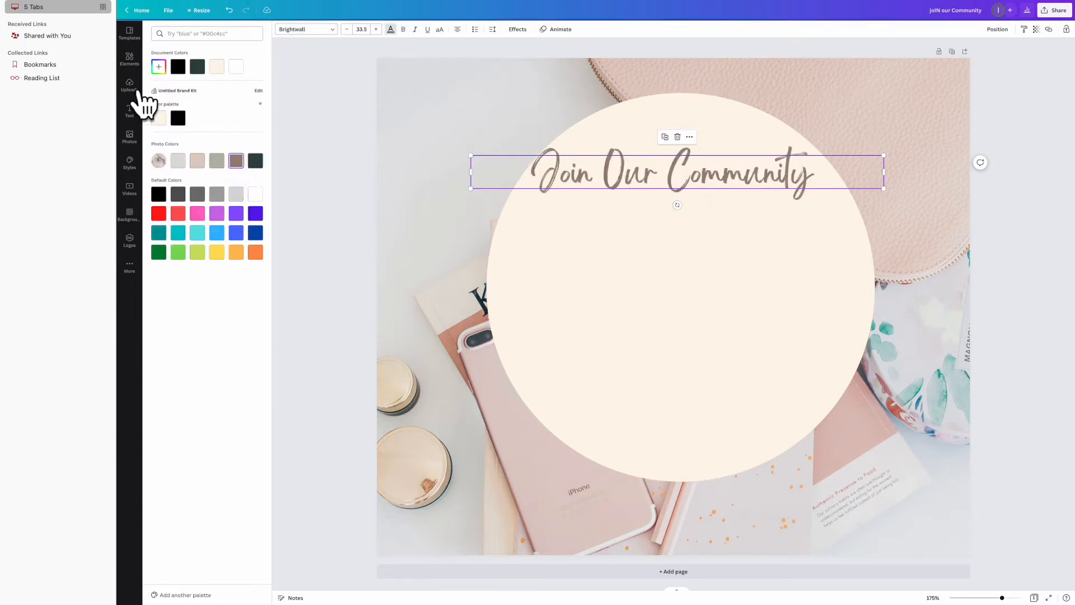
pyautogui.moveTo(676, 171); pyautogui.dragTo(693, 170)
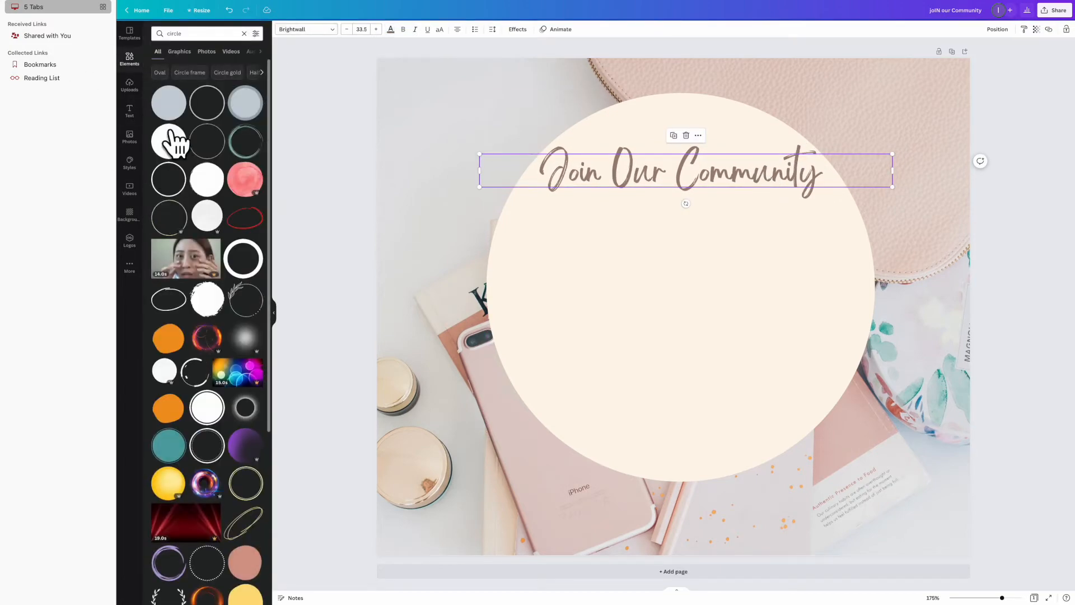
# - Add a thin light-coloured divider line below the heading and shorten it inside the circle
pyautogui.scroll(-3)
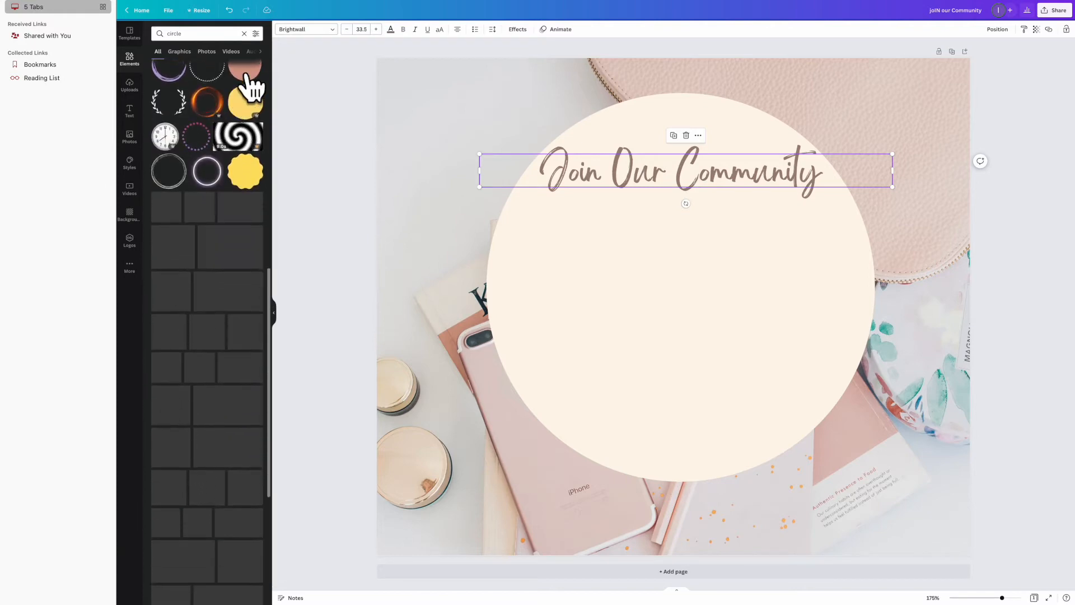
pyautogui.click(244, 33)
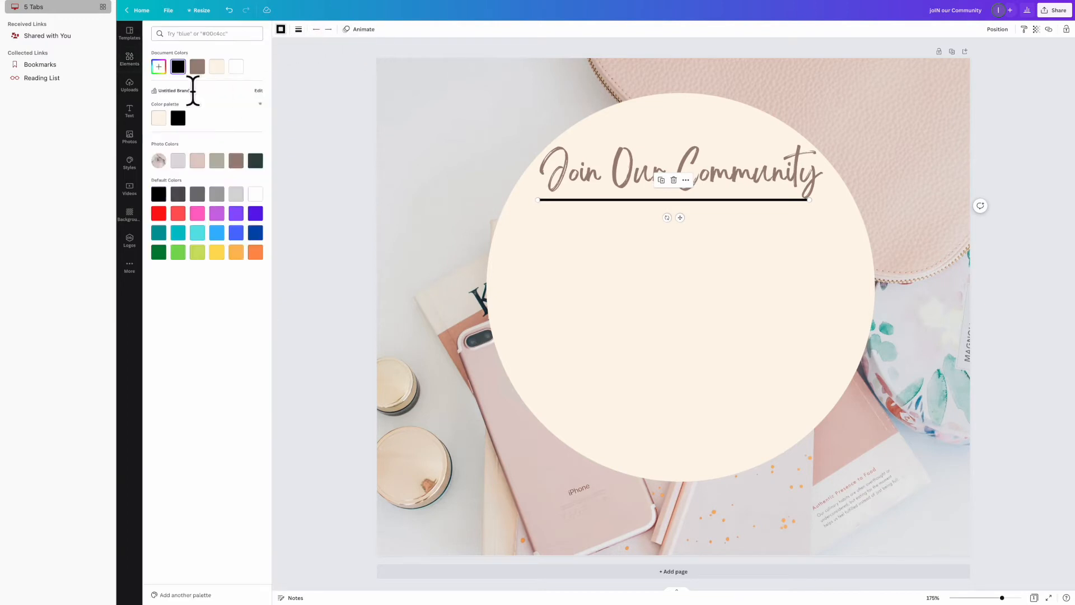
pyautogui.click(196, 66)
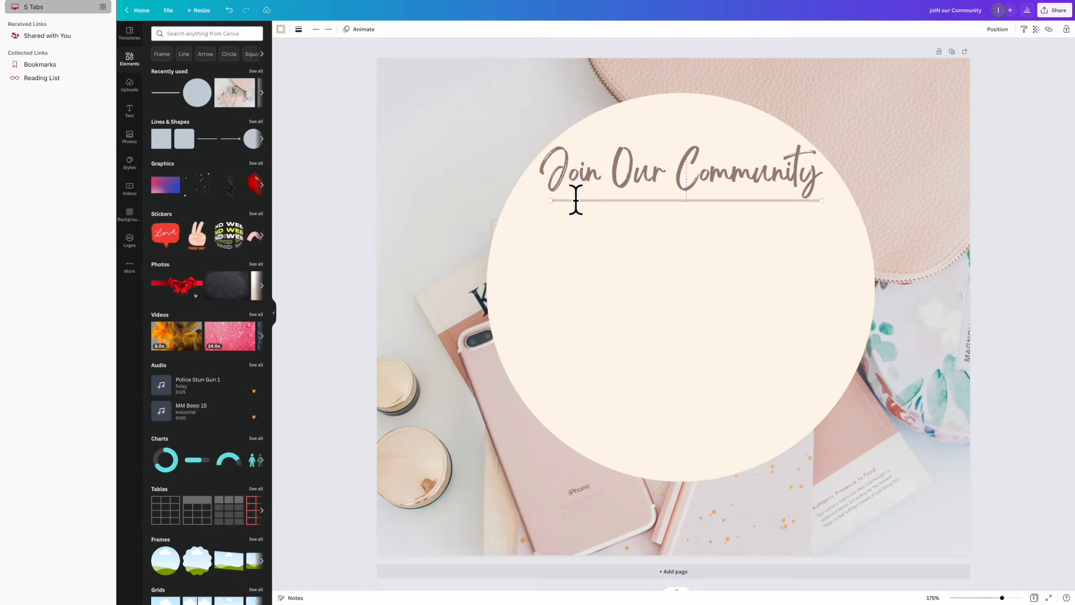
pyautogui.moveTo(577, 201); pyautogui.dragTo(583, 277)
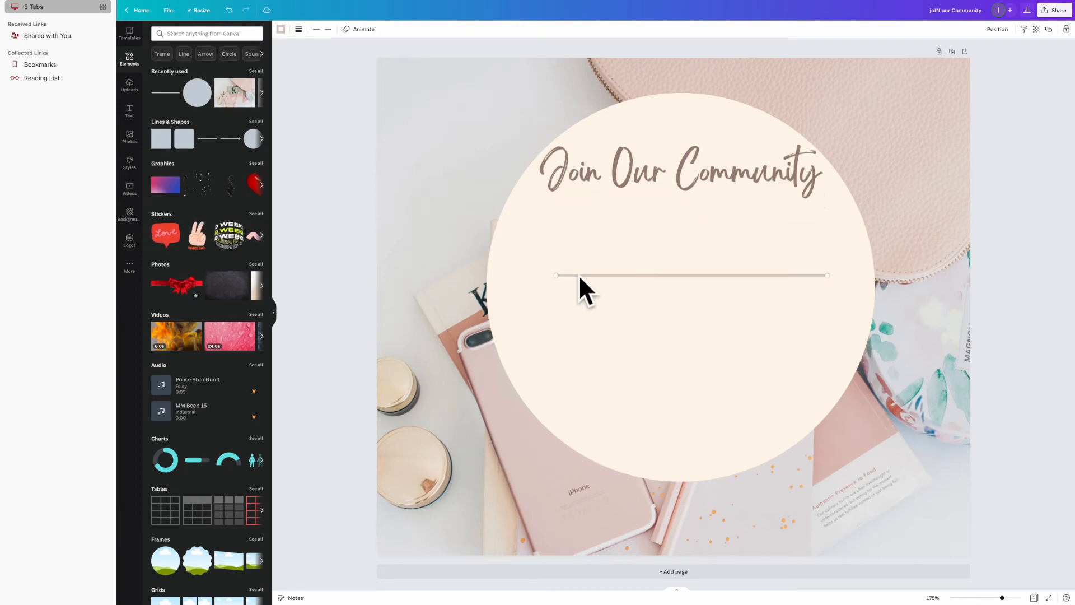
pyautogui.click(679, 170)
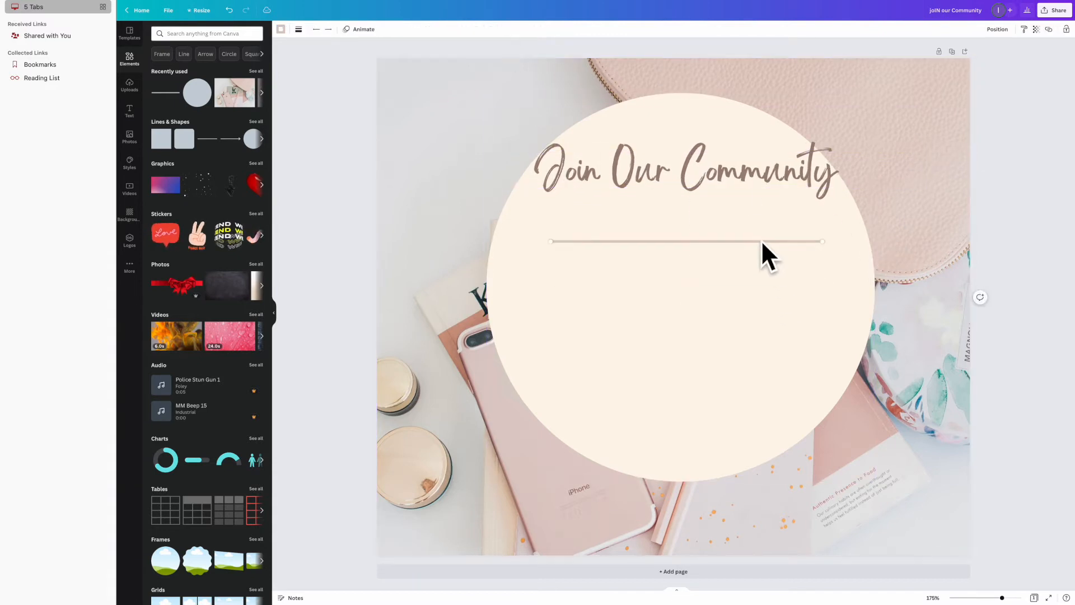
pyautogui.click(680, 241)
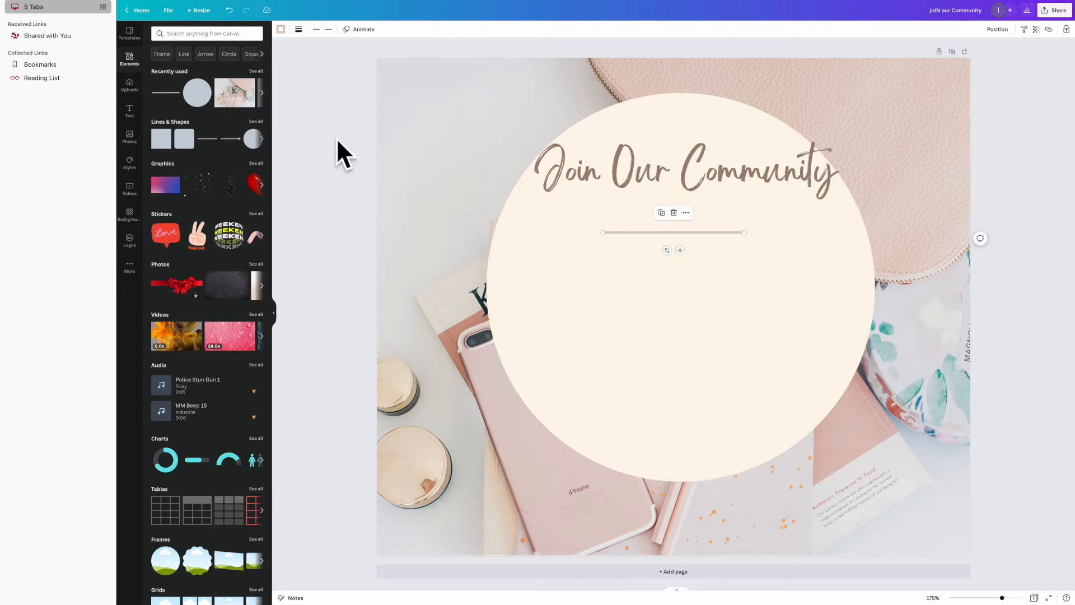
# - Add a What's Included heading and a small body text box inside the circle
pyautogui.click(130, 110)
pyautogui.write("What's Included")
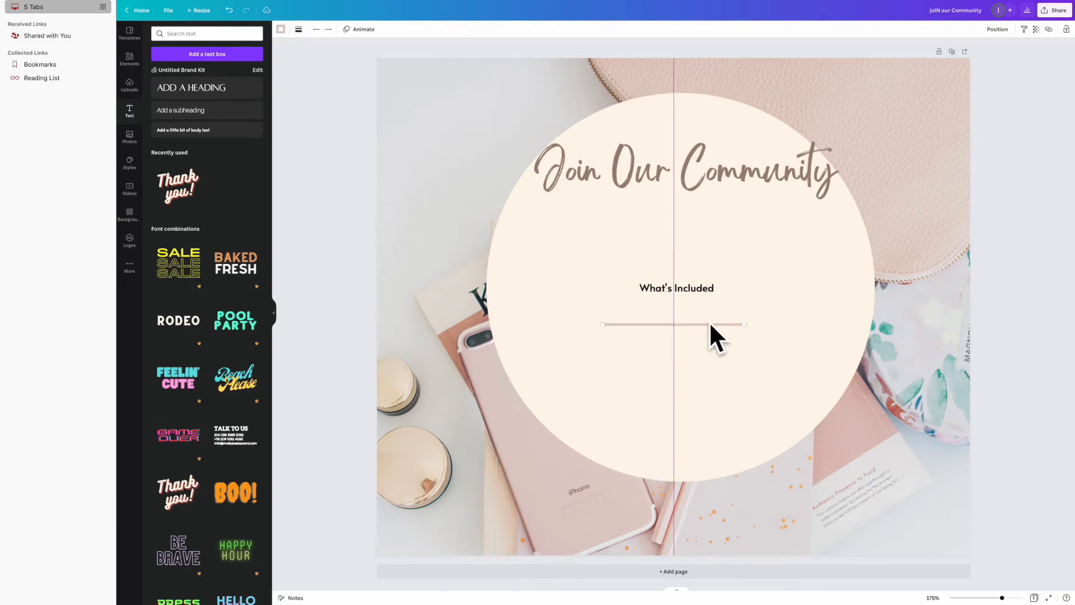
pyautogui.click(676, 288)
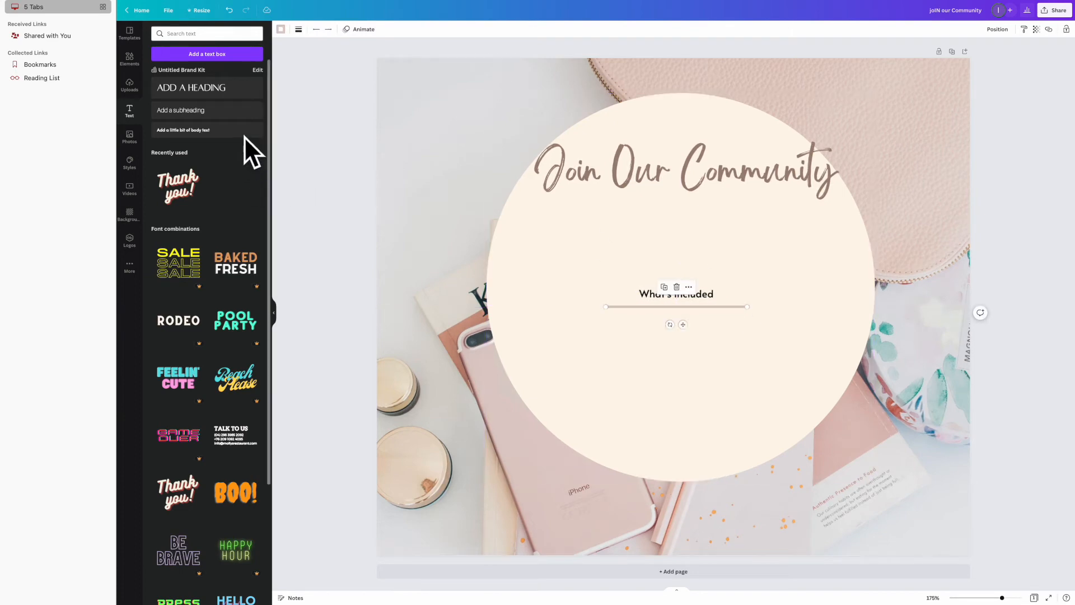
pyautogui.click(182, 130)
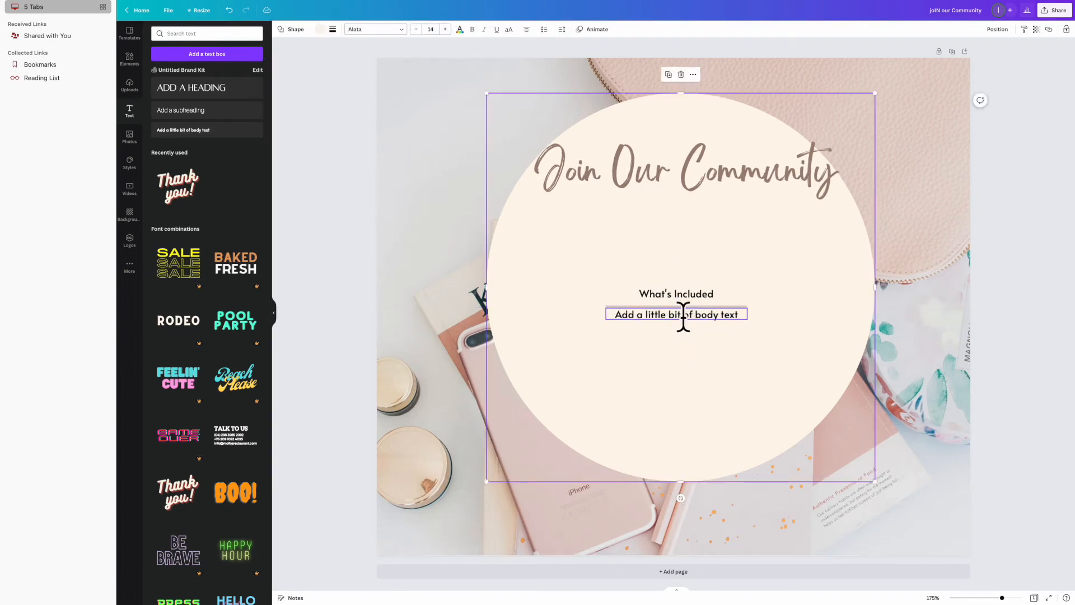
pyautogui.doubleClick(677, 314)
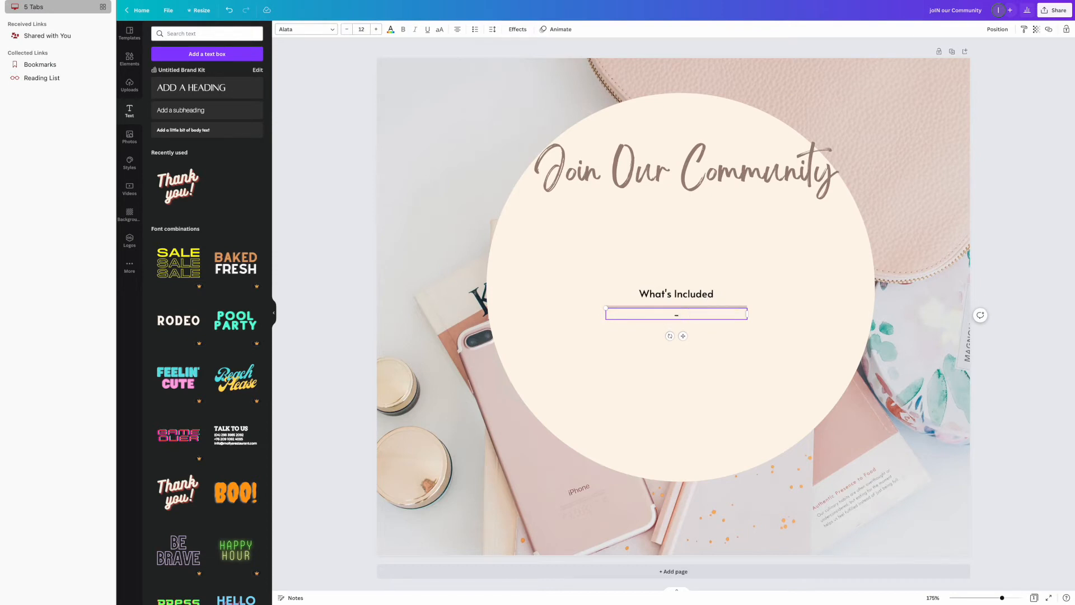
# - Type the dashed benefits list: free books, 24-hour support, resume editing, job placement
pyautogui.write('-unlimited access to')
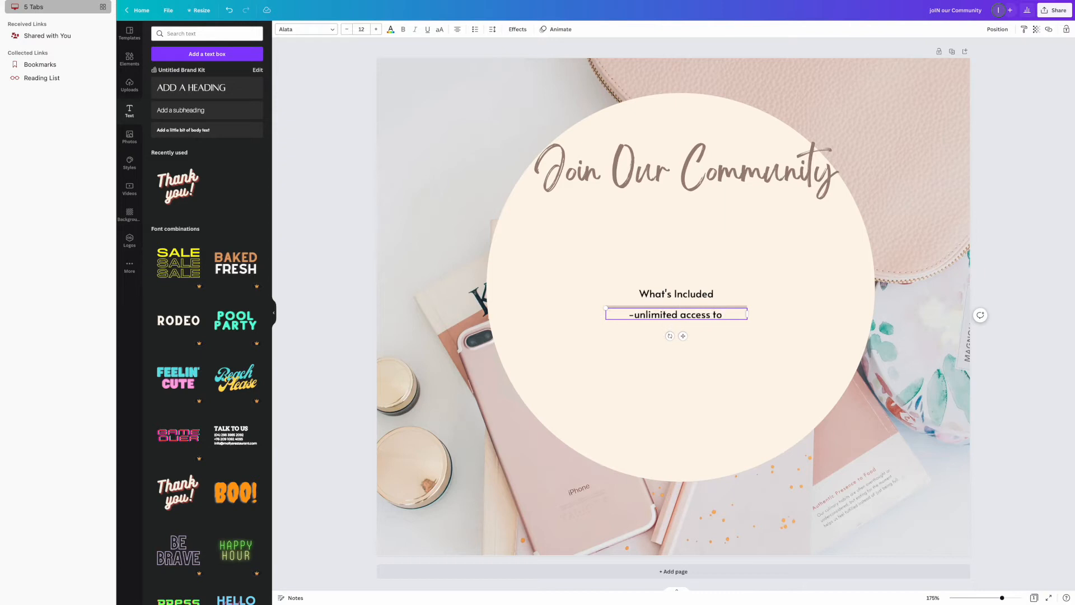
pyautogui.write('f')
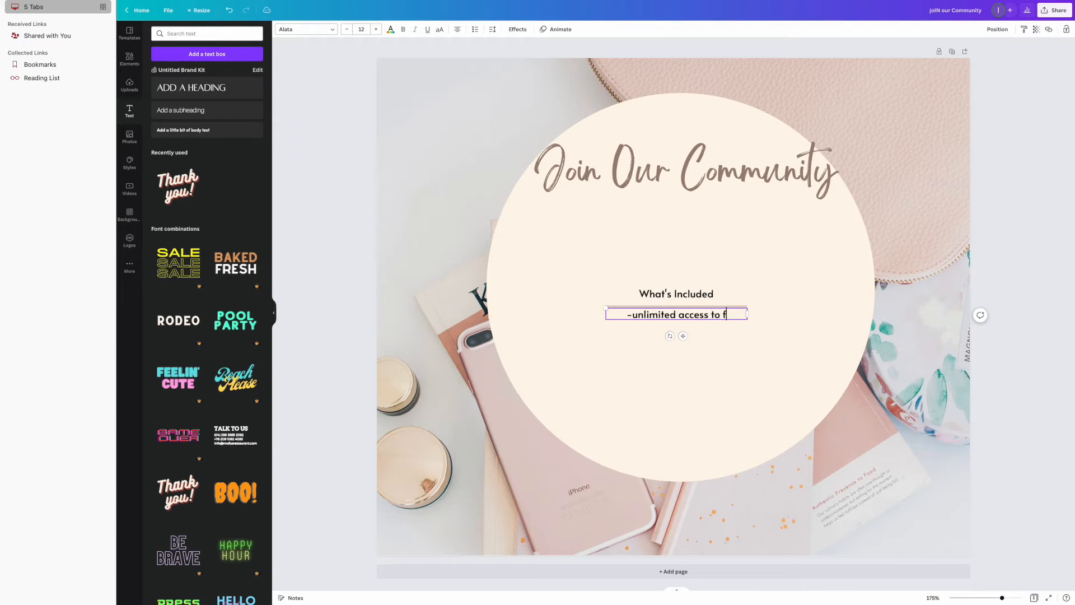
pyautogui.write('ree books')
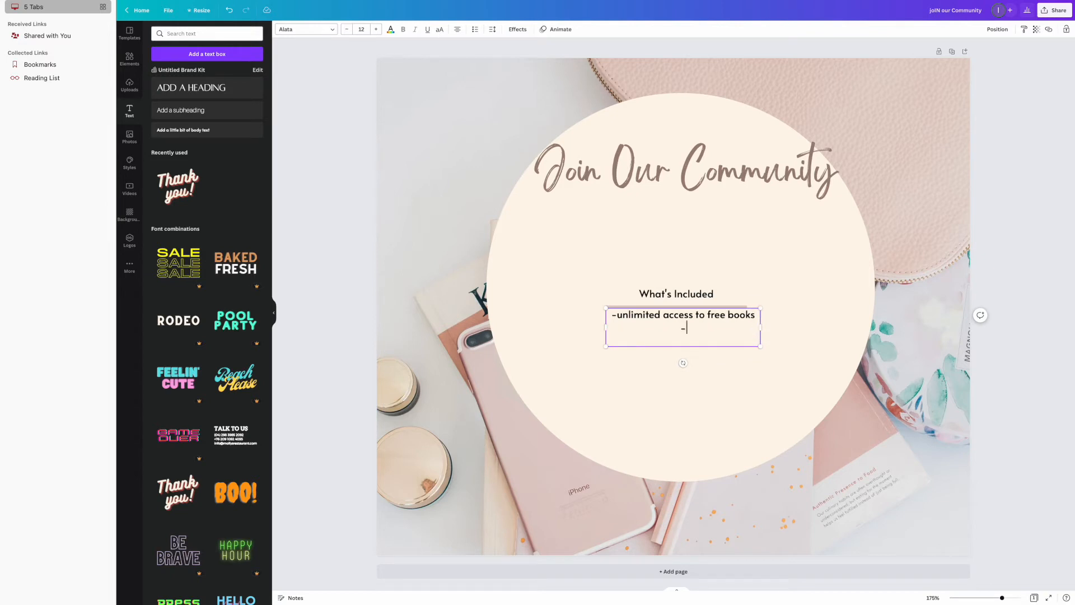
pyautogui.write('24 hour support')
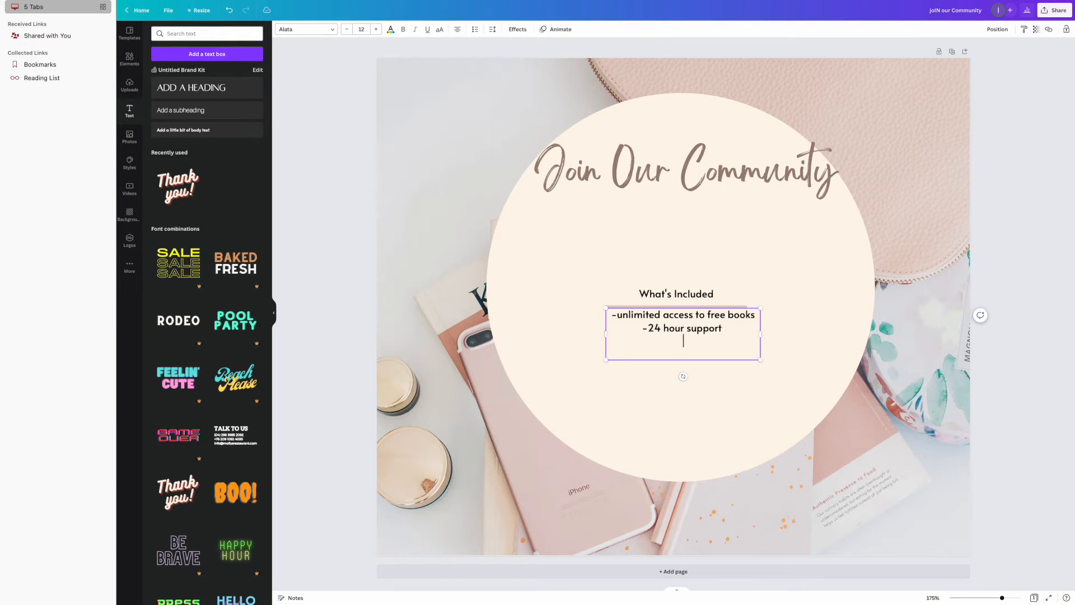
pyautogui.write('guarantt')
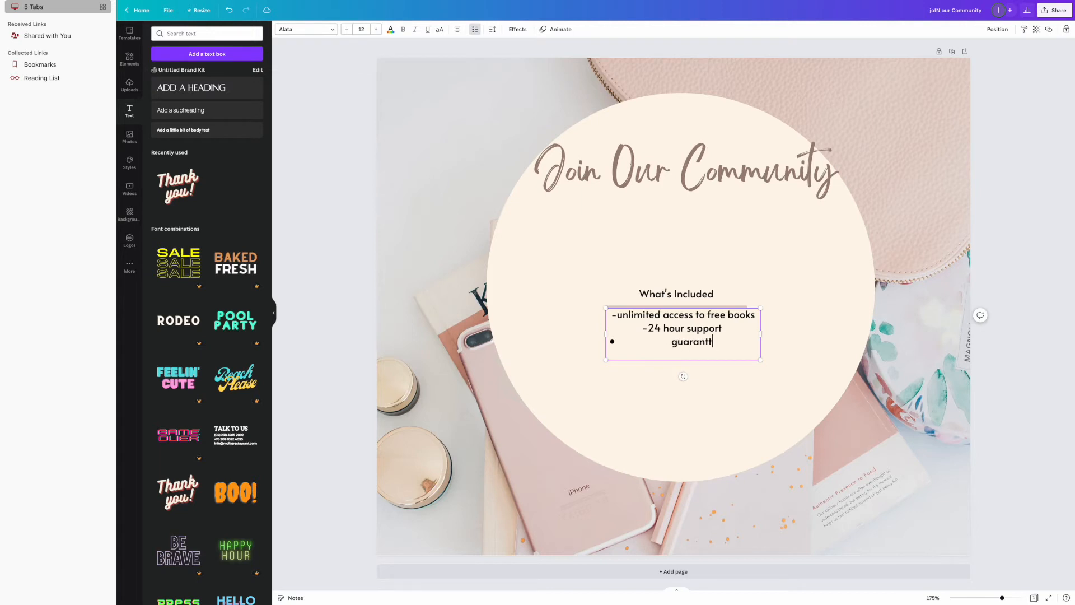
pyautogui.press('Backspace')
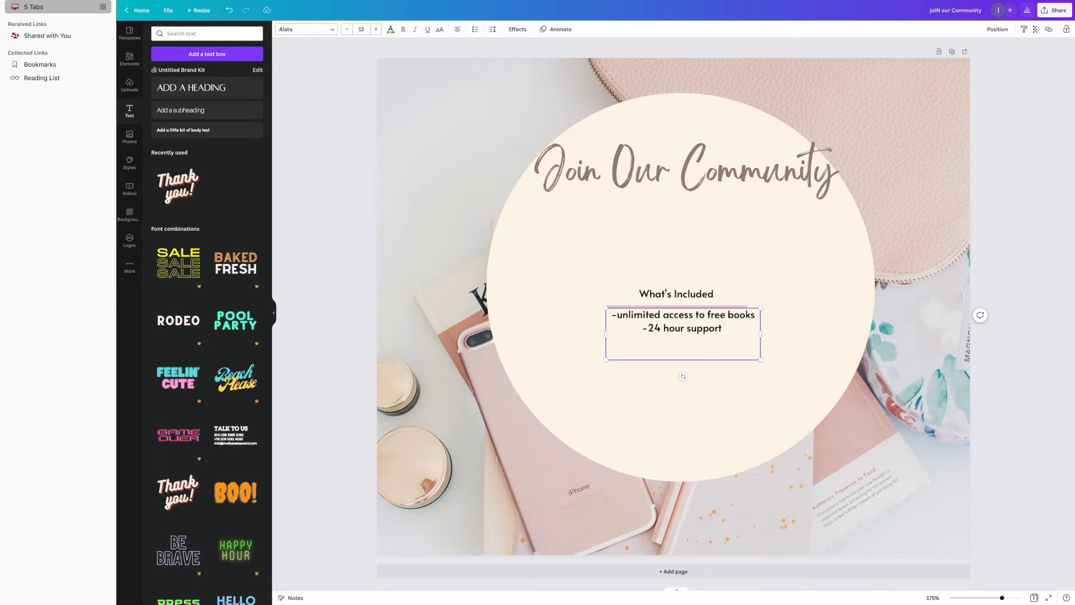
pyautogui.write('-gu')
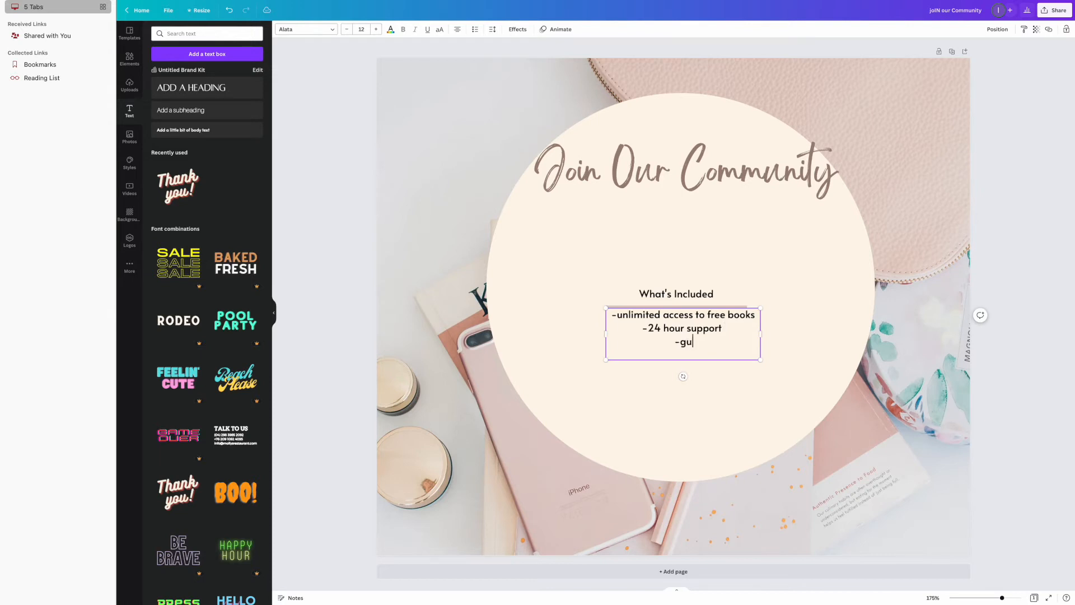
pyautogui.write('aranteed resume editi')
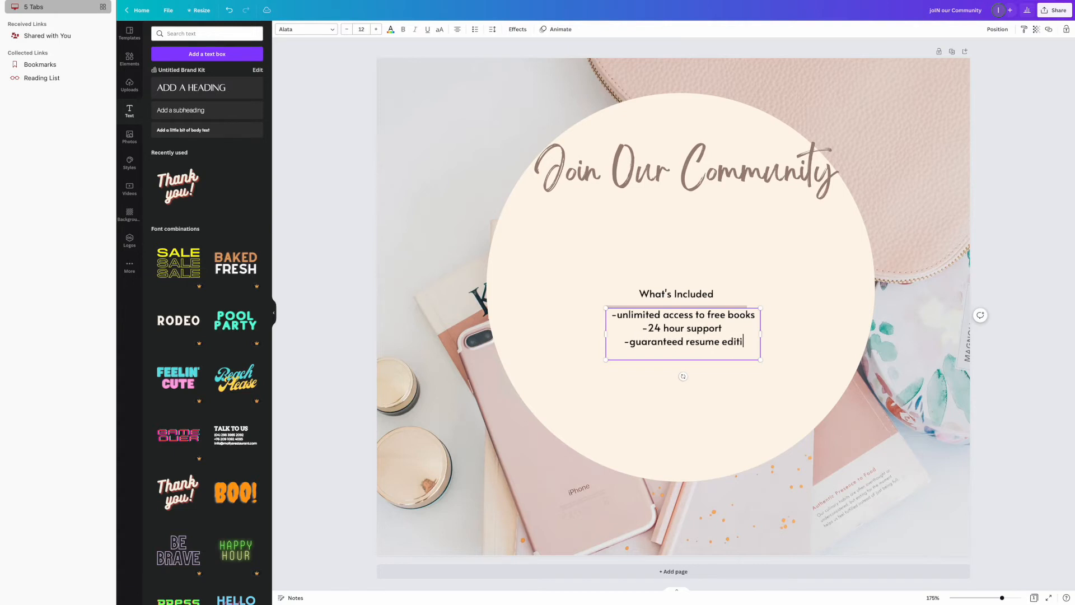
pyautogui.write('ng')
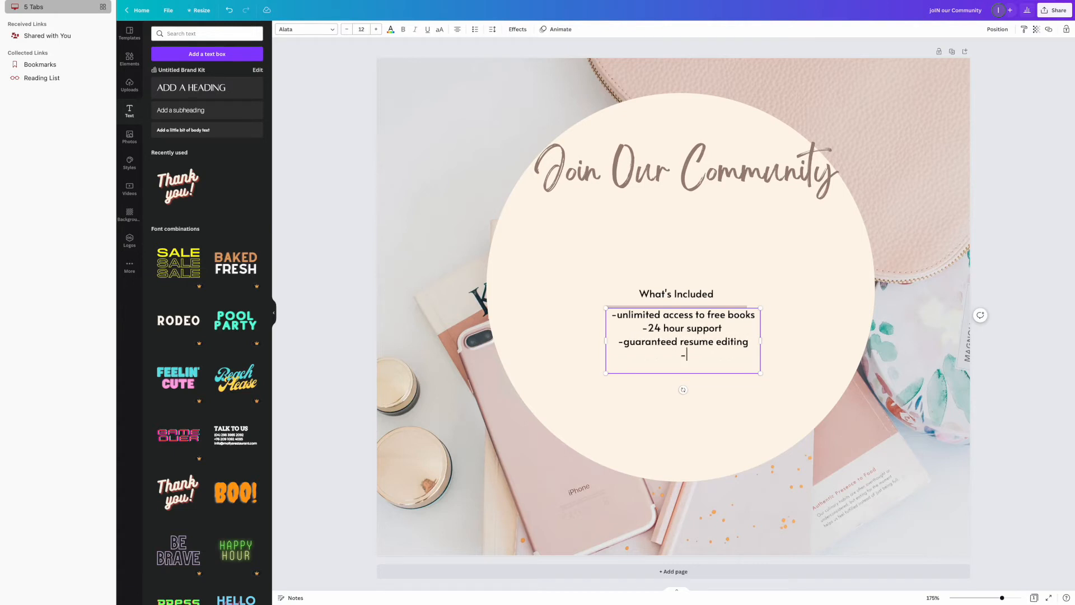
pyautogui.write('job')
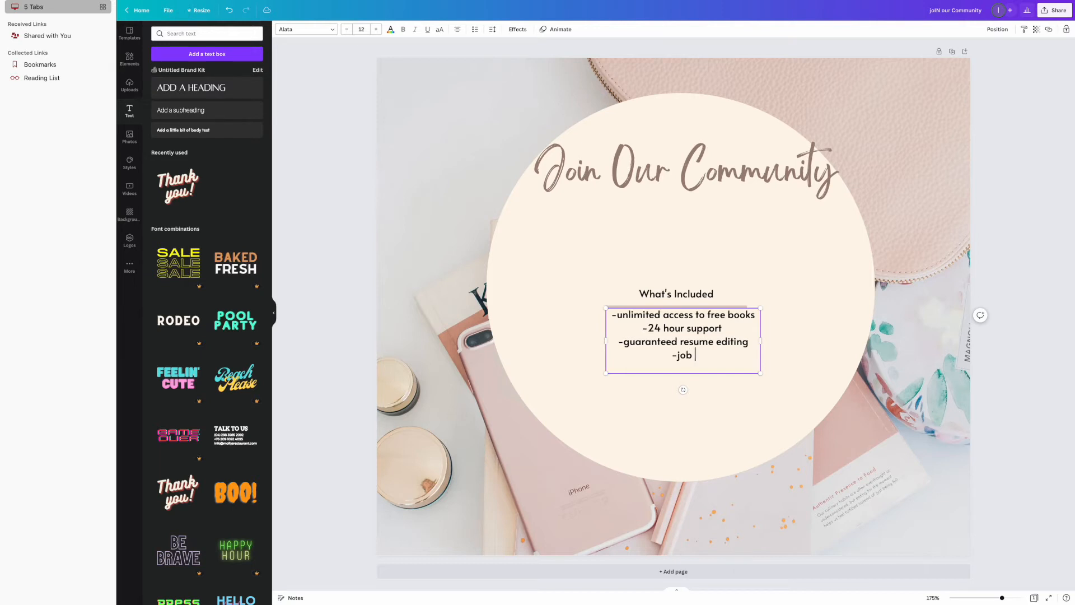
pyautogui.write('placement')
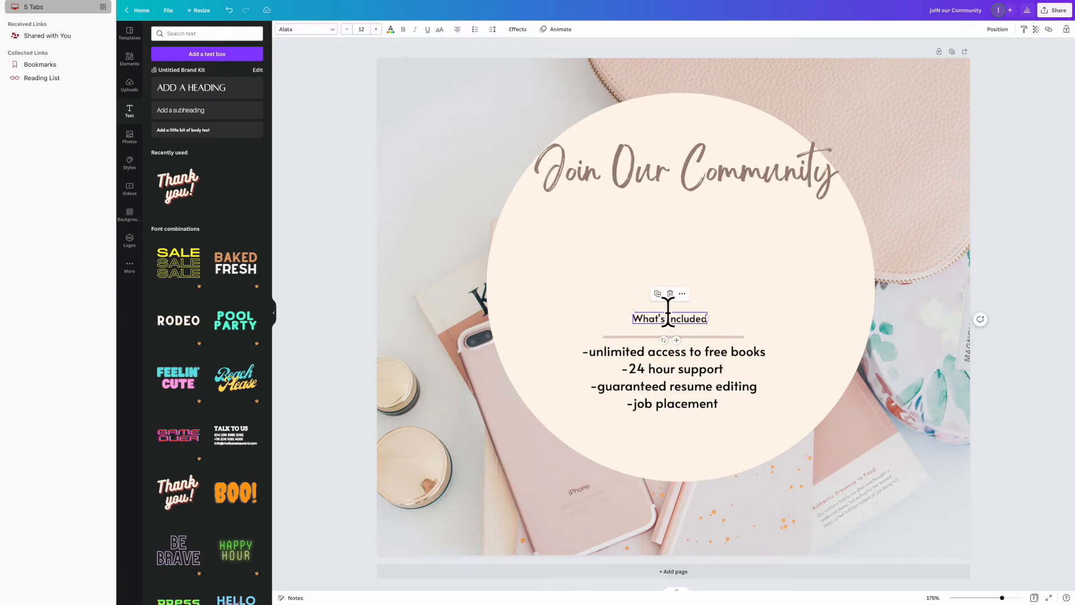
# - Add a new subheading text box reading '50% OFF' below the script heading
pyautogui.click(376, 29)
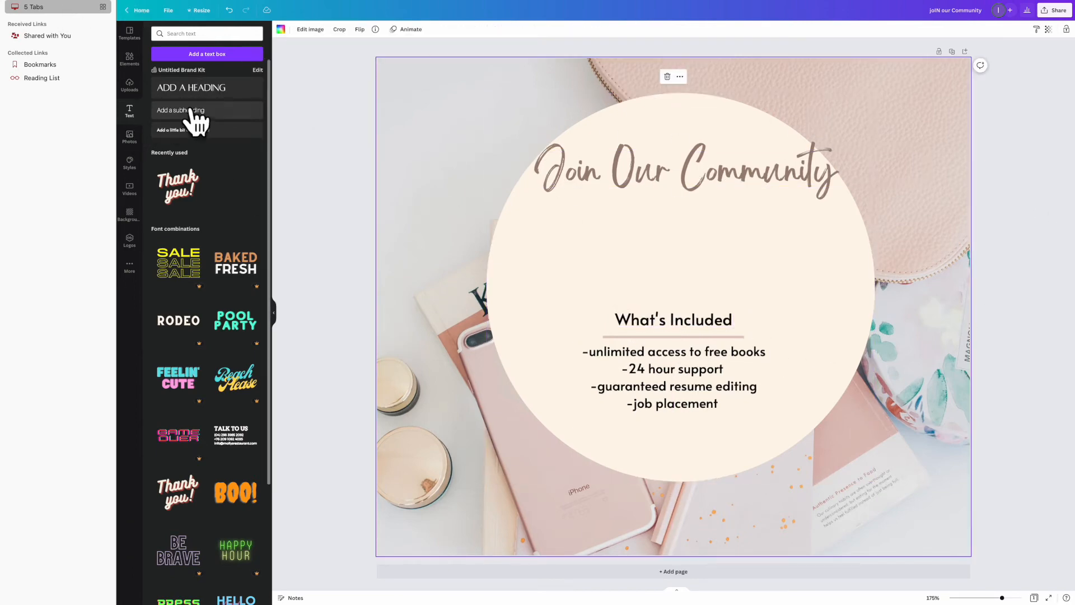
pyautogui.click(180, 110)
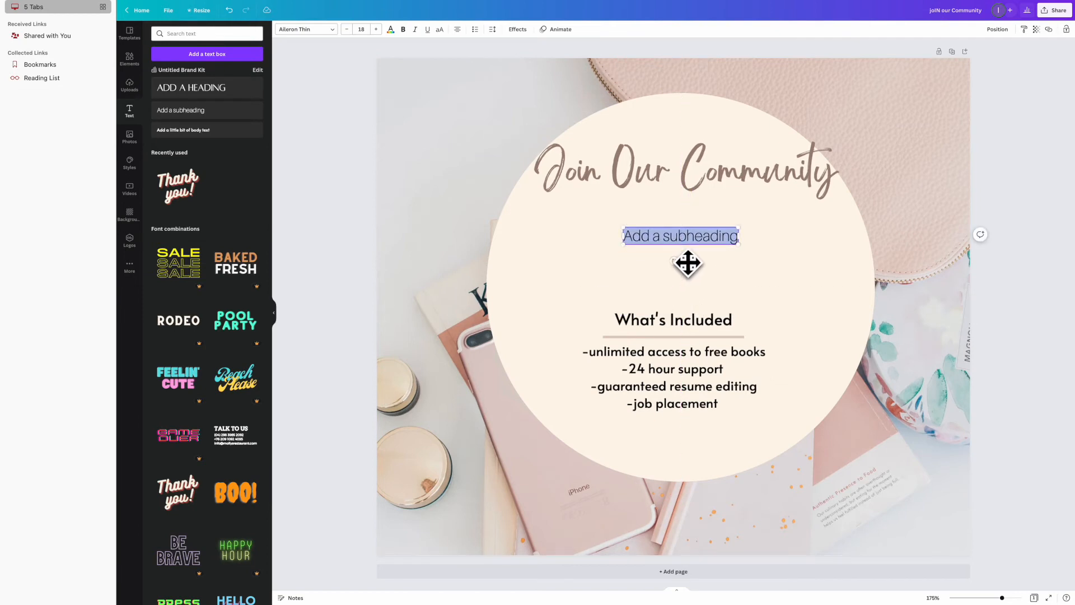
pyautogui.write('50% OFF')
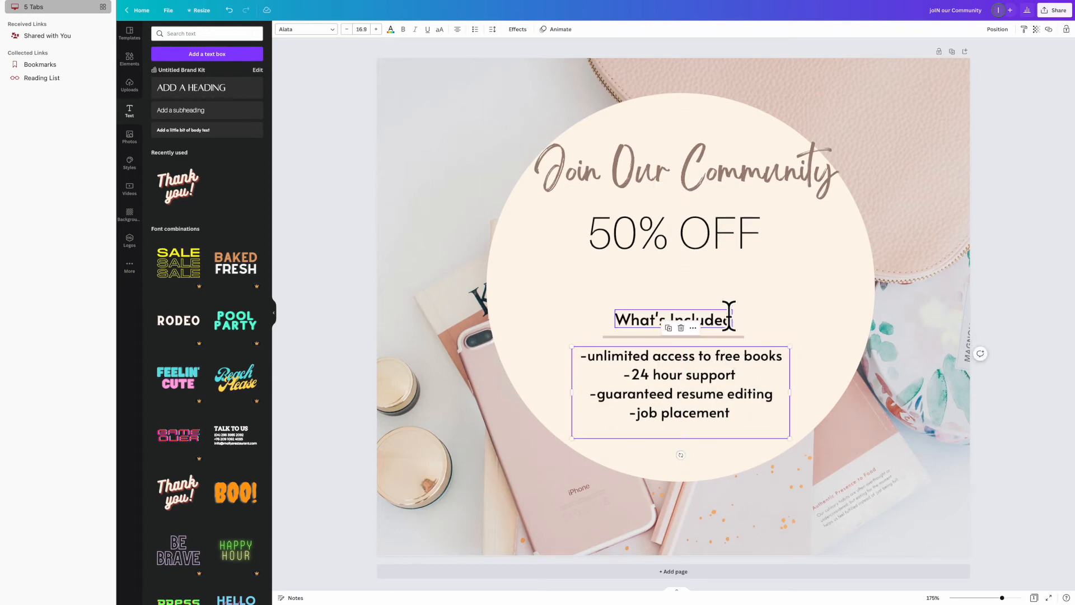
# - Try script and Cinzel fonts on 'What's Included', settling on Aileron Thin
pyautogui.click(390, 30)
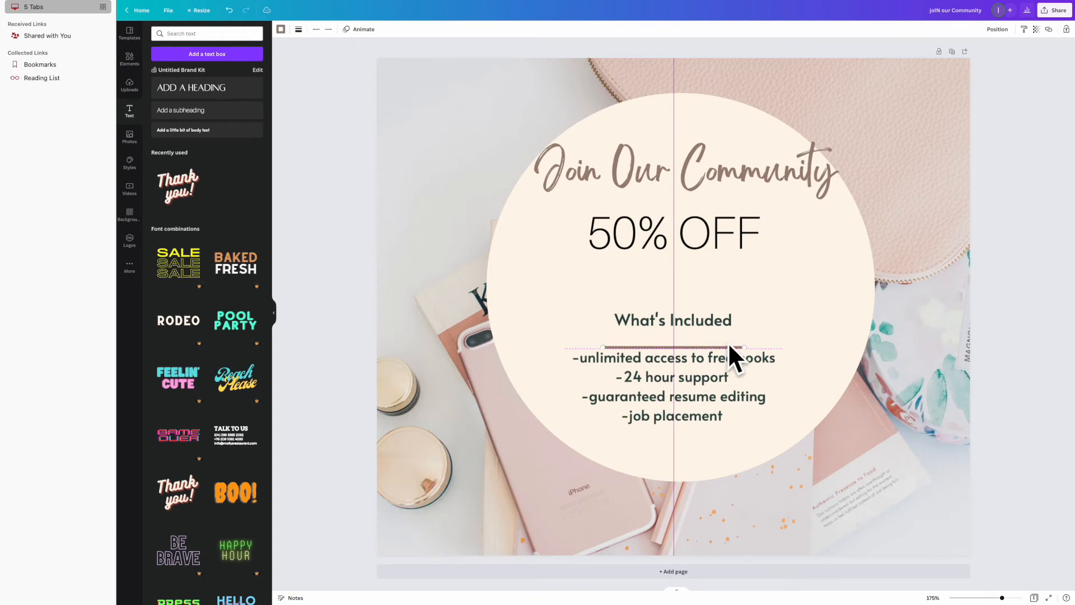
pyautogui.doubleClick(674, 321)
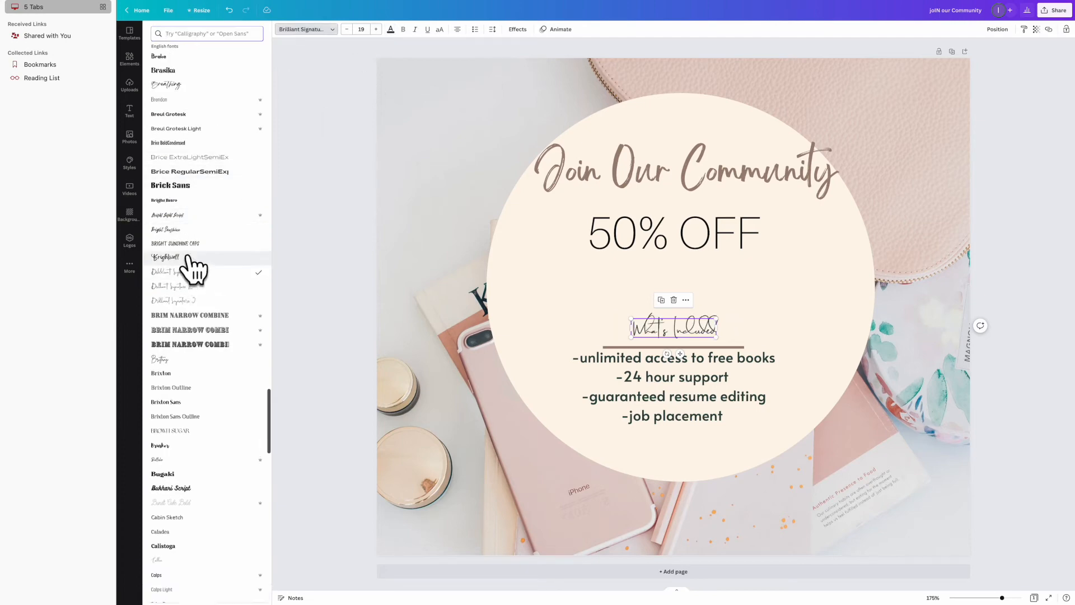
pyautogui.click(166, 257)
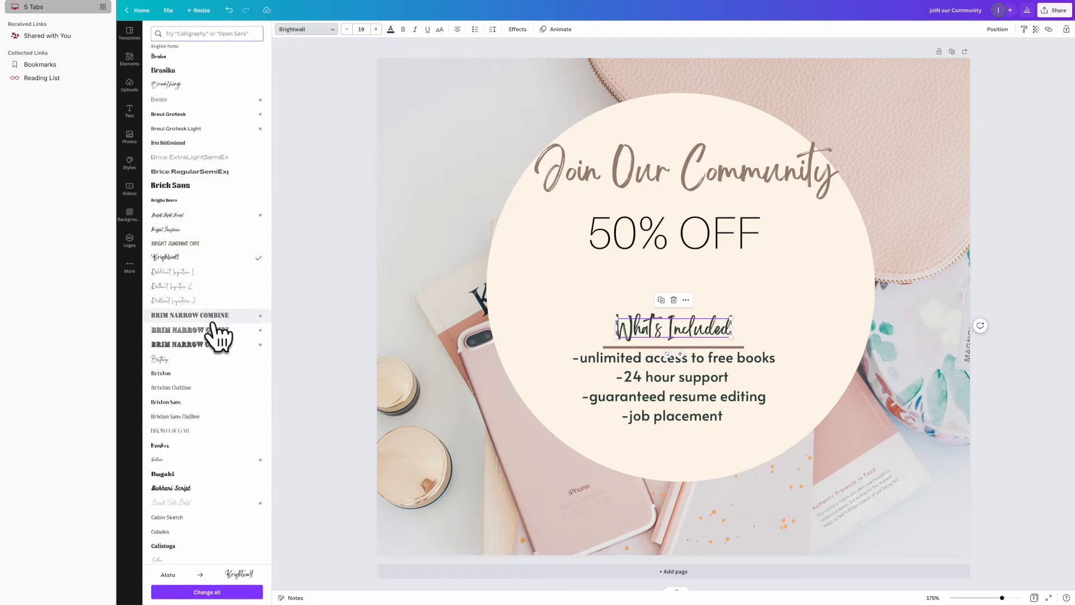
pyautogui.click(160, 359)
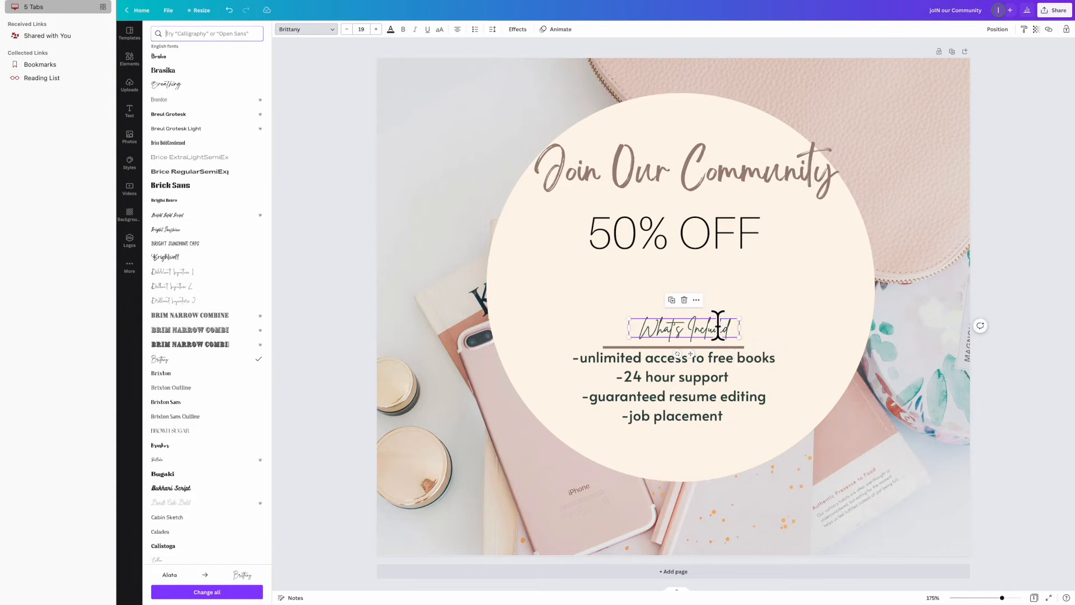
pyautogui.click(158, 460)
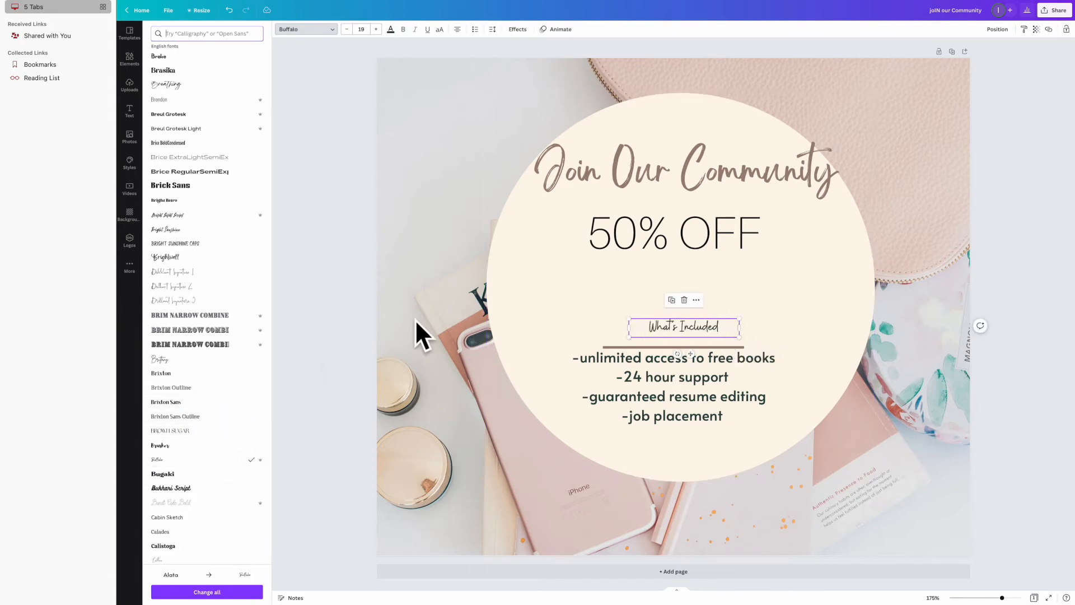
pyautogui.scroll(-3)
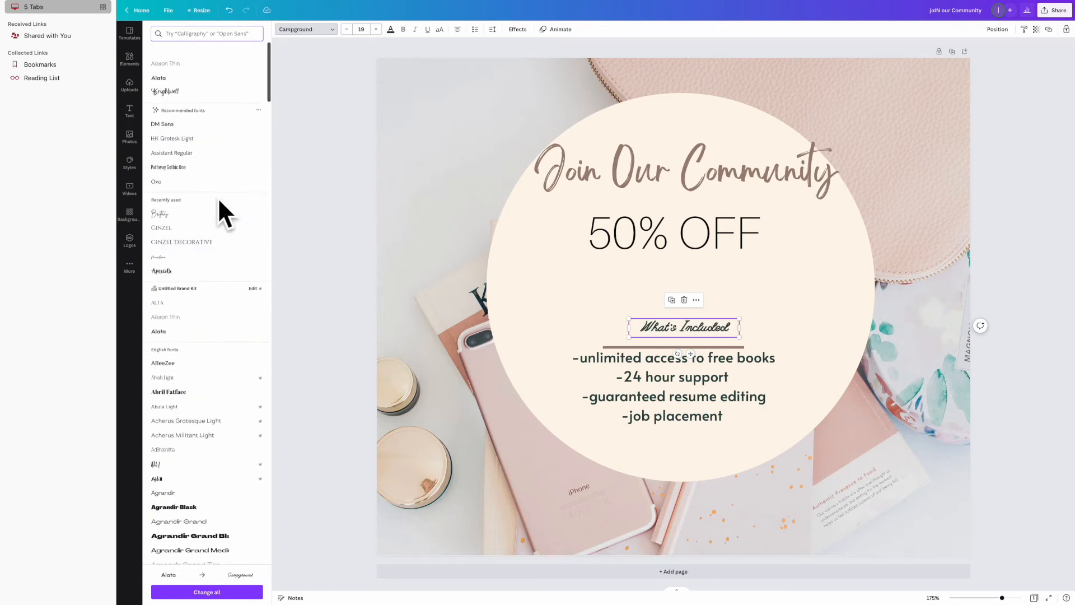
pyautogui.click(161, 218)
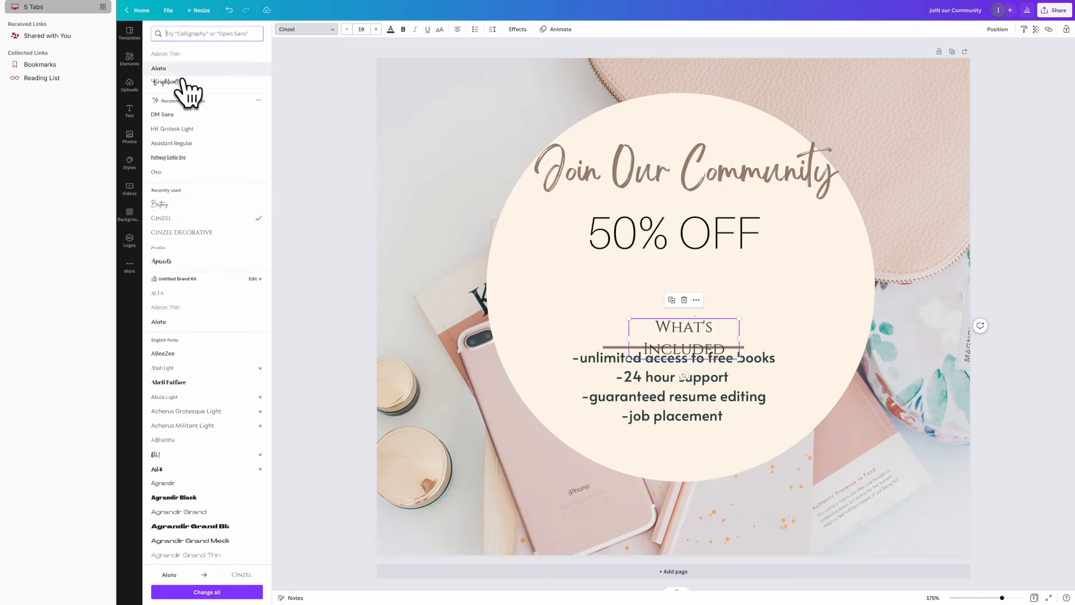
pyautogui.click(164, 53)
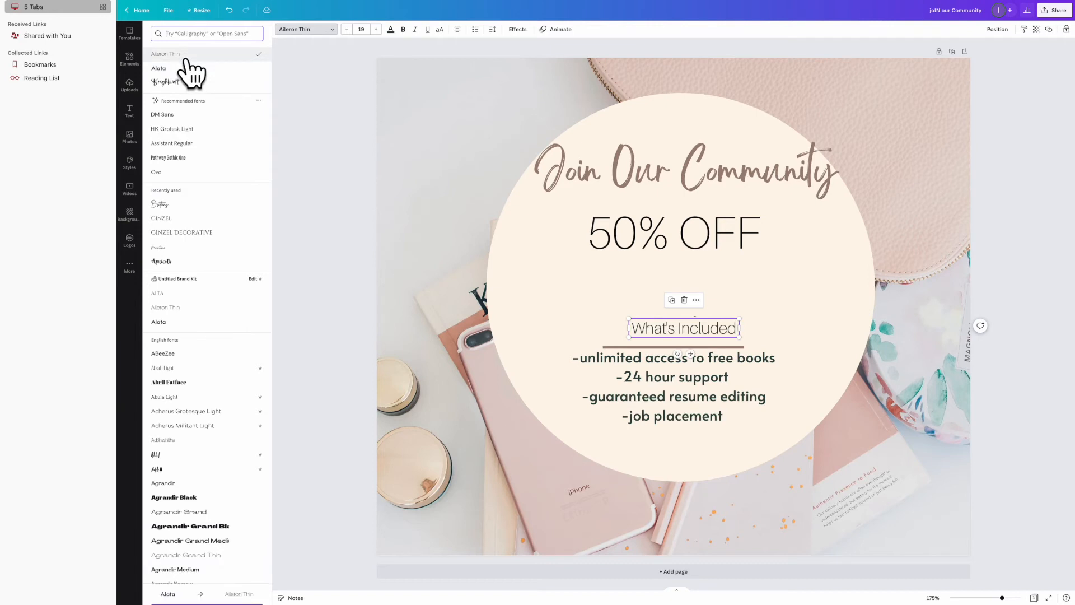
pyautogui.click(158, 68)
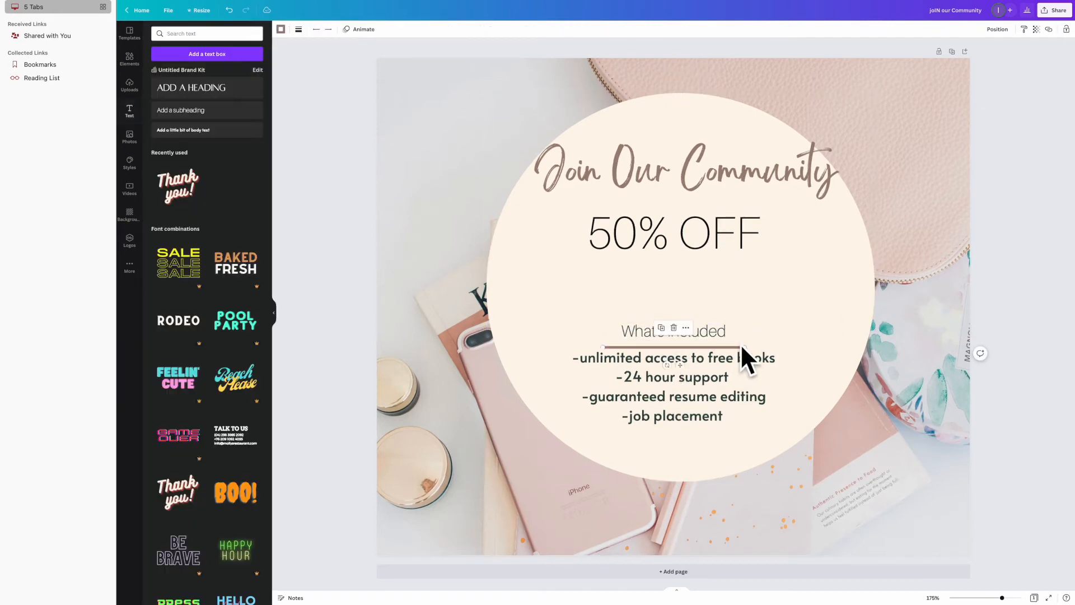
# - Recolour the 50% OFF text dark grey
pyautogui.click(674, 332)
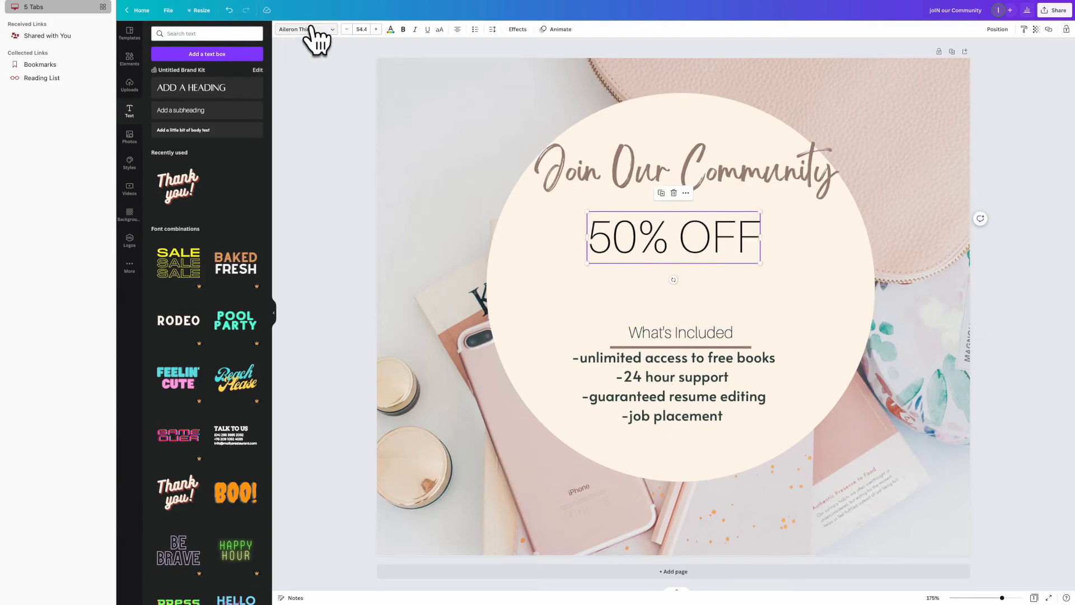
pyautogui.click(391, 29)
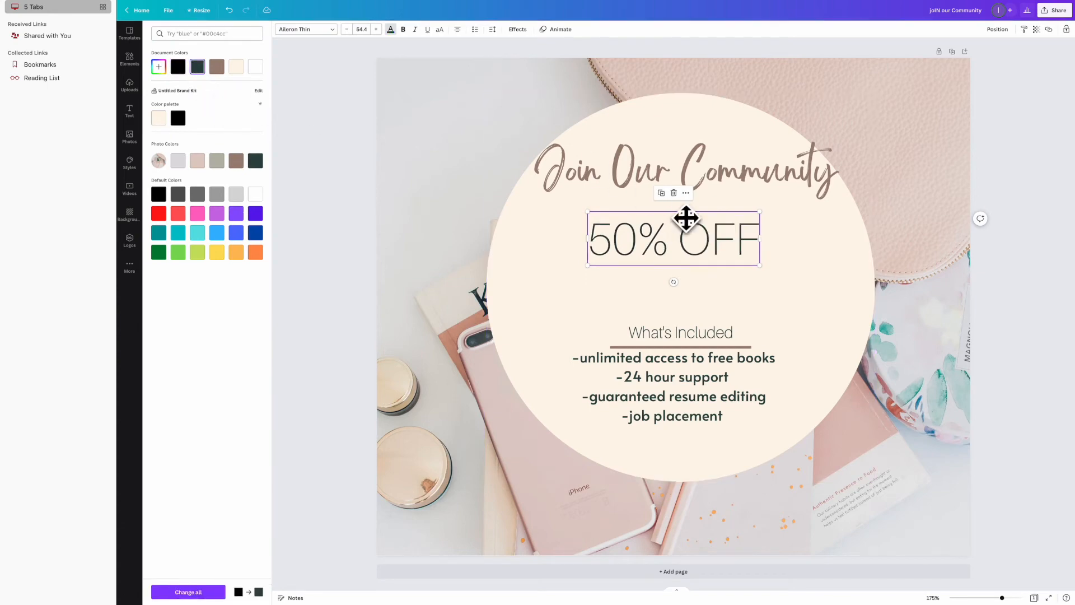
pyautogui.click(673, 387)
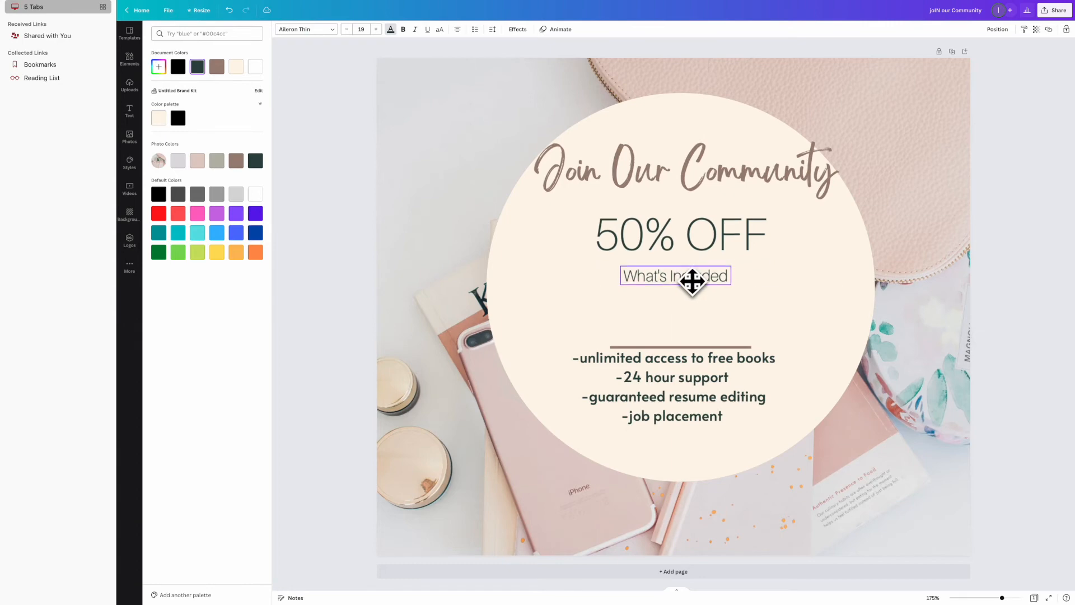
# - Apply the thin all-caps Alta Light font to the subheading and the benefits list
pyautogui.click(305, 29)
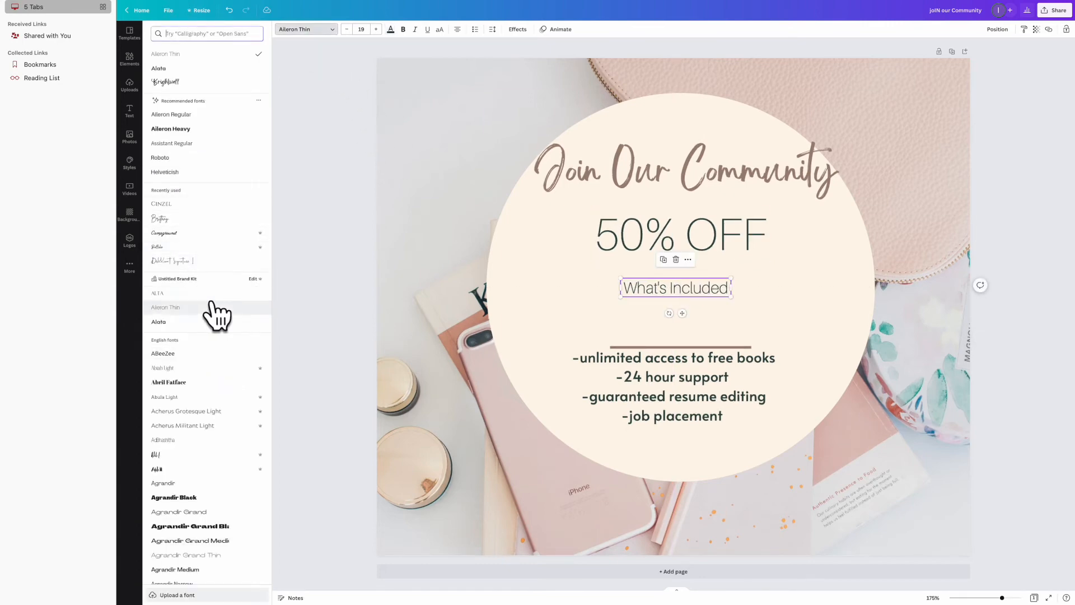
pyautogui.scroll(-3)
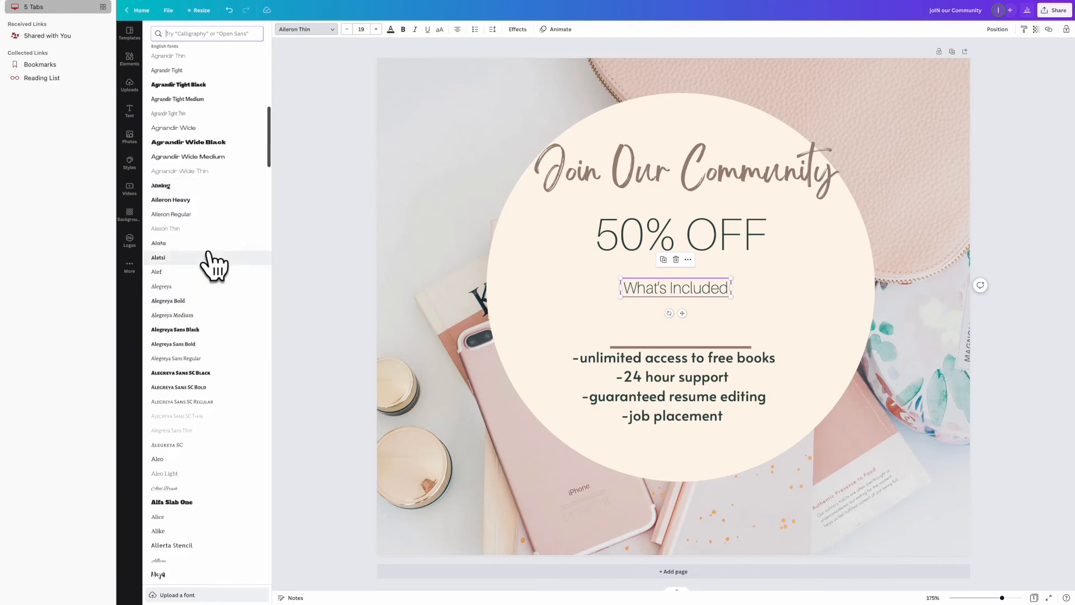
pyautogui.moveTo(219, 308)
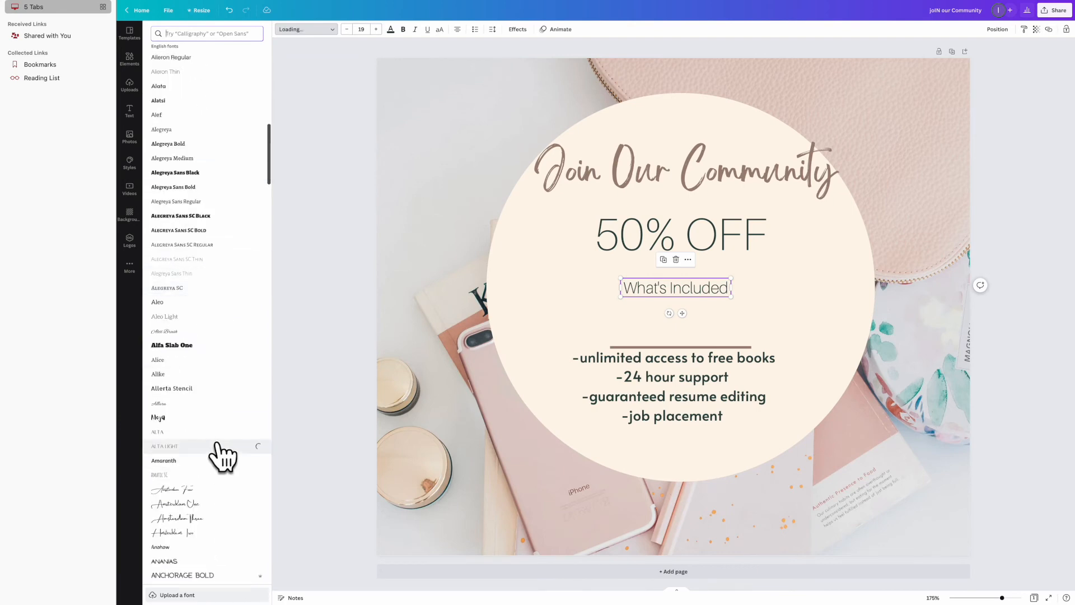
pyautogui.click(164, 446)
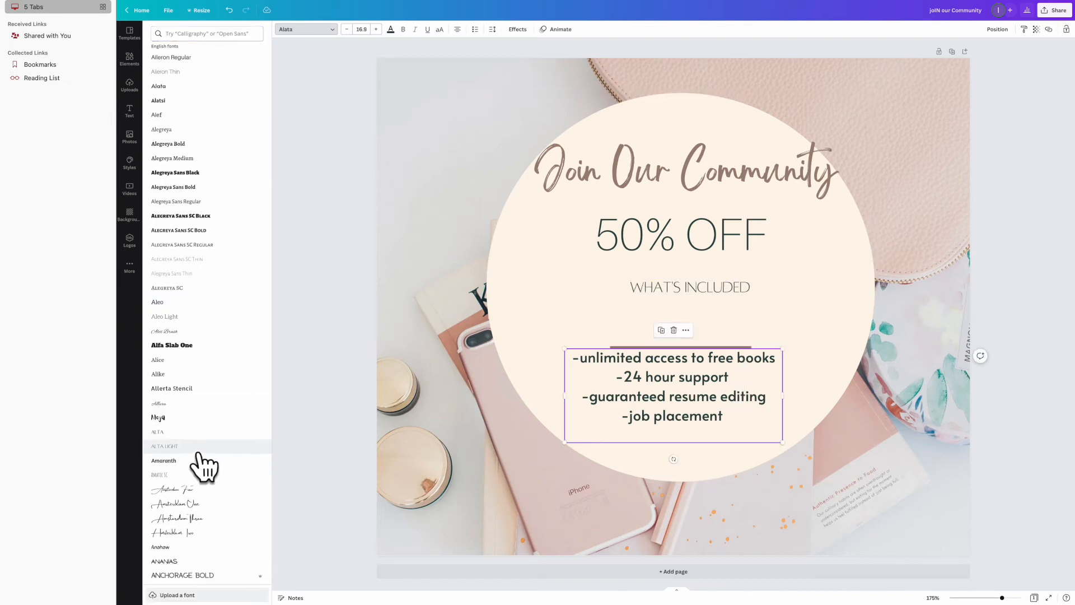
pyautogui.click(165, 447)
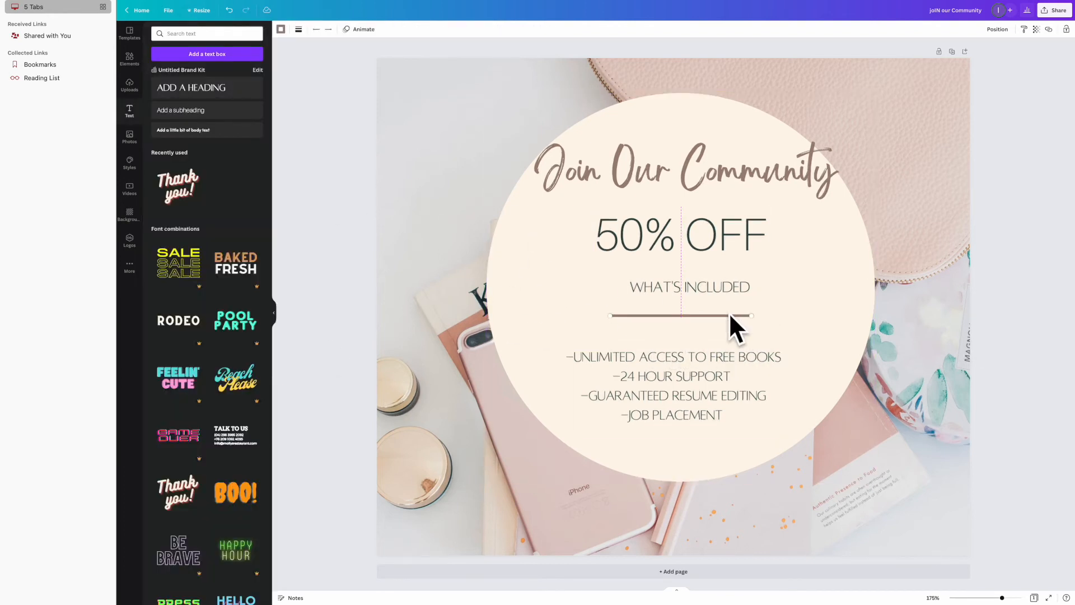
# - Tidy spacing between the divider, benefits list, 50% OFF and the script heading
pyautogui.click(690, 287)
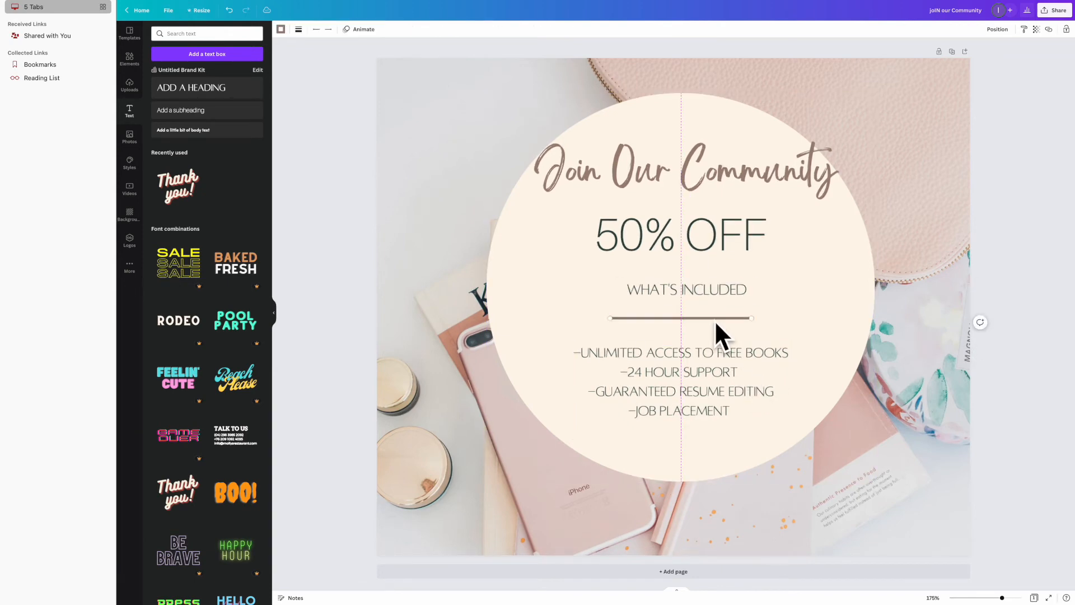
pyautogui.click(680, 367)
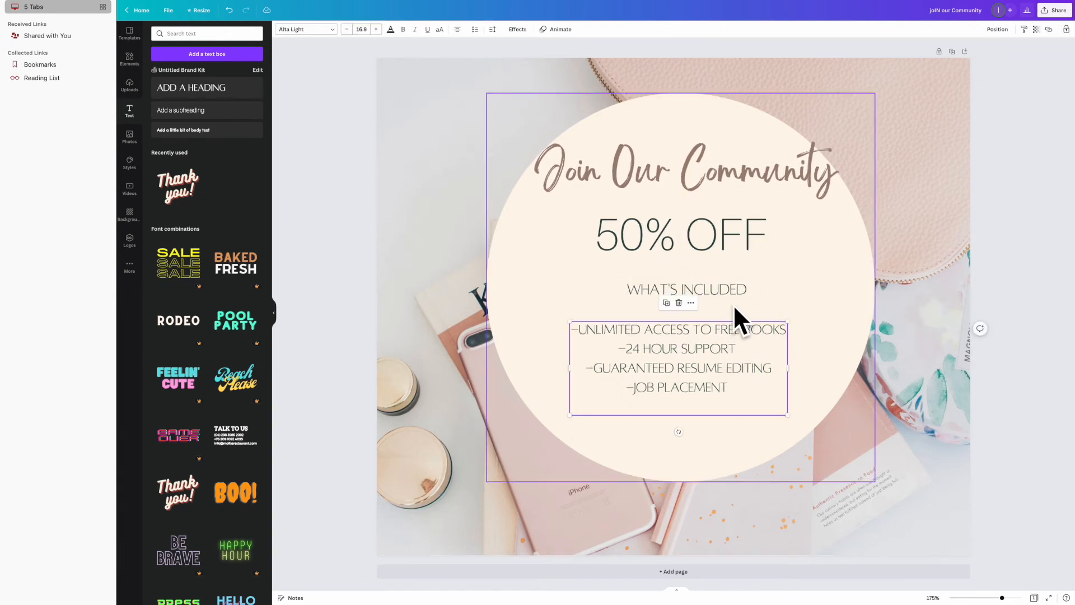
pyautogui.click(688, 289)
pyautogui.write(':')
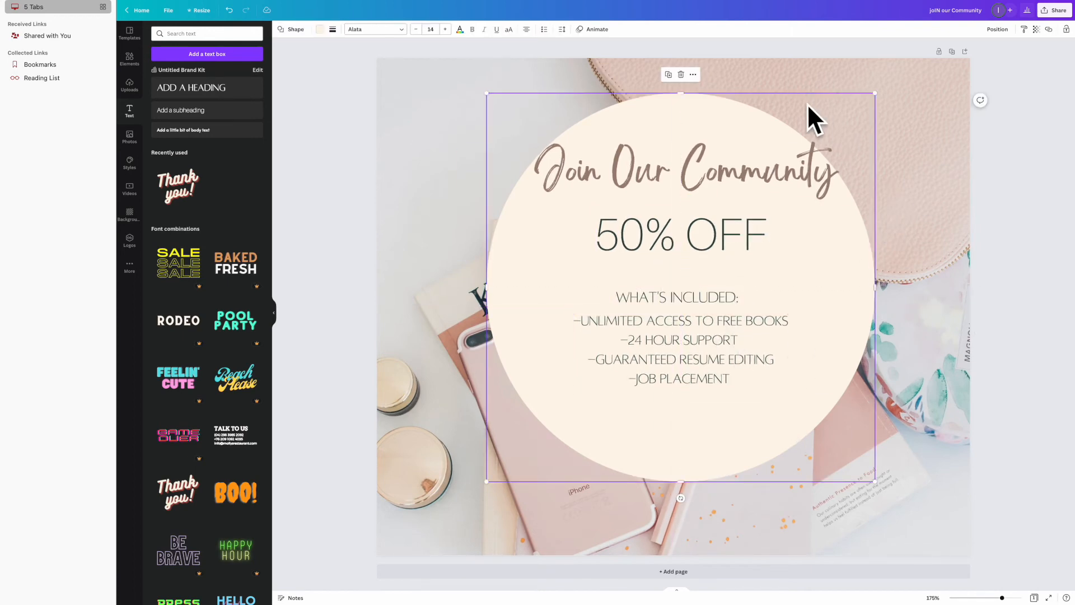
pyautogui.click(683, 171)
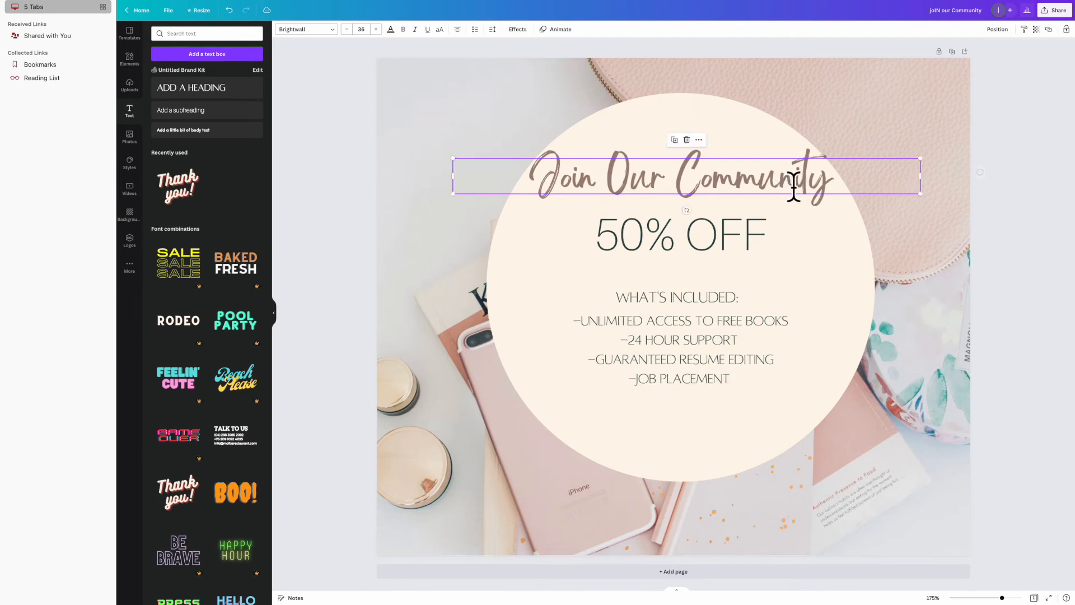
pyautogui.click(681, 235)
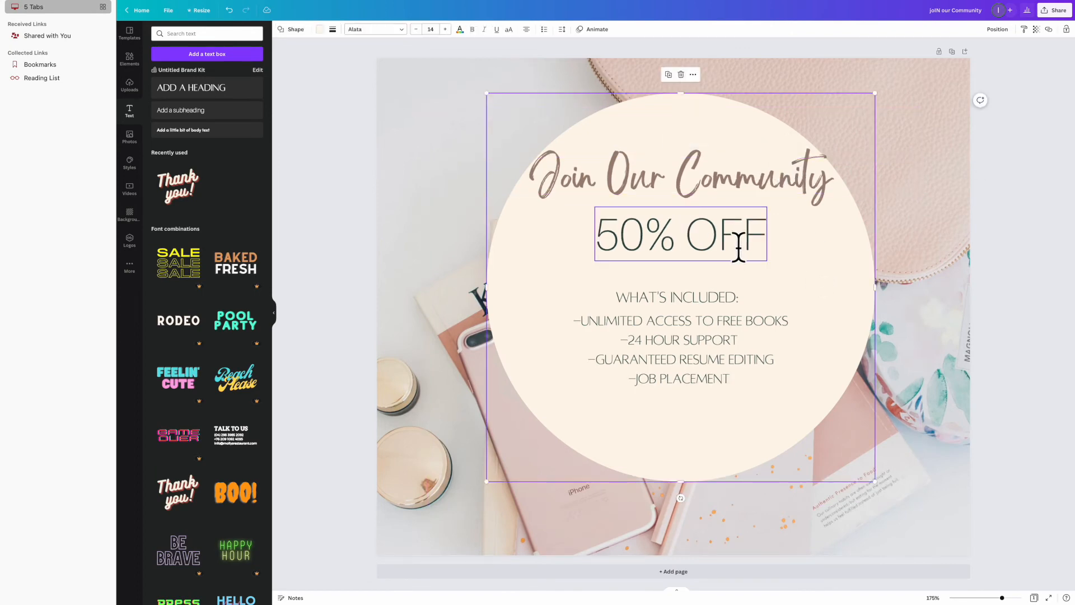
pyautogui.click(894, 223)
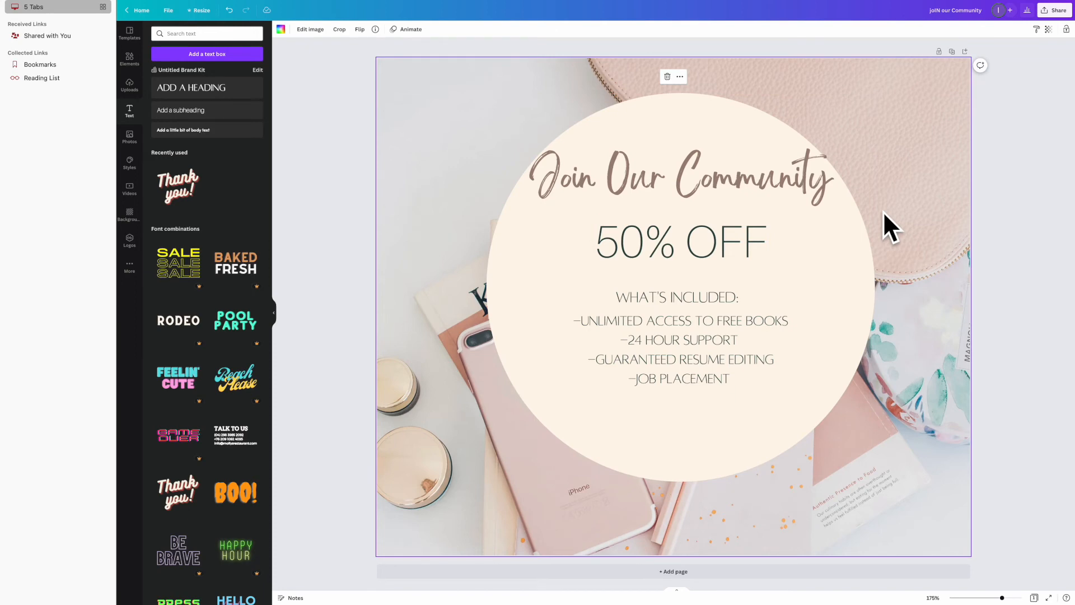
pyautogui.moveTo(959, 227)
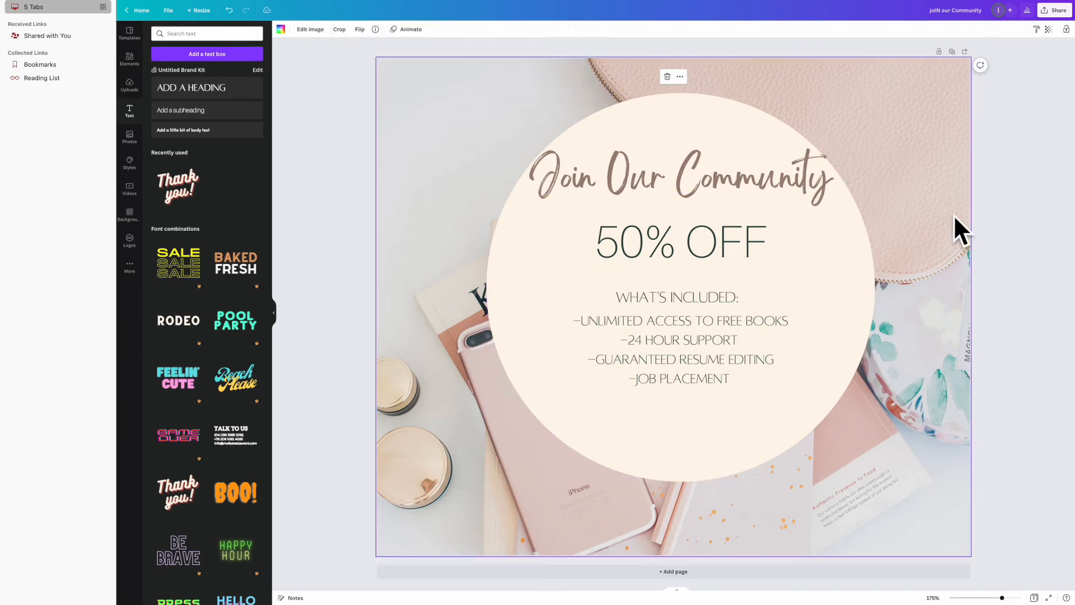
pyautogui.click(677, 239)
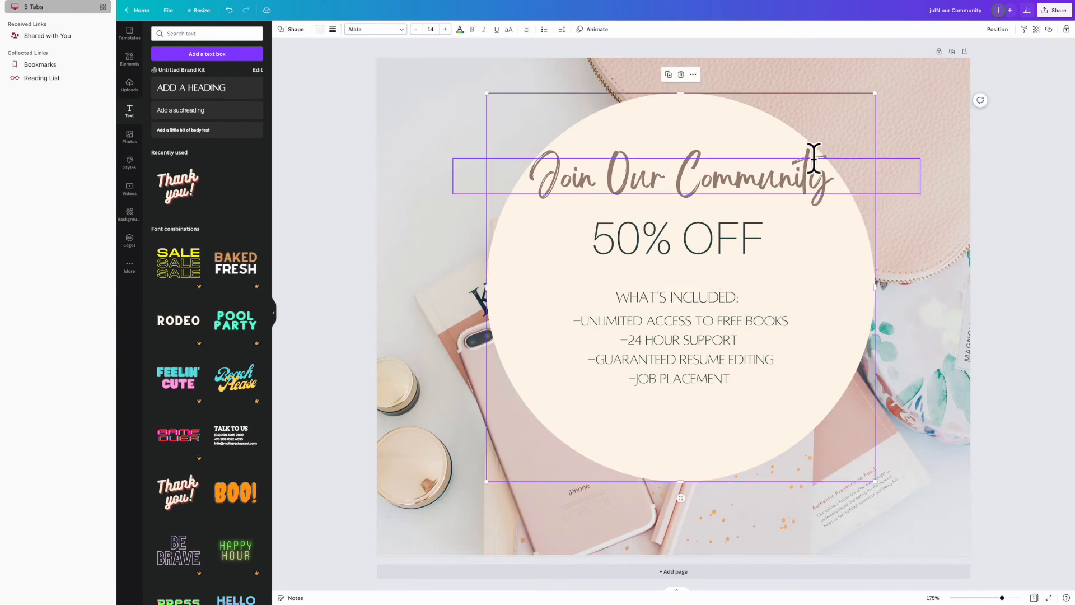
pyautogui.click(676, 239)
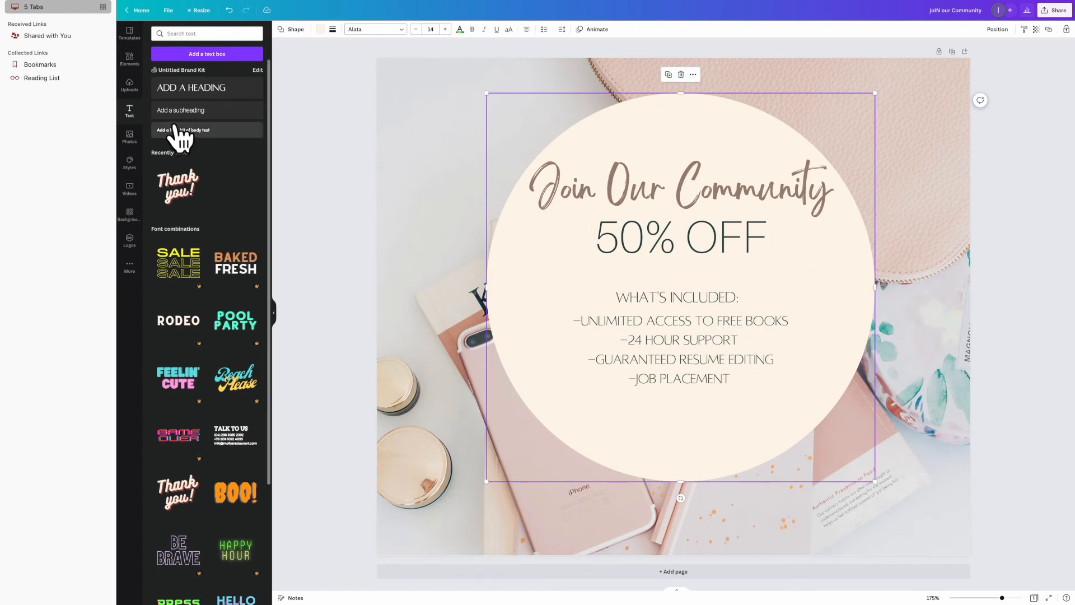
# - Add 'thebossbusiness' body text and centre it under the benefits list
pyautogui.click(679, 191)
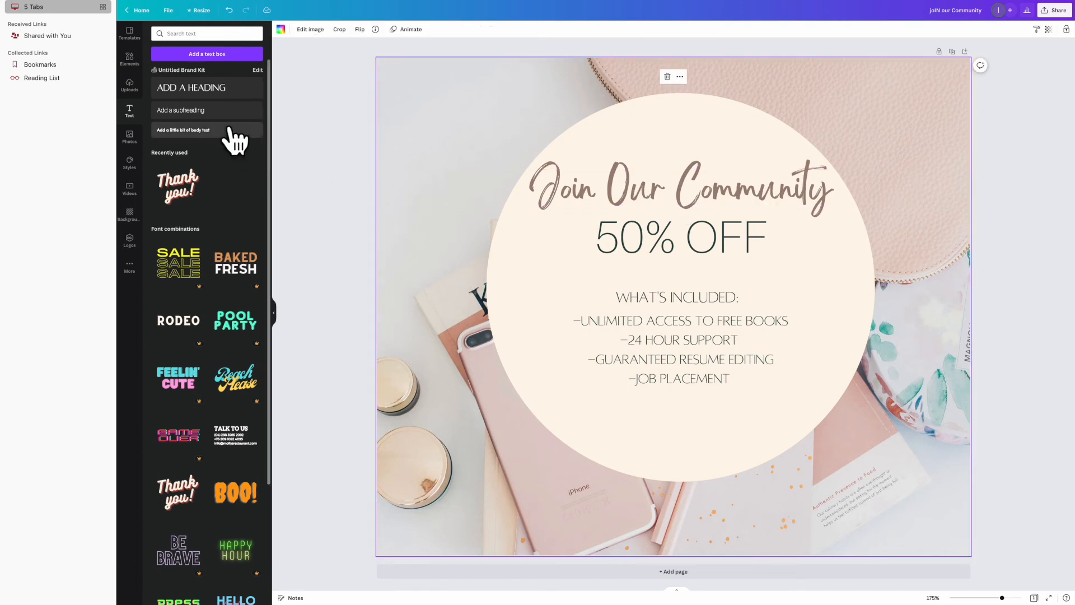
pyautogui.click(182, 129)
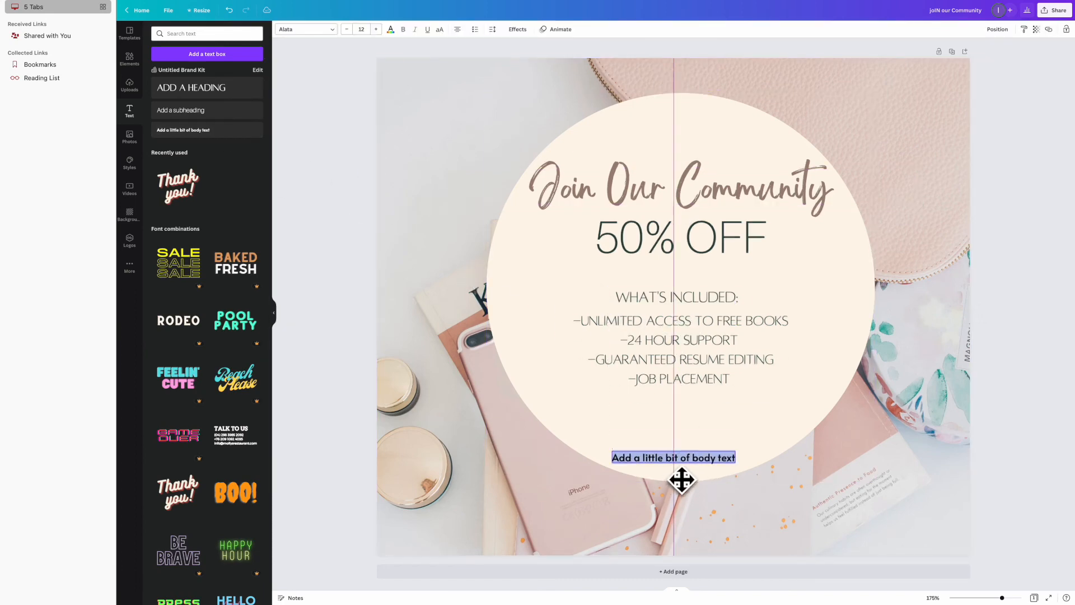
pyautogui.write('theboss')
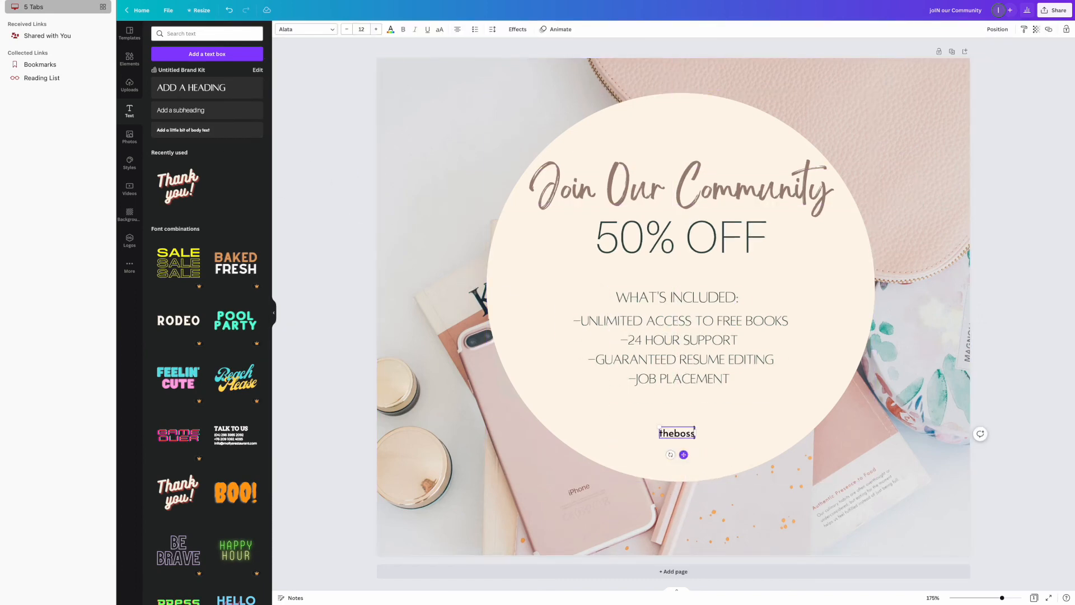
pyautogui.write('business.com')
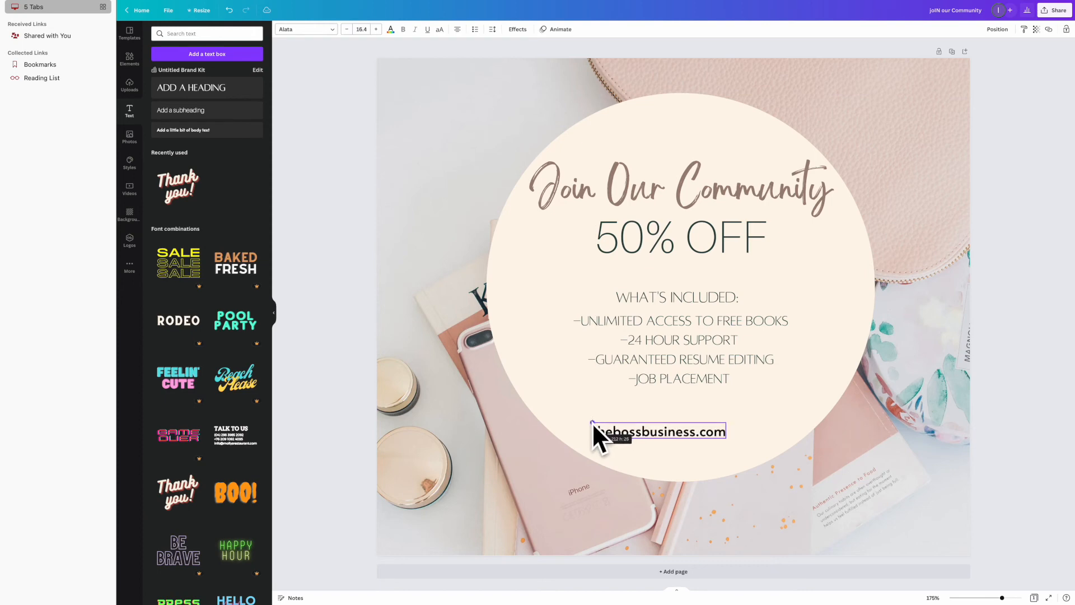
pyautogui.moveTo(657, 430); pyautogui.dragTo(679, 439)
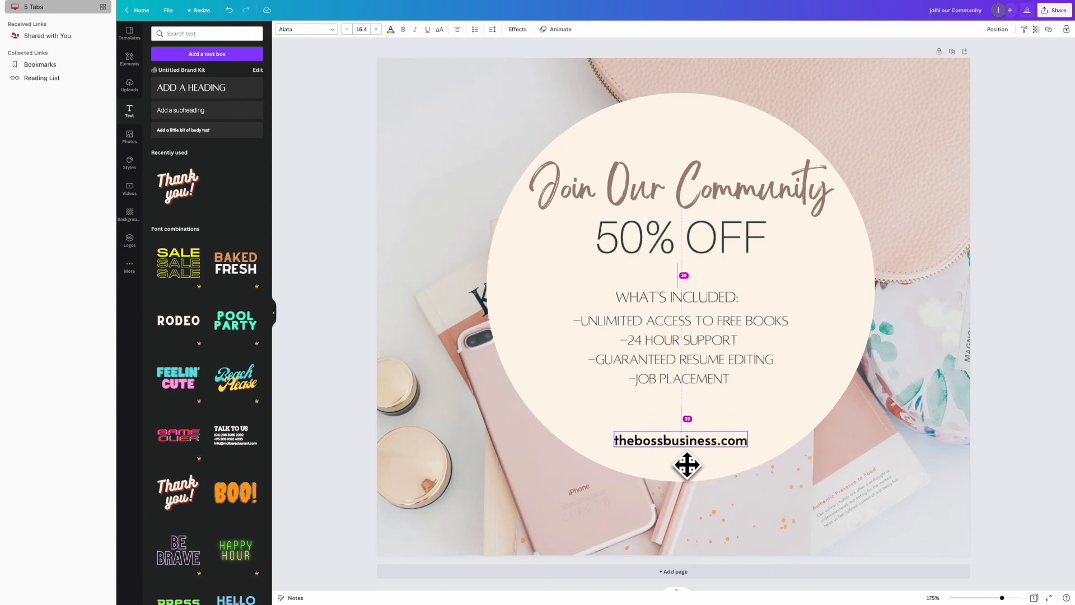
# - Try several script fonts on the website text, settling on bold Buffalo
pyautogui.click(305, 28)
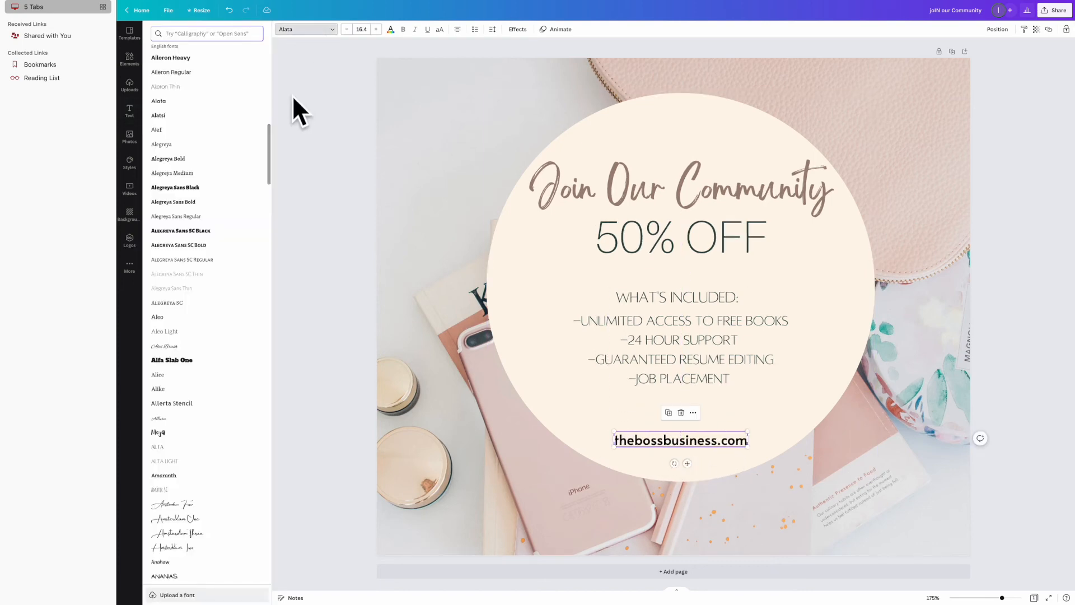
pyautogui.click(165, 86)
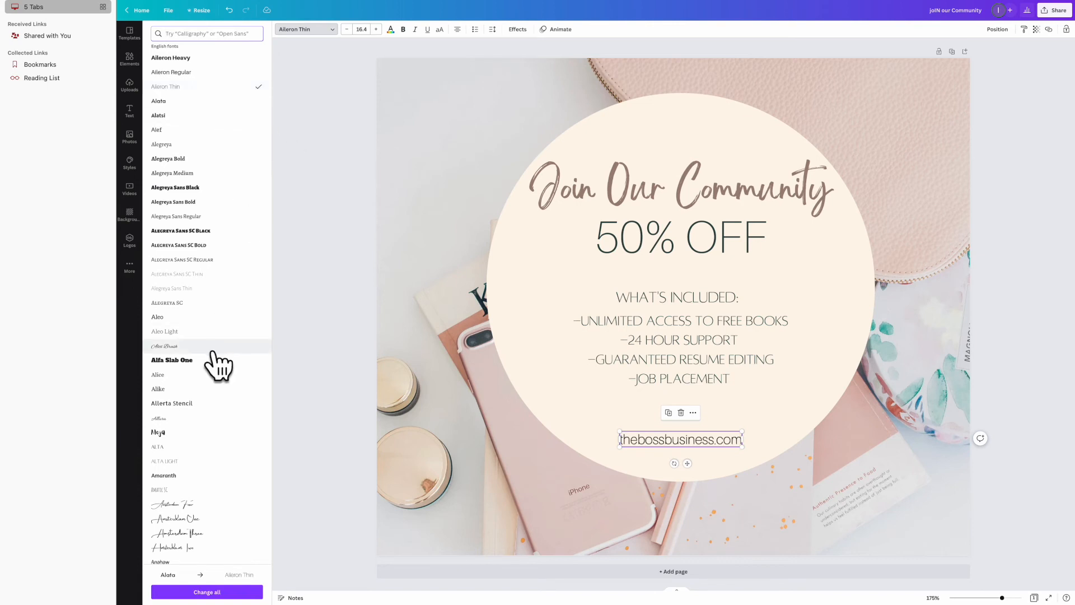
pyautogui.click(174, 457)
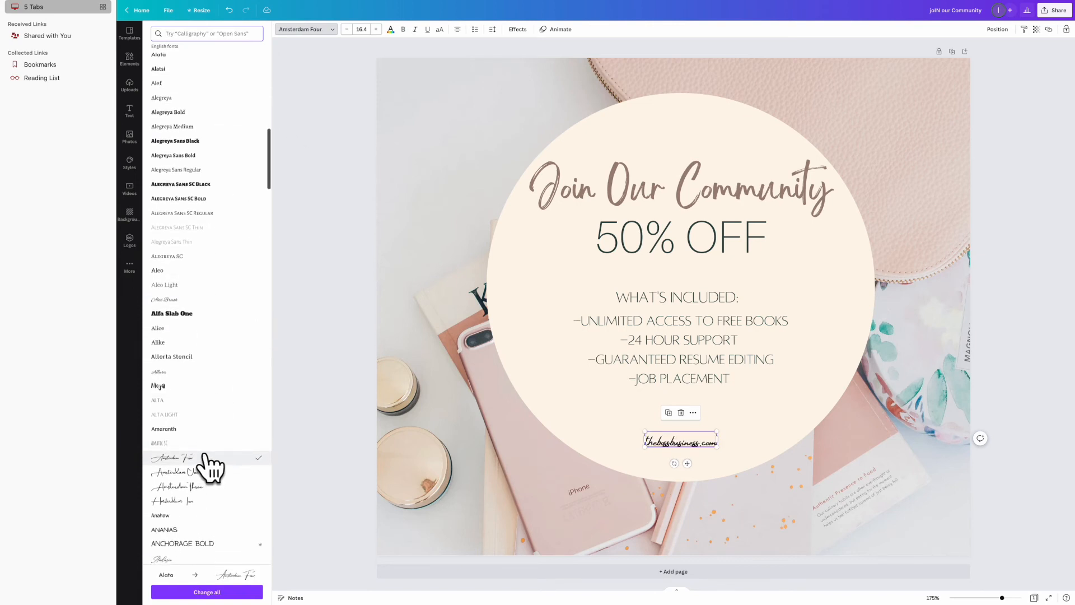
pyautogui.click(177, 317)
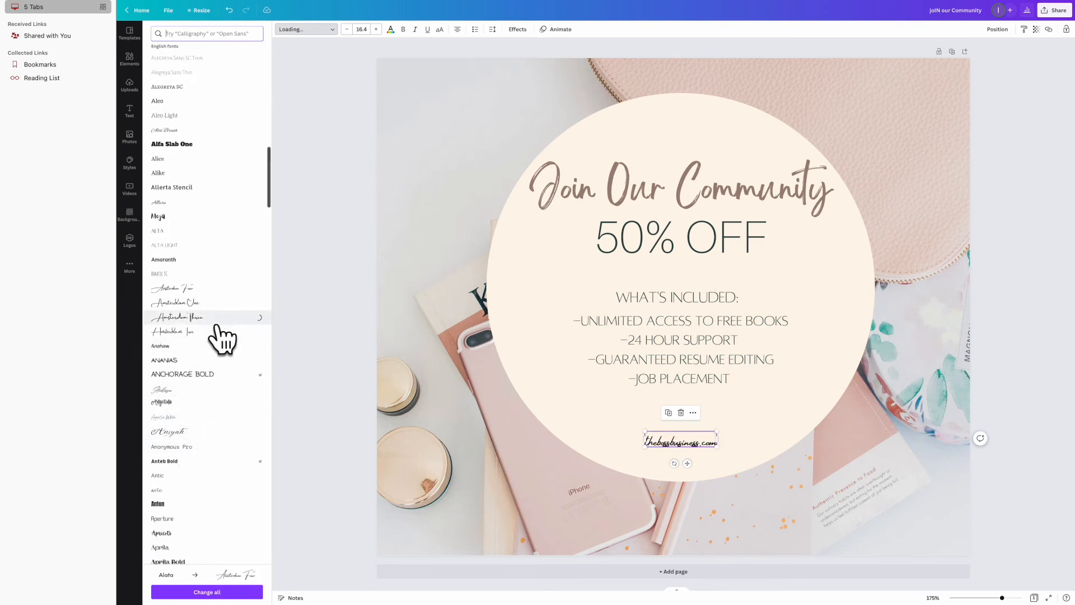
pyautogui.click(175, 303)
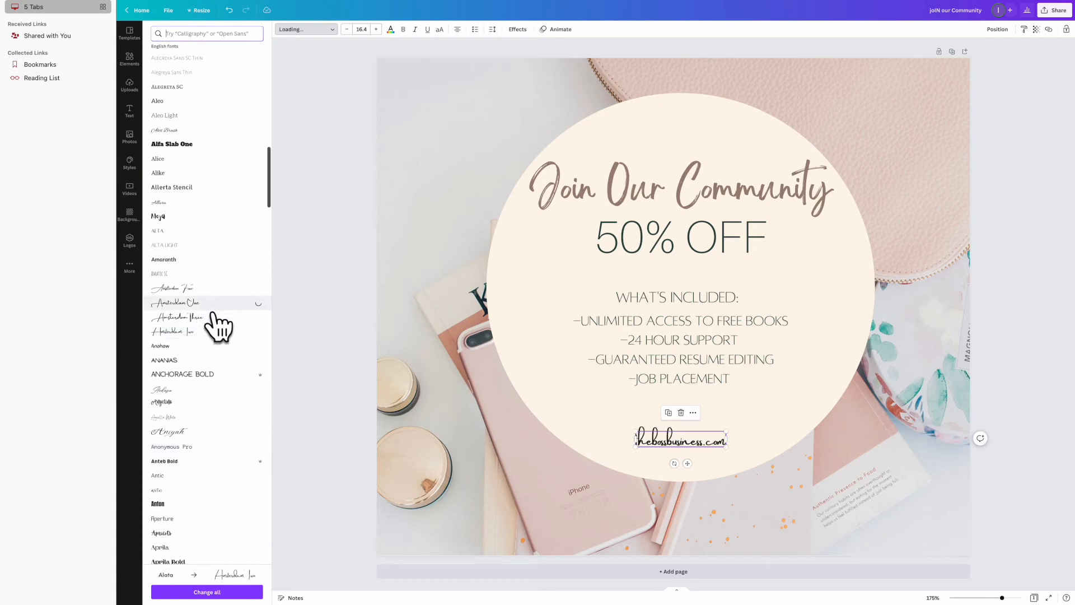
pyautogui.click(174, 302)
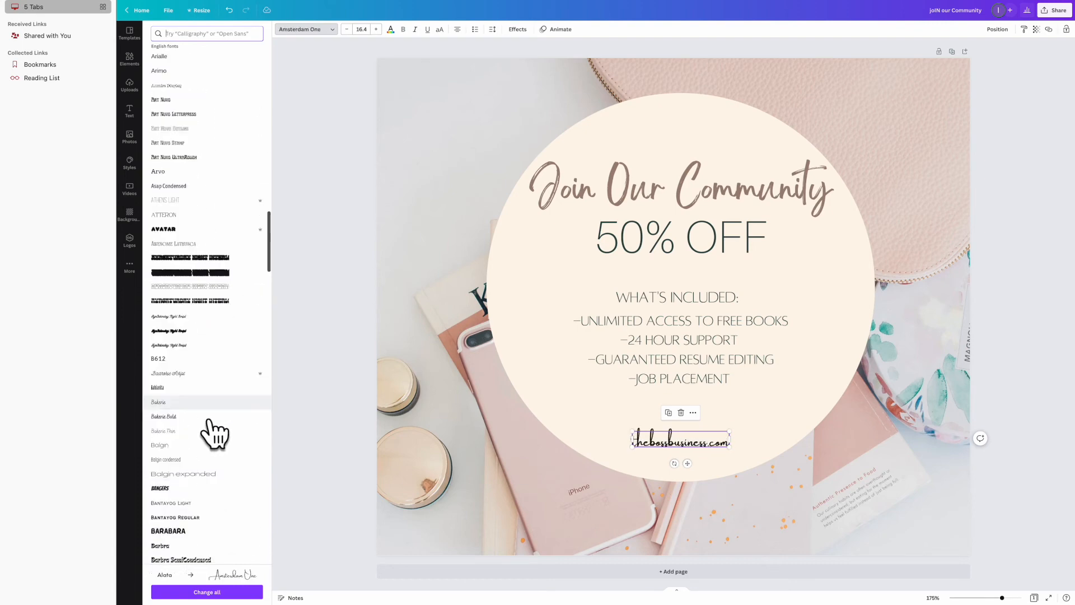
pyautogui.scroll(-3)
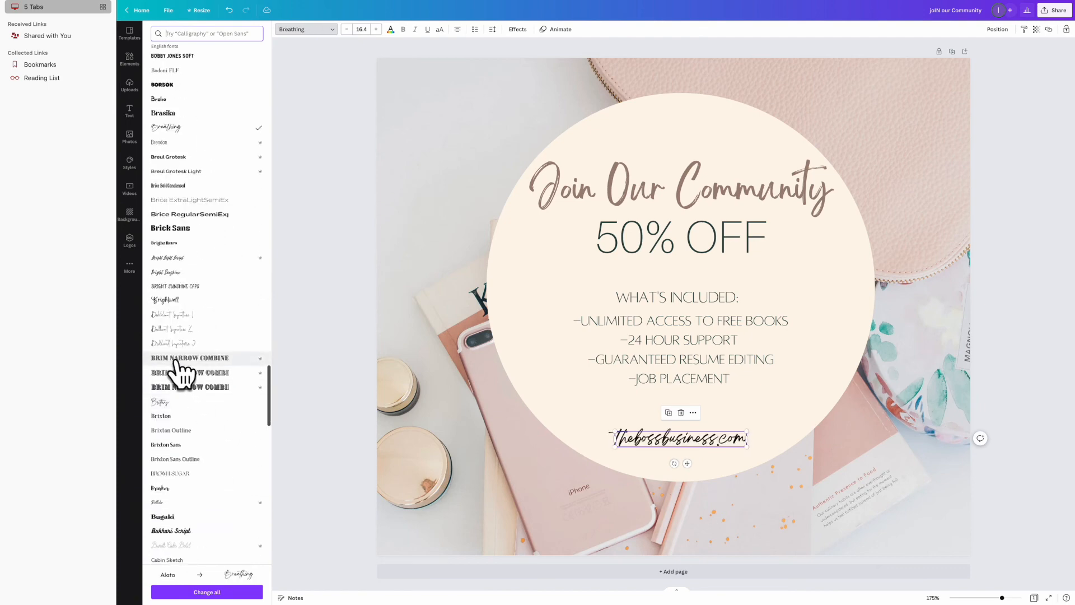
pyautogui.click(160, 402)
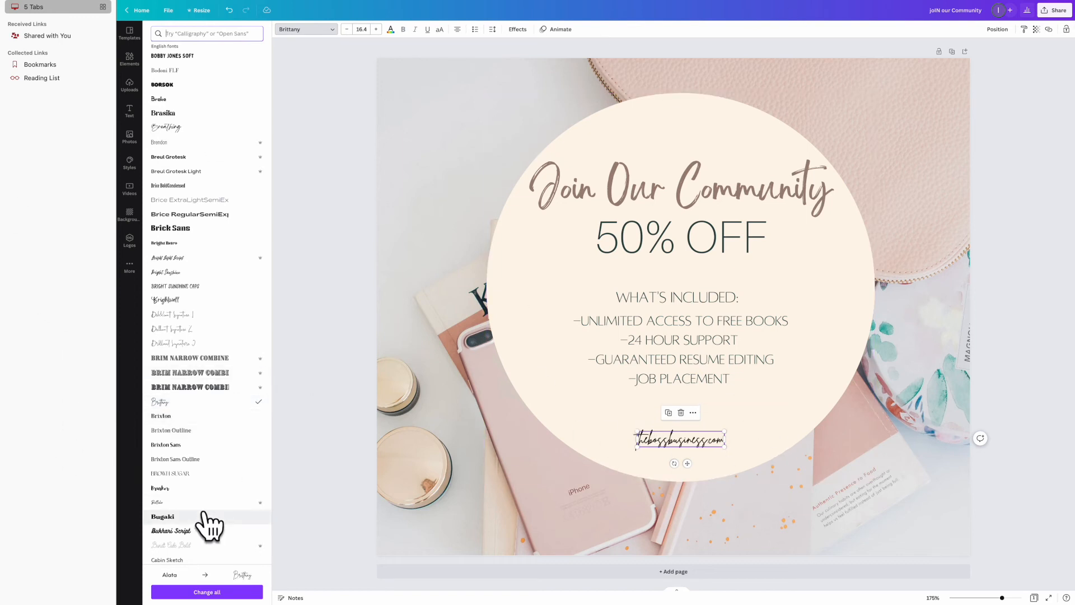
pyautogui.click(157, 502)
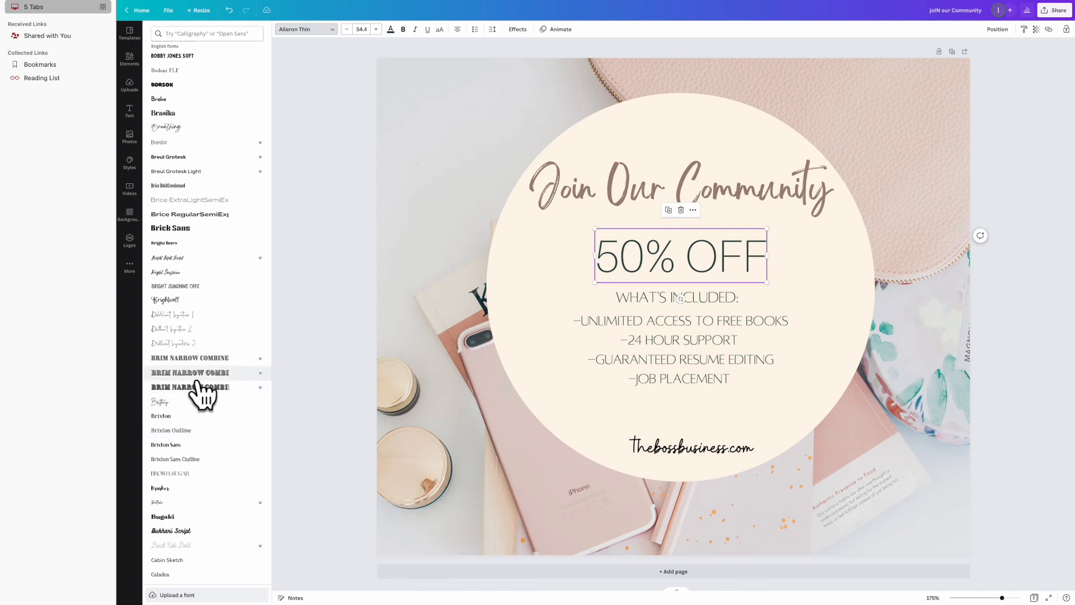
# - Set 50% OFF in Brim Narrow Combine and colour it pale dusty pink
pyautogui.click(189, 373)
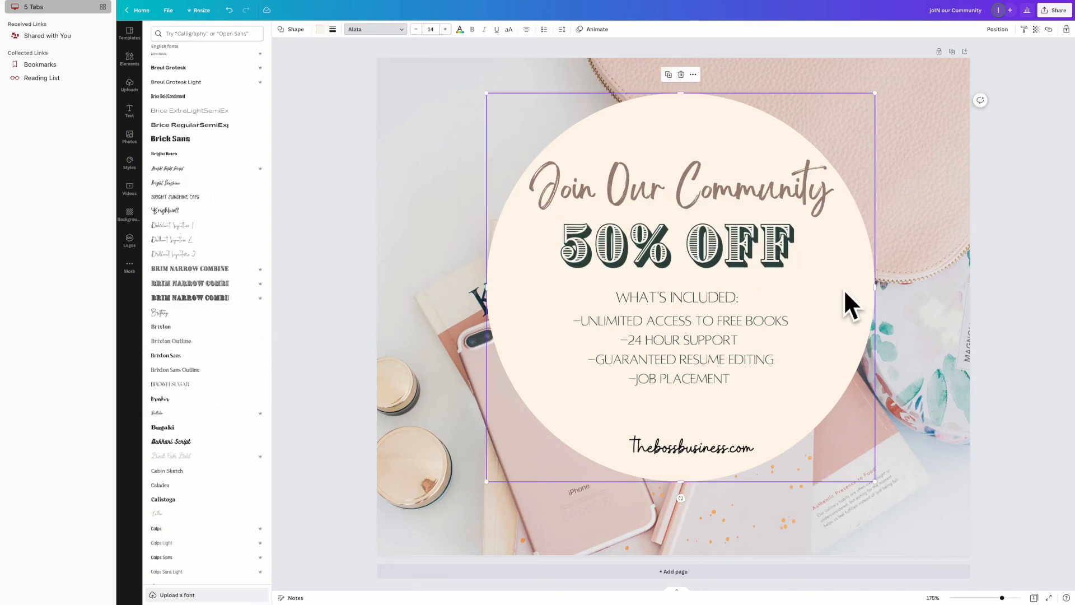
pyautogui.click(190, 283)
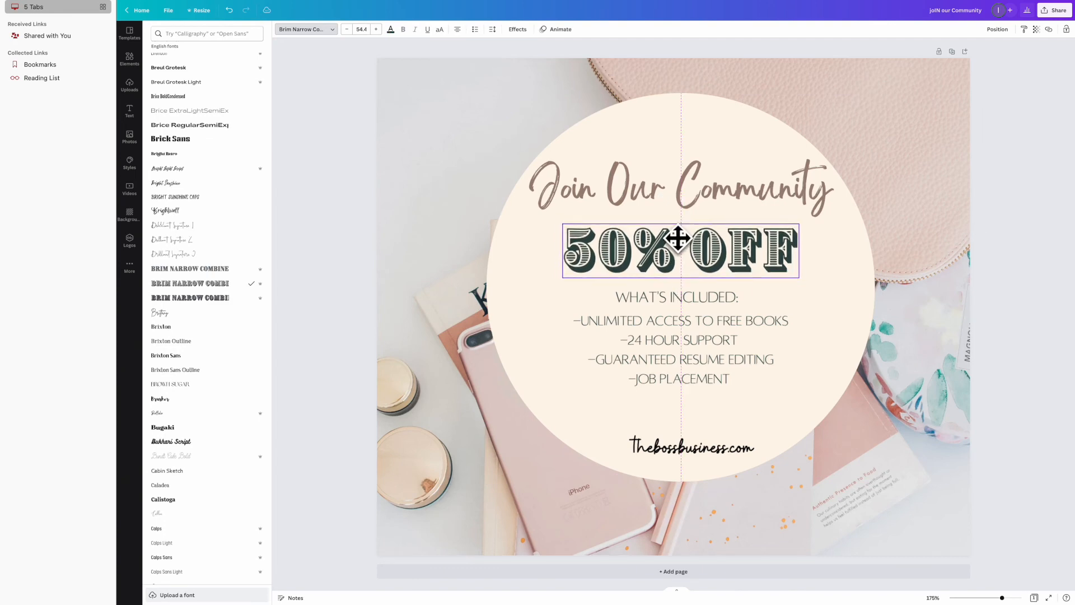
pyautogui.click(680, 253)
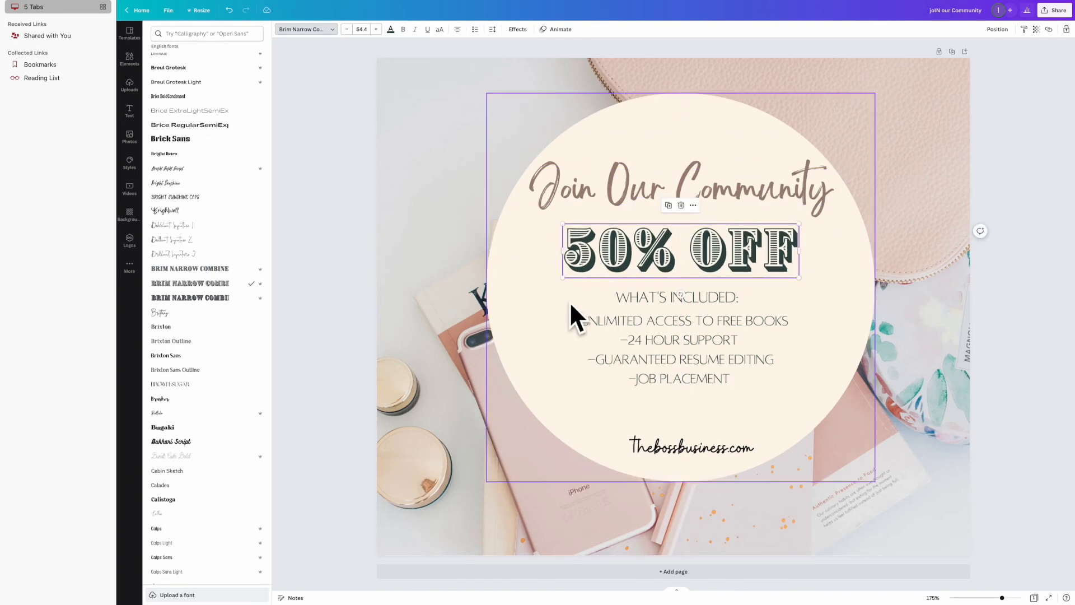
pyautogui.click(390, 29)
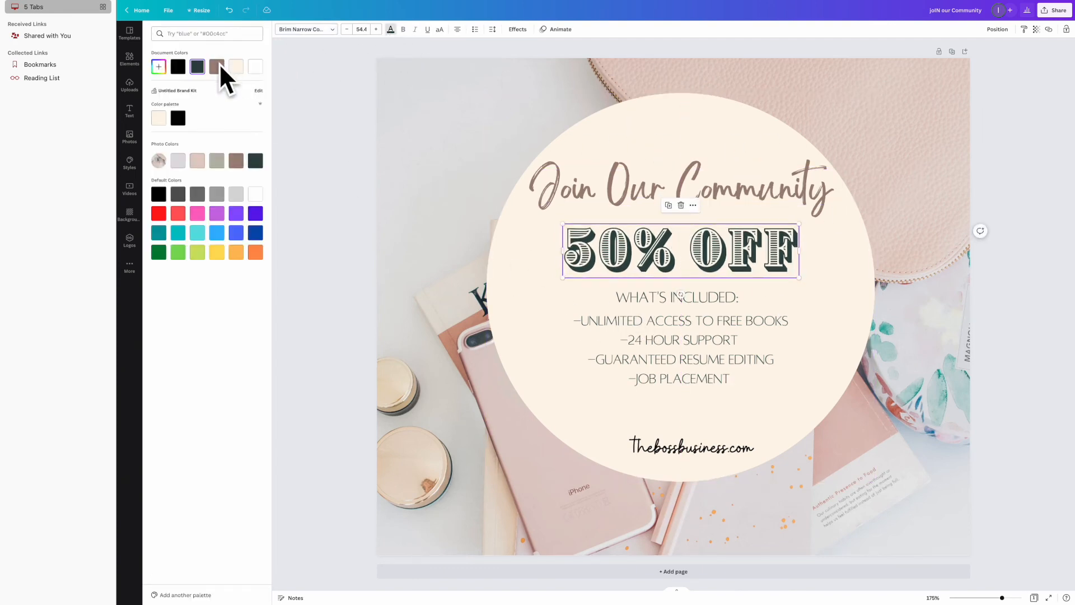
pyautogui.click(197, 161)
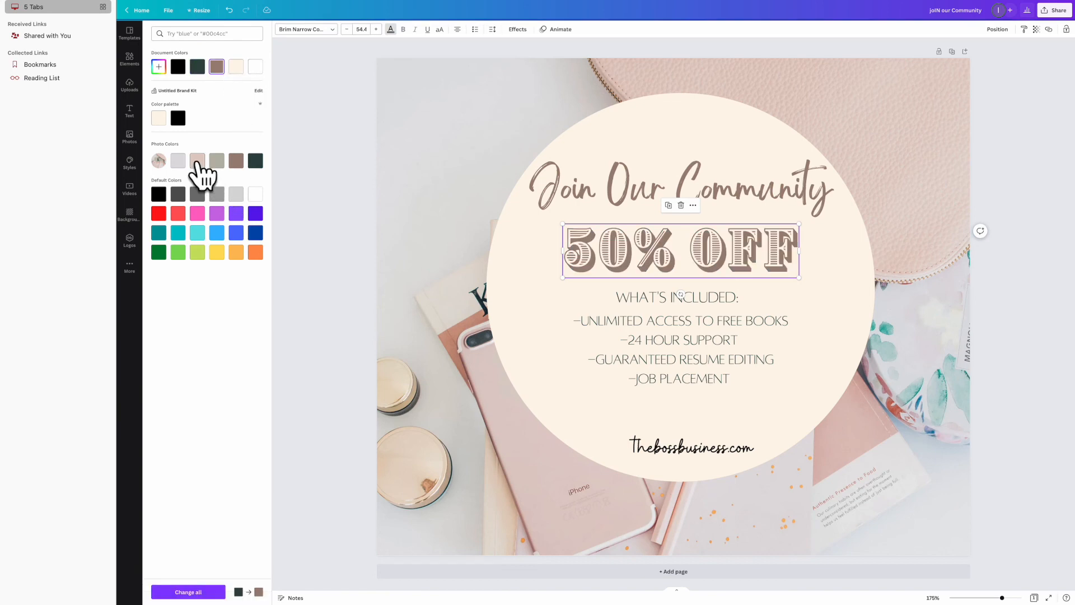
pyautogui.click(197, 161)
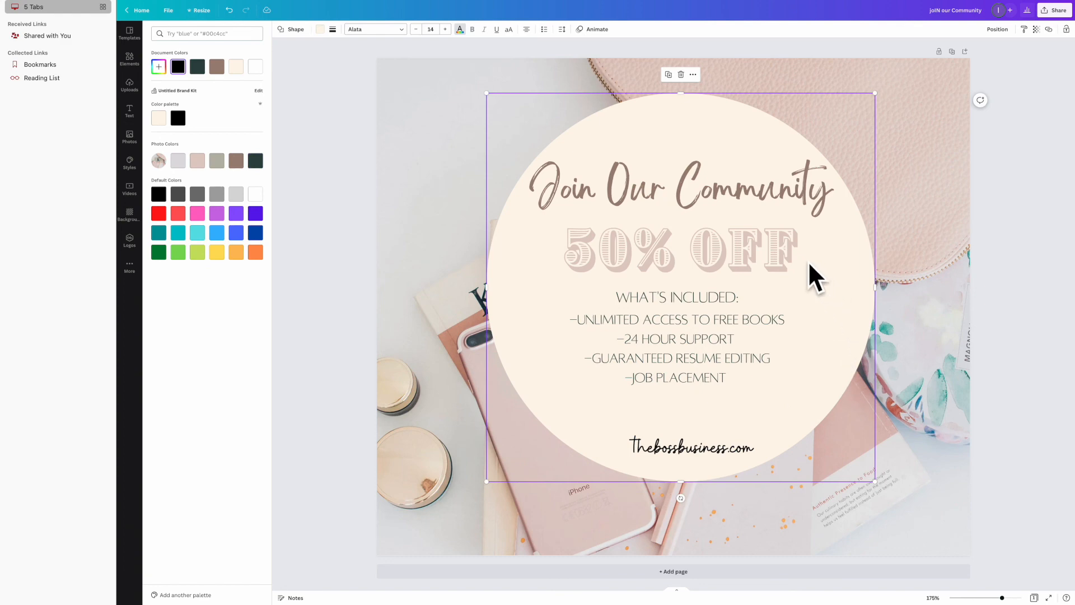
# - Nudge the benefits list slightly lower and select the website text
pyautogui.click(680, 298)
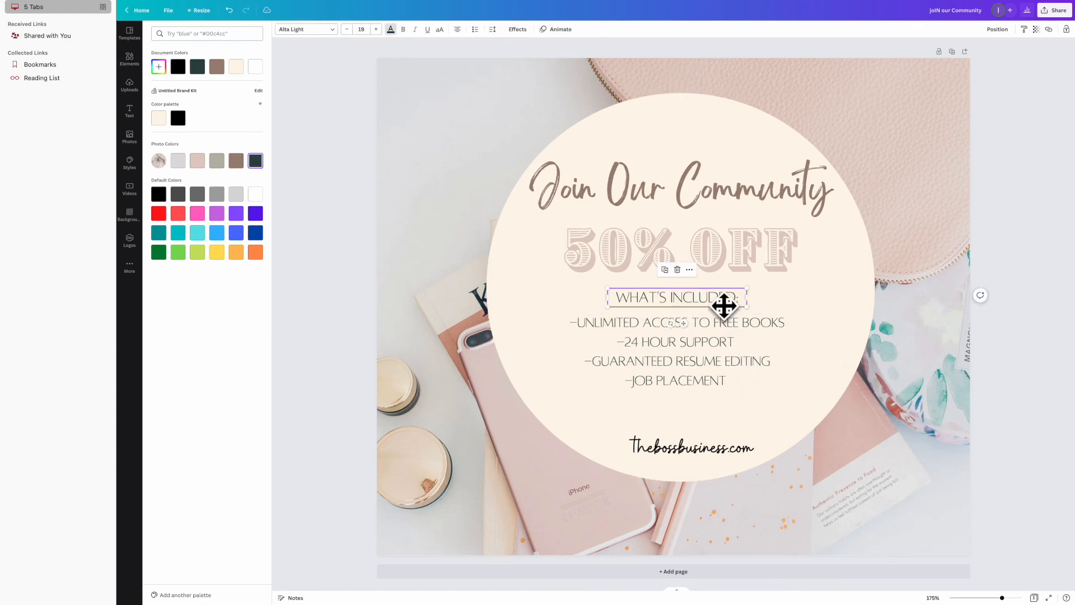
pyautogui.click(430, 259)
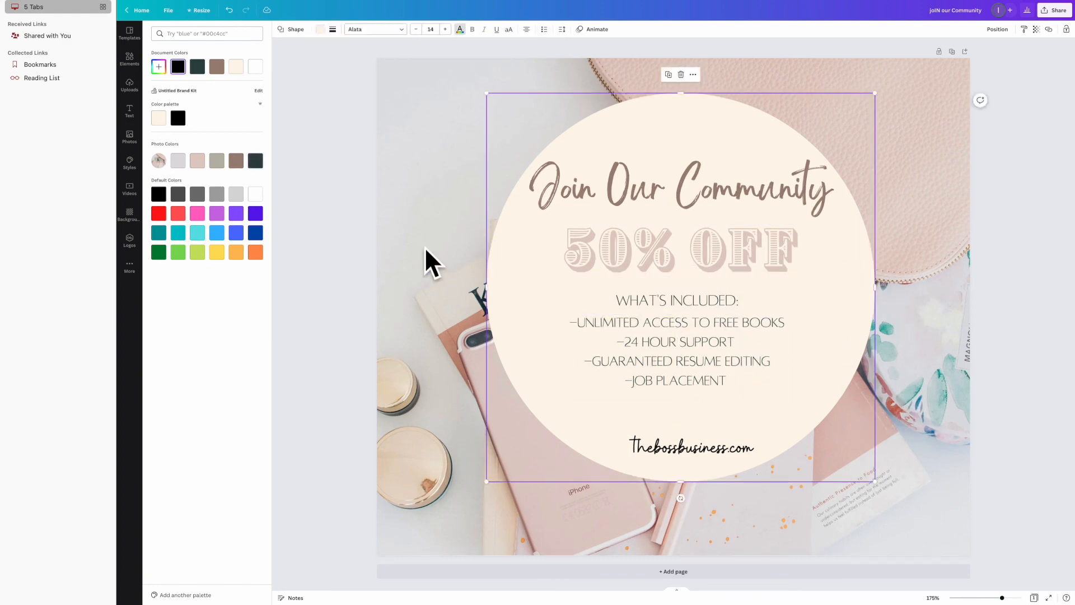
pyautogui.click(687, 446)
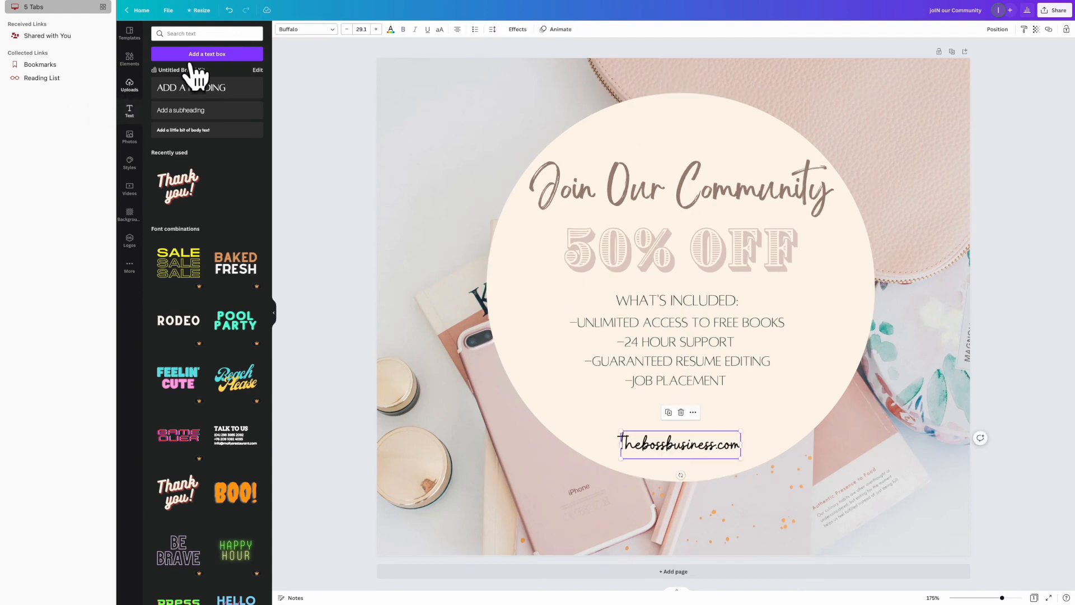
# - Search Elements for 'circle' and size a thin outline circle around the cream circle
pyautogui.click(130, 60)
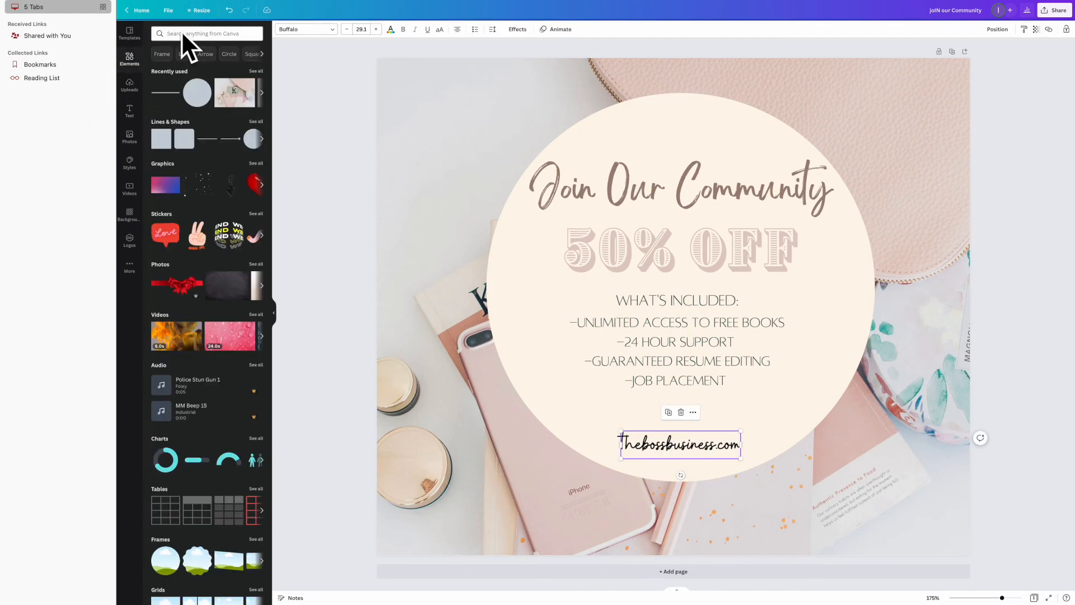
pyautogui.click(205, 33)
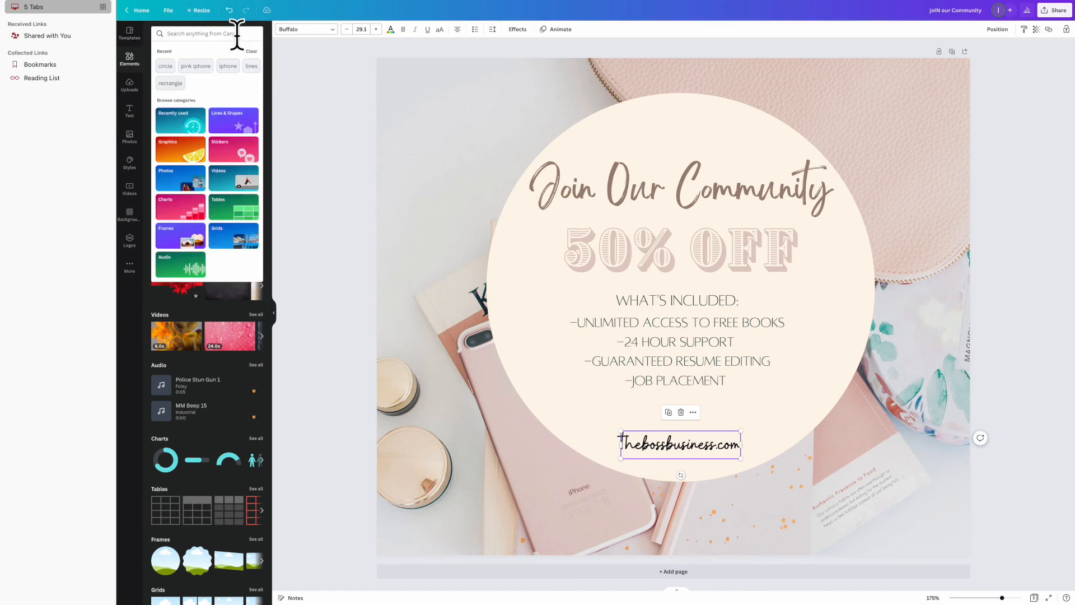
pyautogui.write('circl')
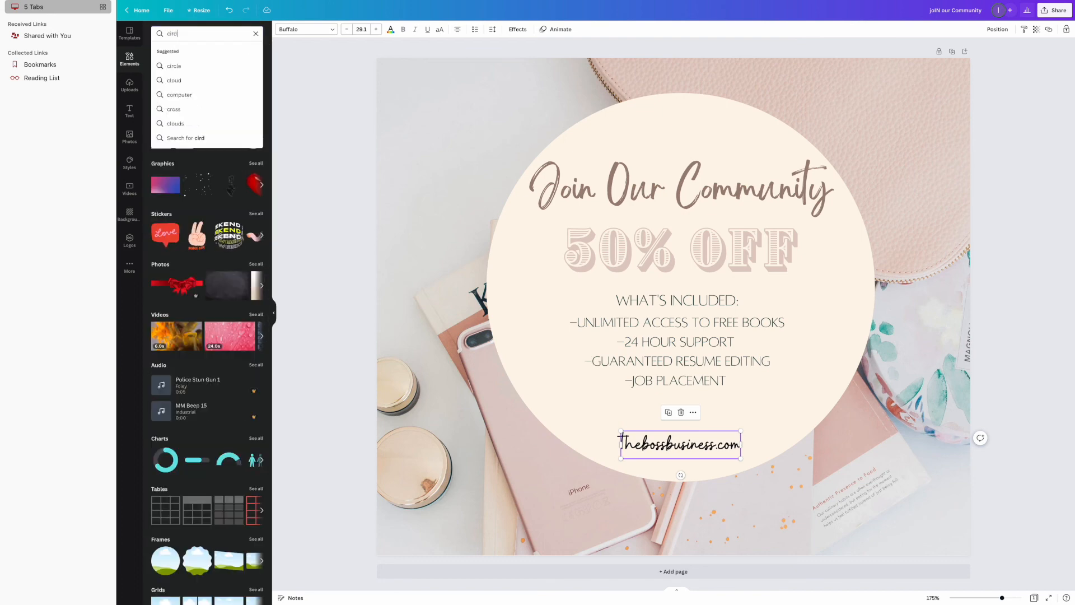
pyautogui.click(175, 65)
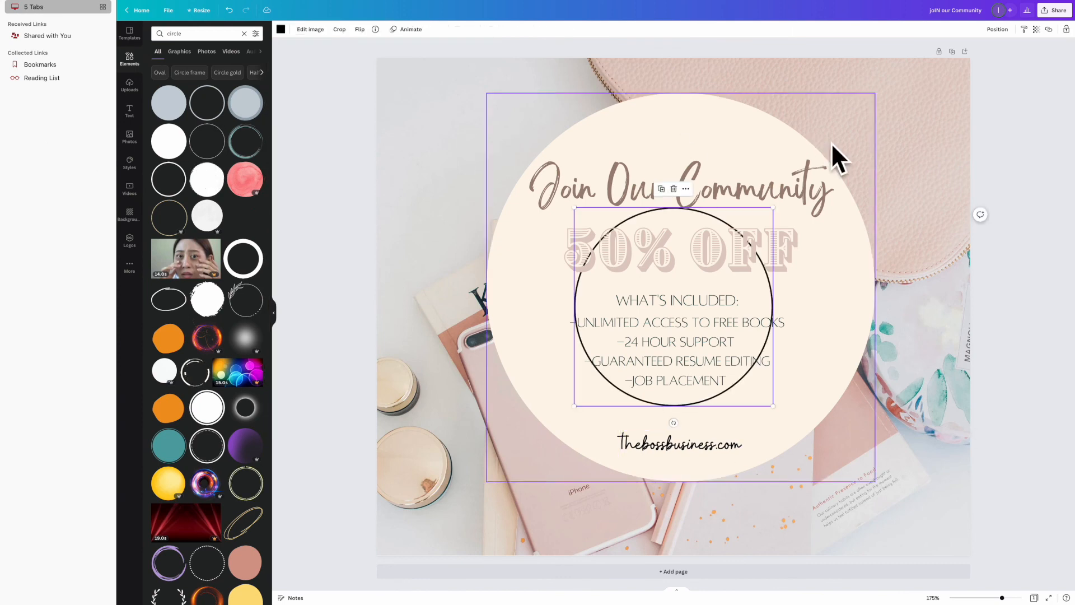
pyautogui.click(679, 188)
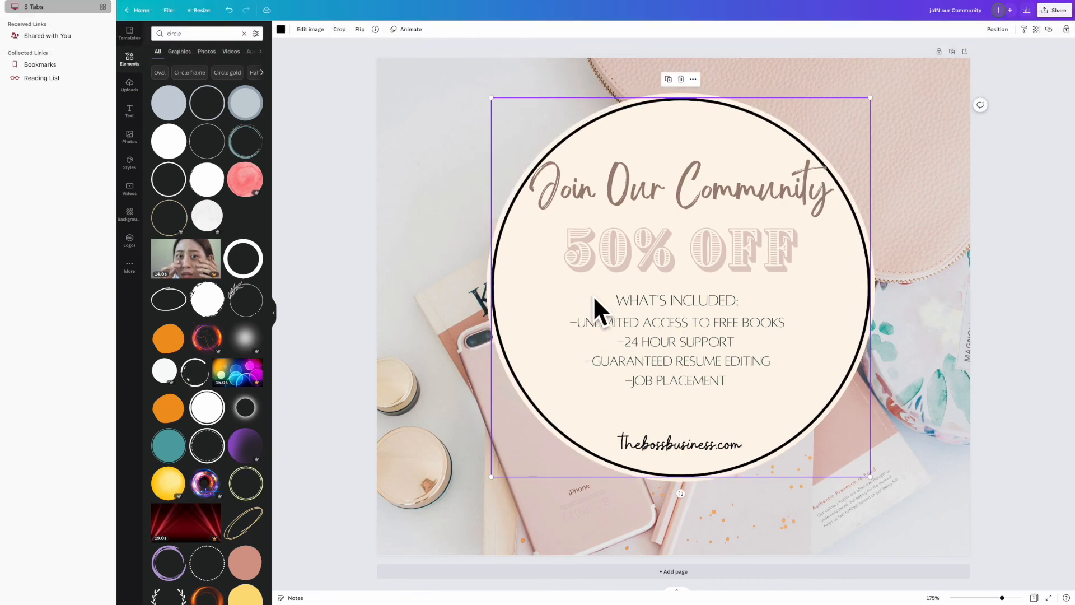
# - Search 'light' colours and try lilac before settling on soft pink for the outline
pyautogui.click(281, 29)
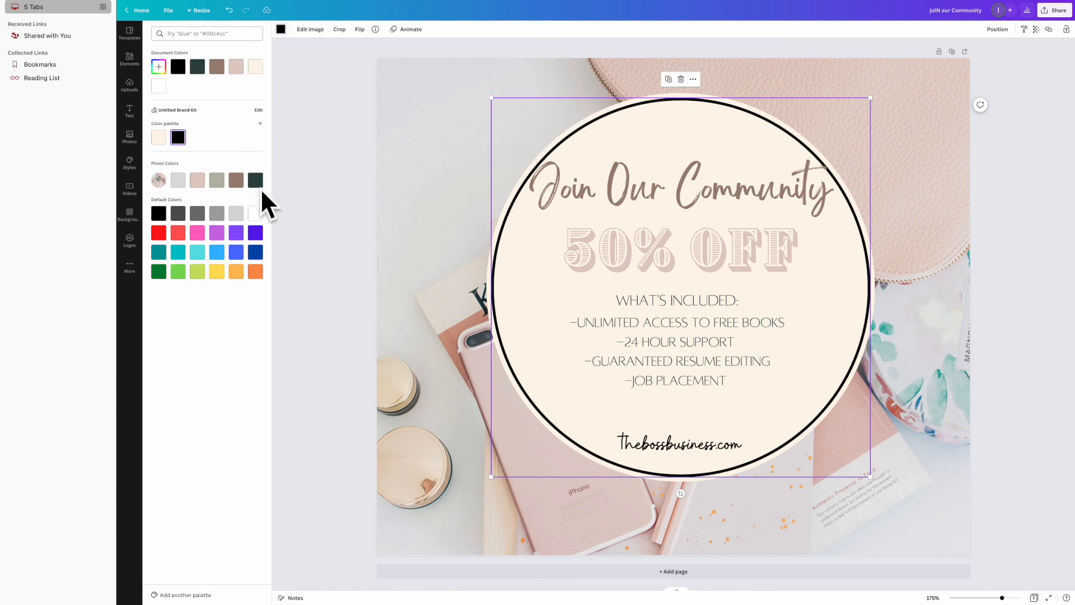
pyautogui.write('light pink')
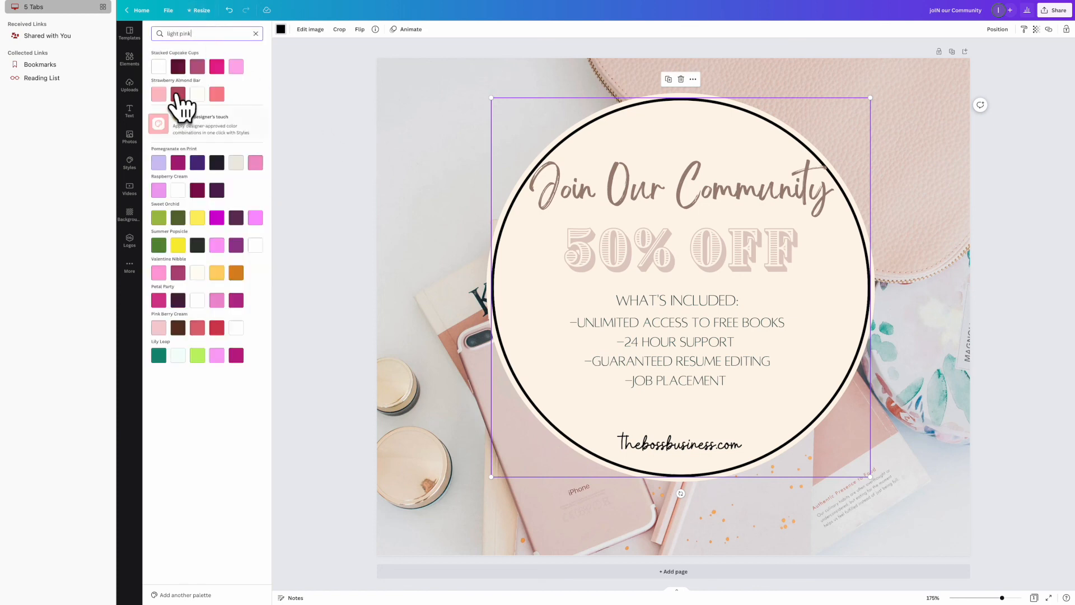
pyautogui.click(235, 66)
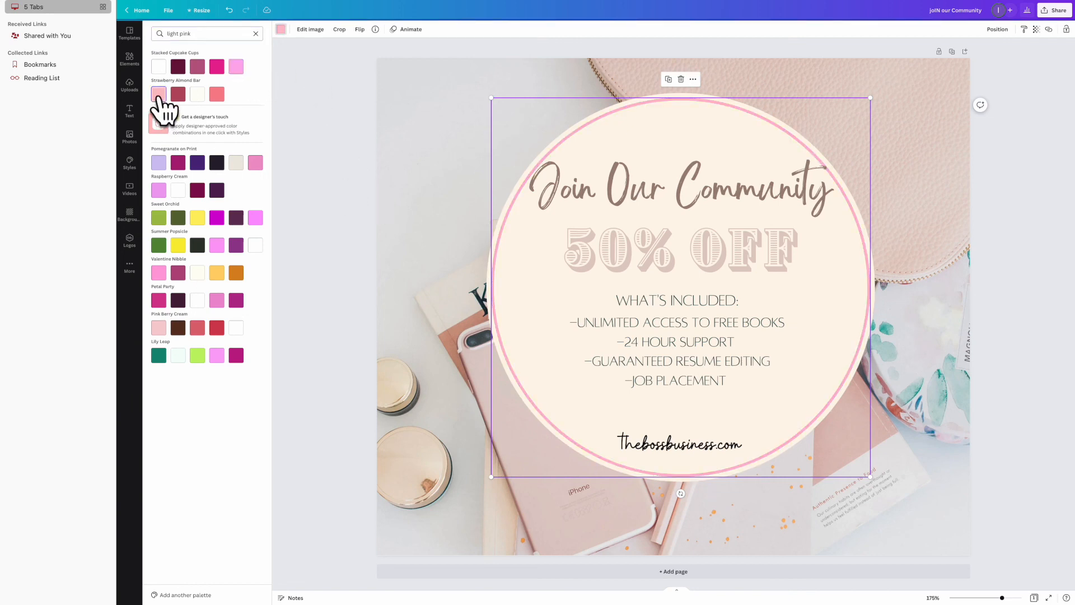
pyautogui.moveTo(171, 189)
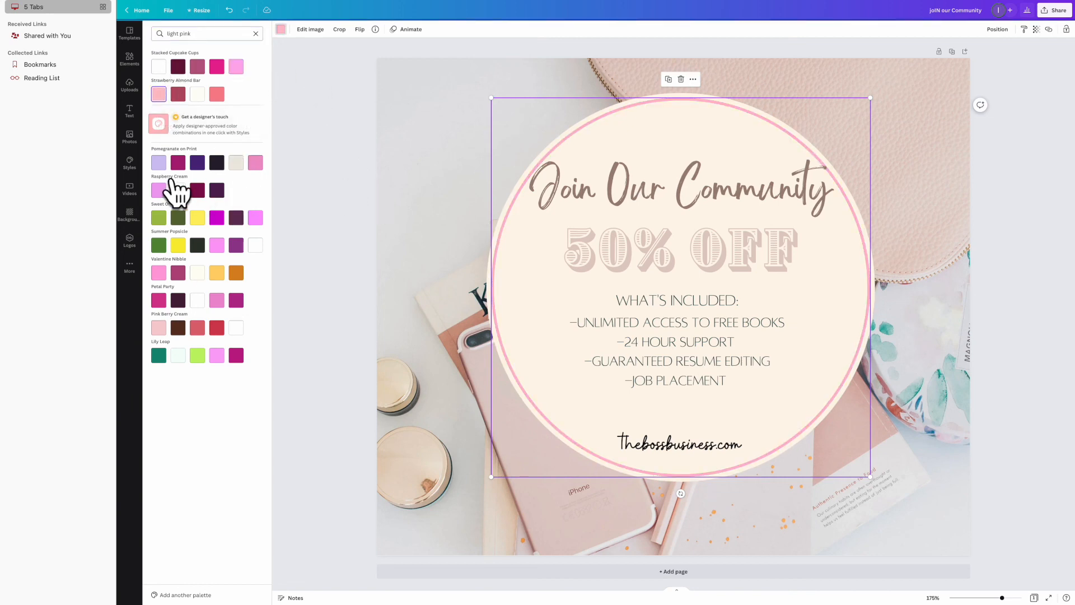
pyautogui.click(159, 190)
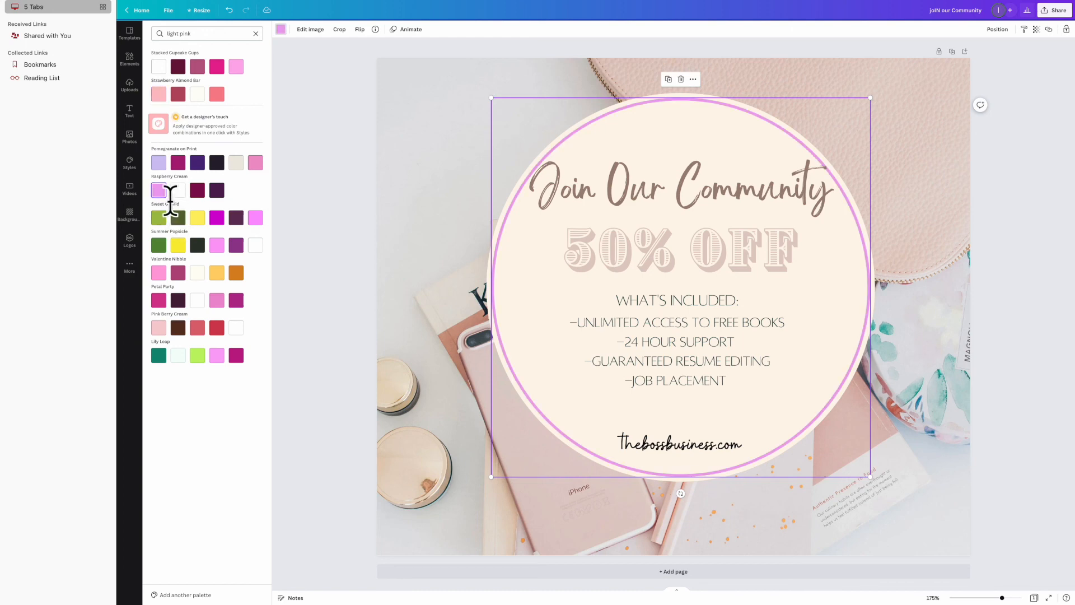
pyautogui.click(158, 329)
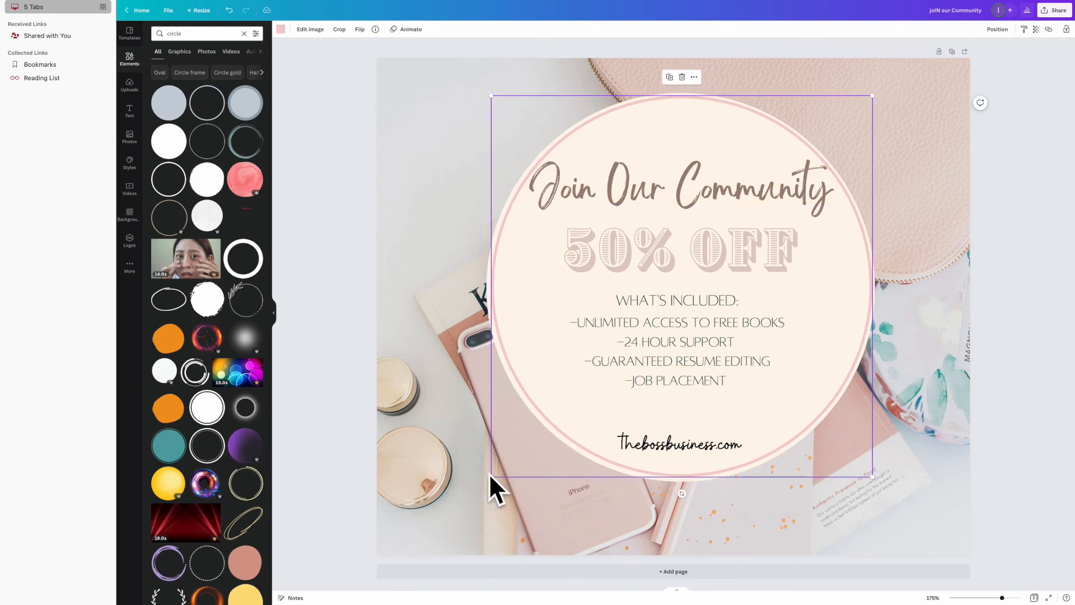
pyautogui.scroll(-3)
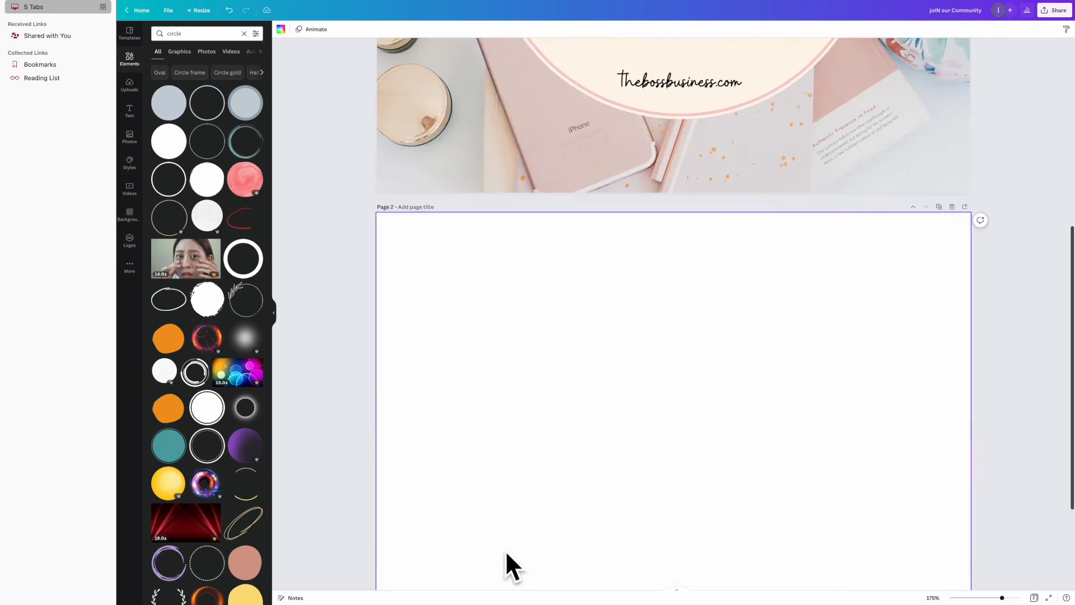